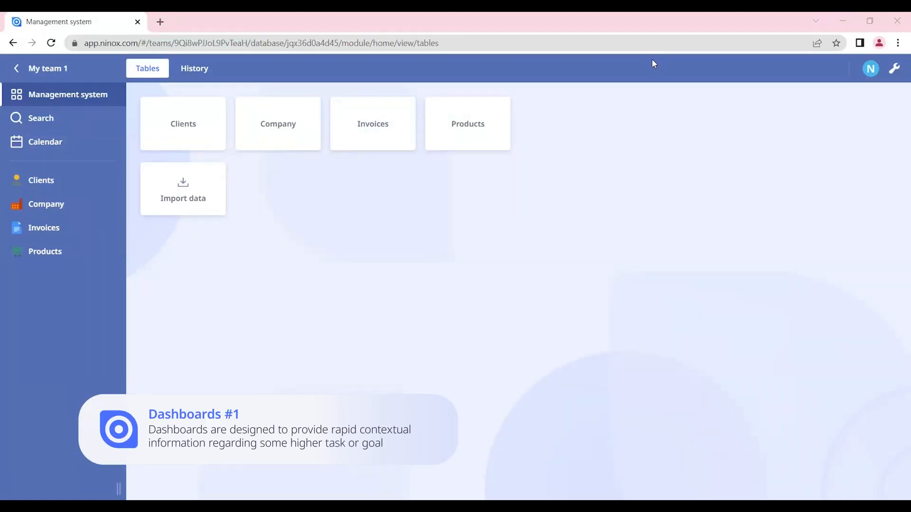
{"action": "mouse_move", "coordinate": [632, 136]}
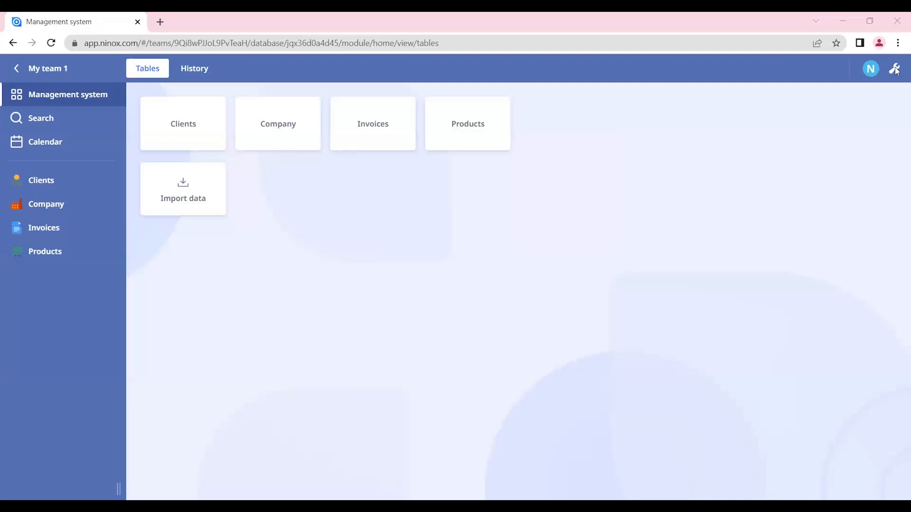
{"action": "mouse_move", "coordinate": [895, 68]}
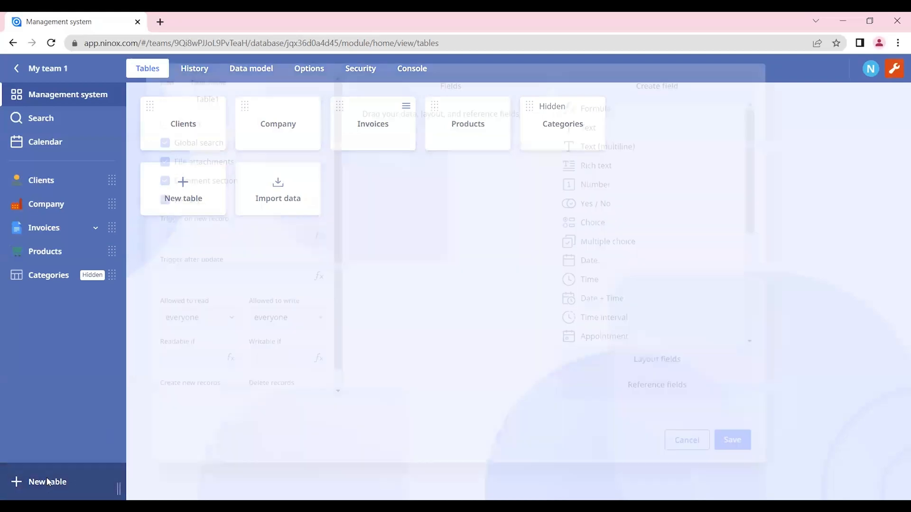
Step: Create a table named Dashboard with the computer-monitor icon, save it, and open it
{"action": "type", "text": "Dashboard"}
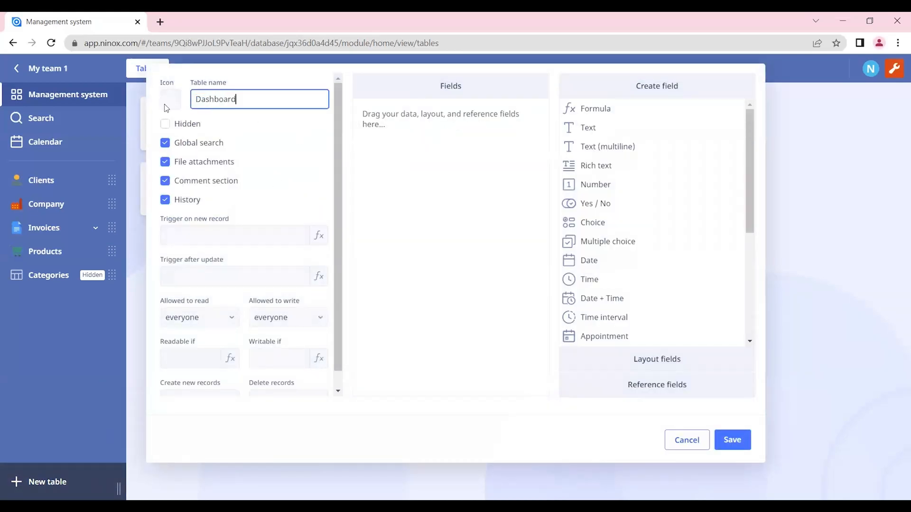
{"action": "left_click", "coordinate": [171, 98]}
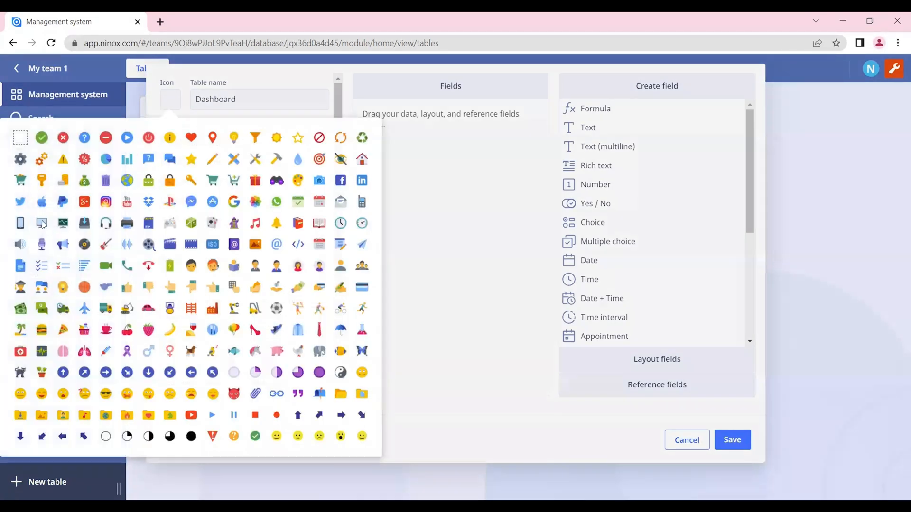
{"action": "left_click", "coordinate": [41, 223]}
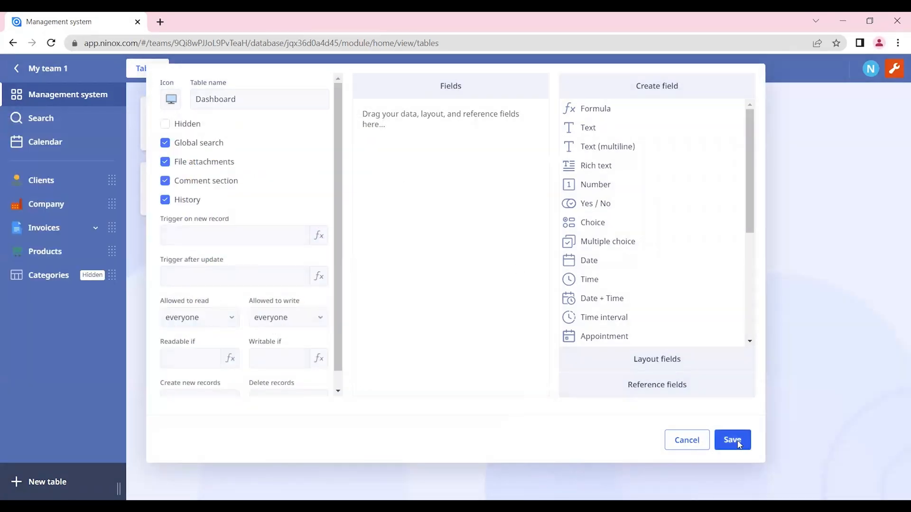
{"action": "left_click", "coordinate": [733, 440]}
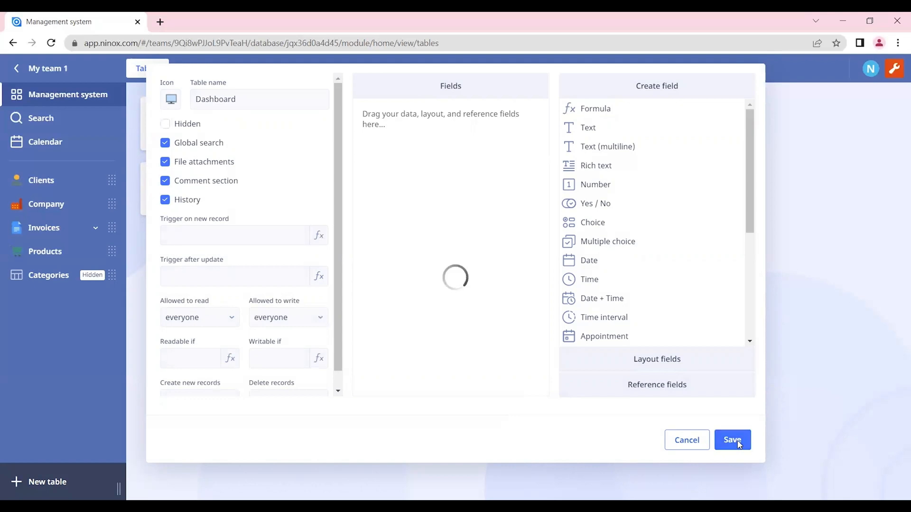
{"action": "left_click", "coordinate": [732, 440]}
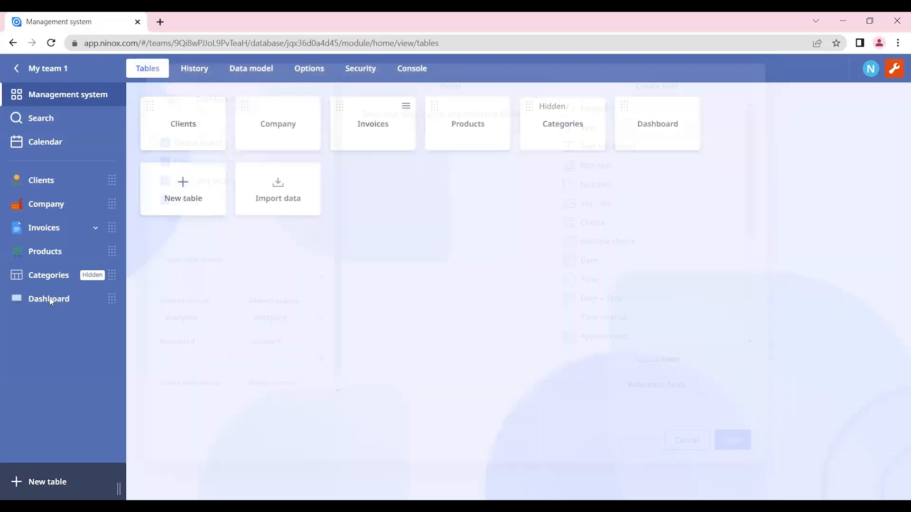
{"action": "left_click", "coordinate": [49, 298]}
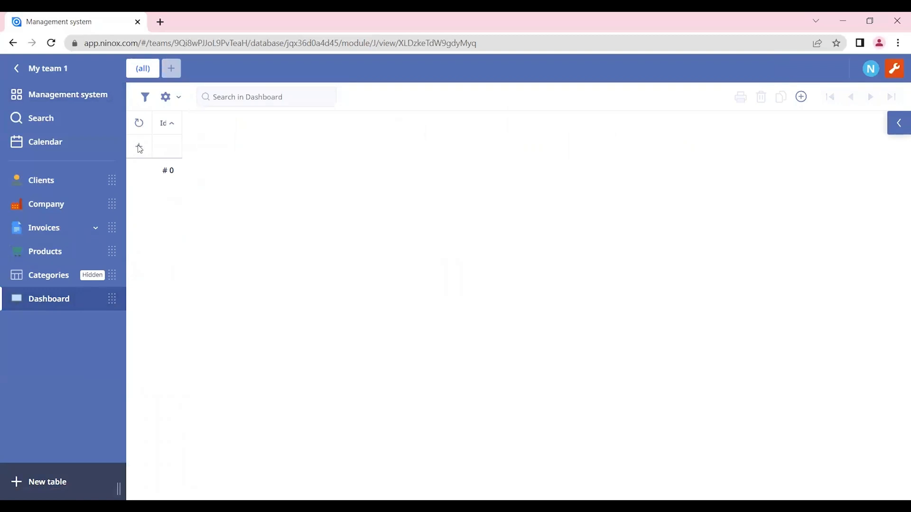
Step: Add one record, create a form view named Dashboard, and remove the (all) view
{"action": "left_click", "coordinate": [139, 146]}
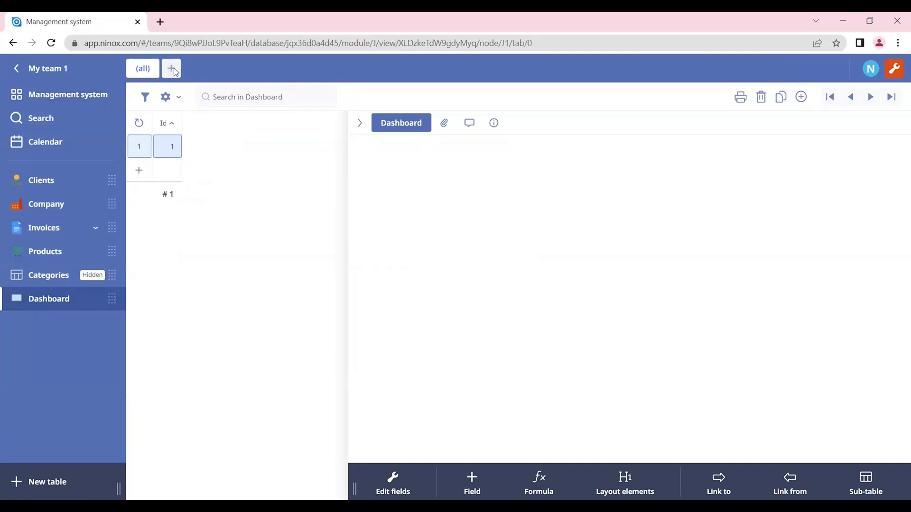
{"action": "left_click", "coordinate": [170, 68]}
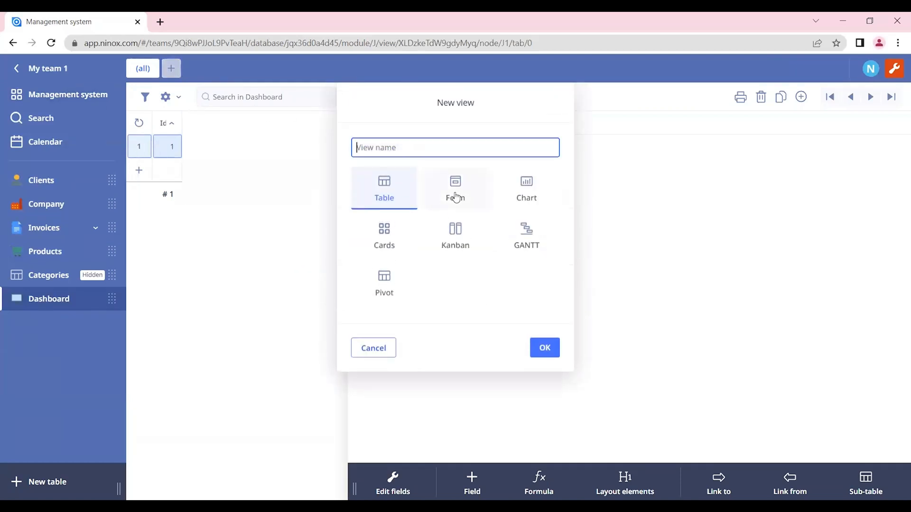
{"action": "left_click", "coordinate": [455, 188]}
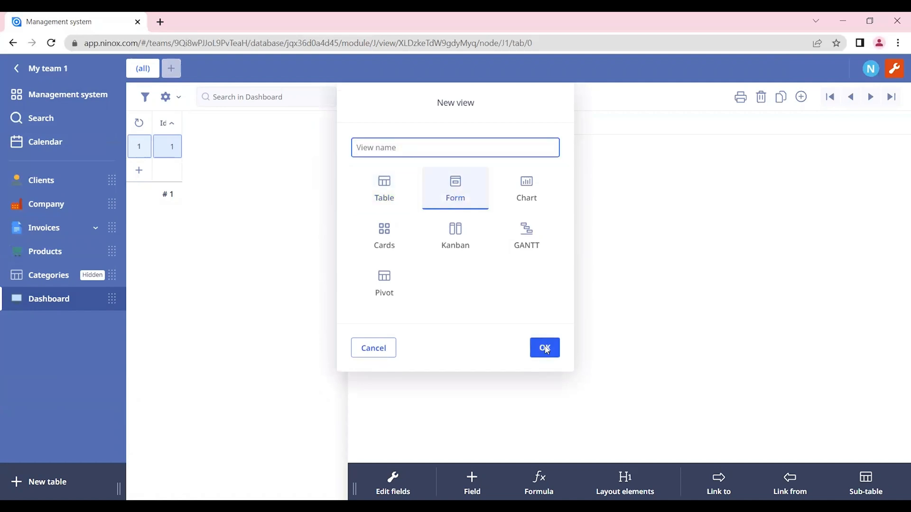
{"action": "type", "text": "Dashboard"}
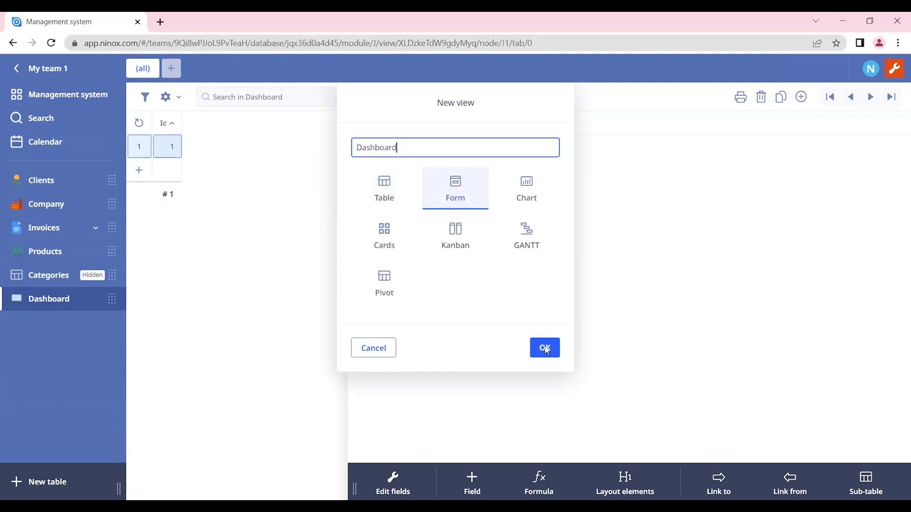
{"action": "left_click", "coordinate": [544, 347]}
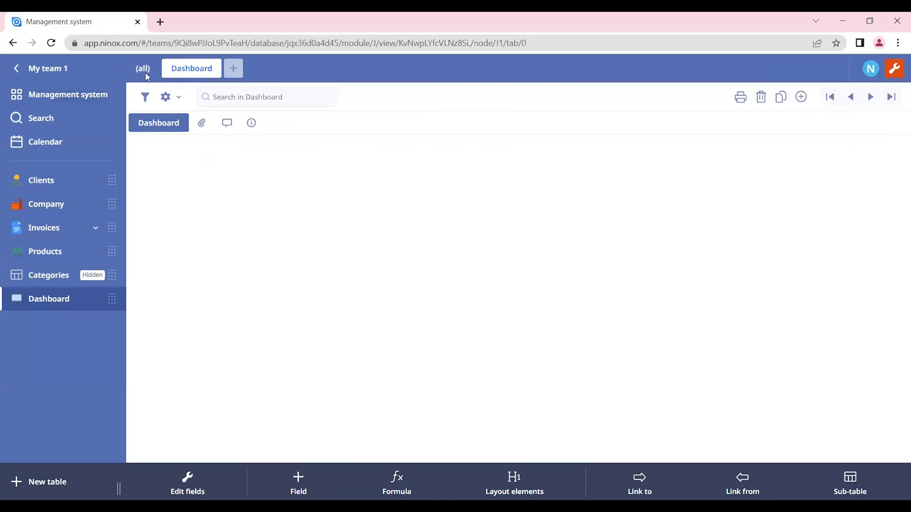
{"action": "left_click", "coordinate": [142, 68]}
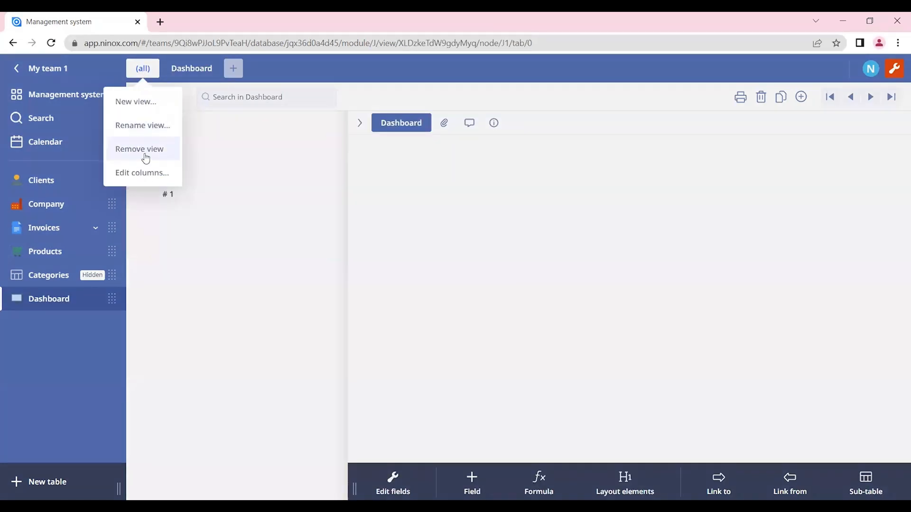
{"action": "left_click", "coordinate": [139, 148]}
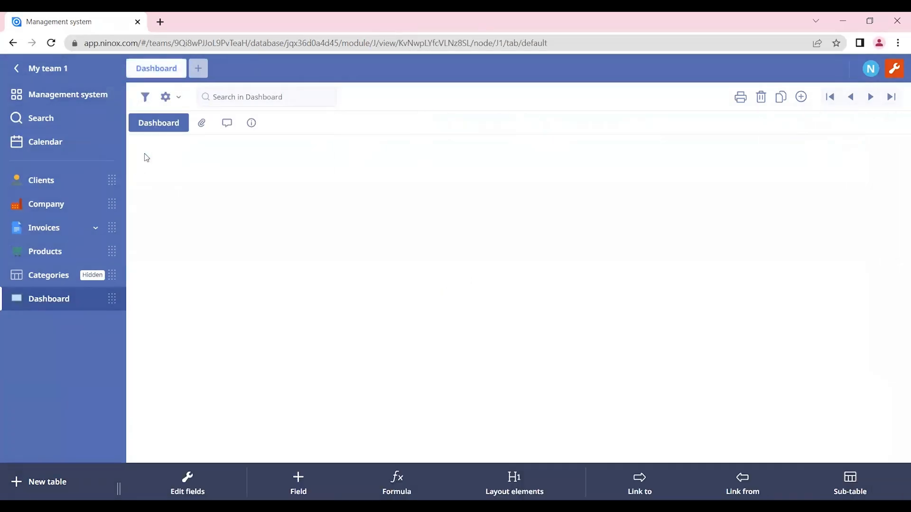
{"action": "mouse_move", "coordinate": [281, 316]}
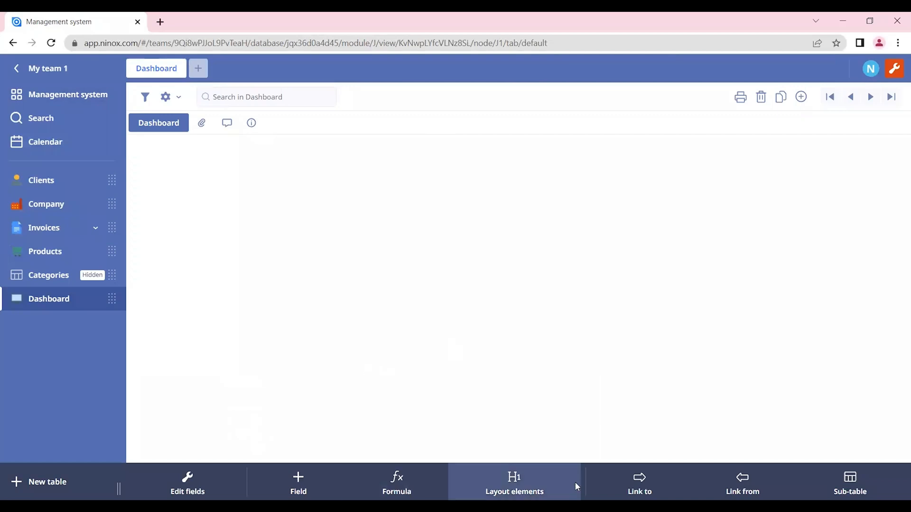
{"action": "mouse_move", "coordinate": [512, 485]}
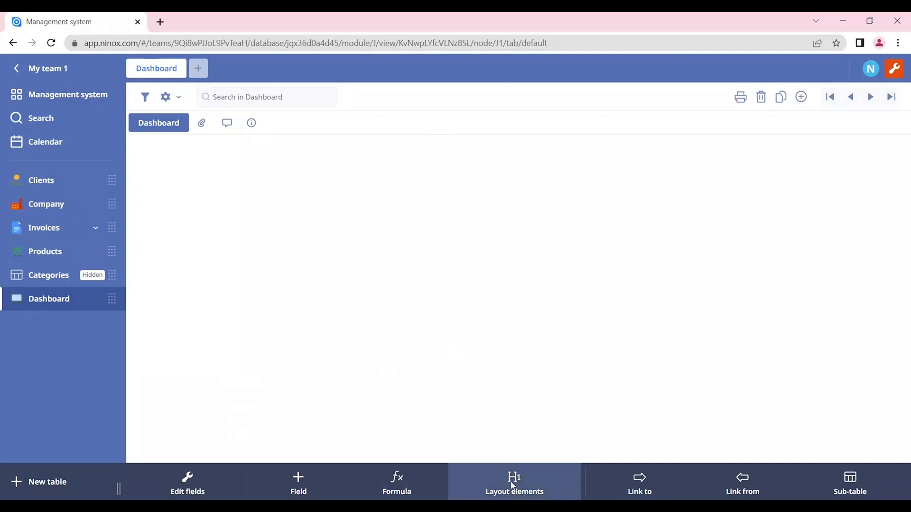
Step: Add a free text element reading 'My company' to the Dashboard form
{"action": "left_click", "coordinate": [513, 482]}
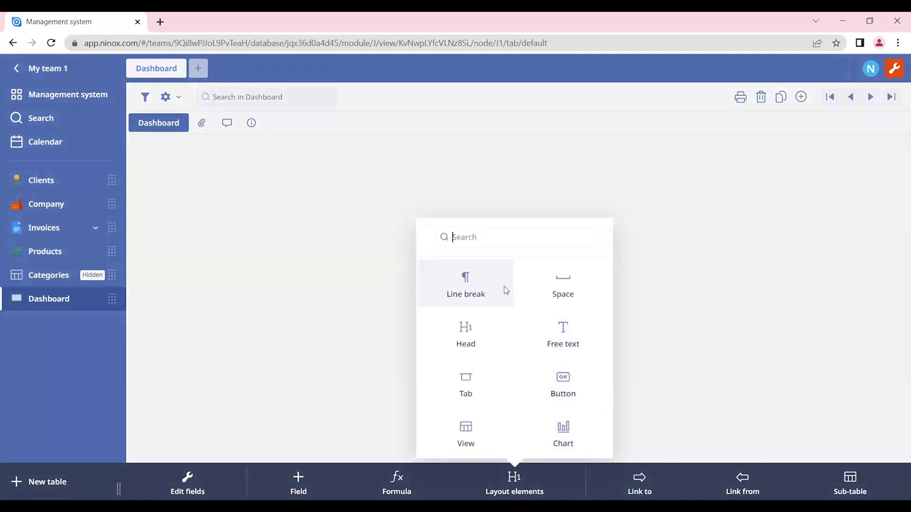
{"action": "left_click", "coordinate": [563, 334]}
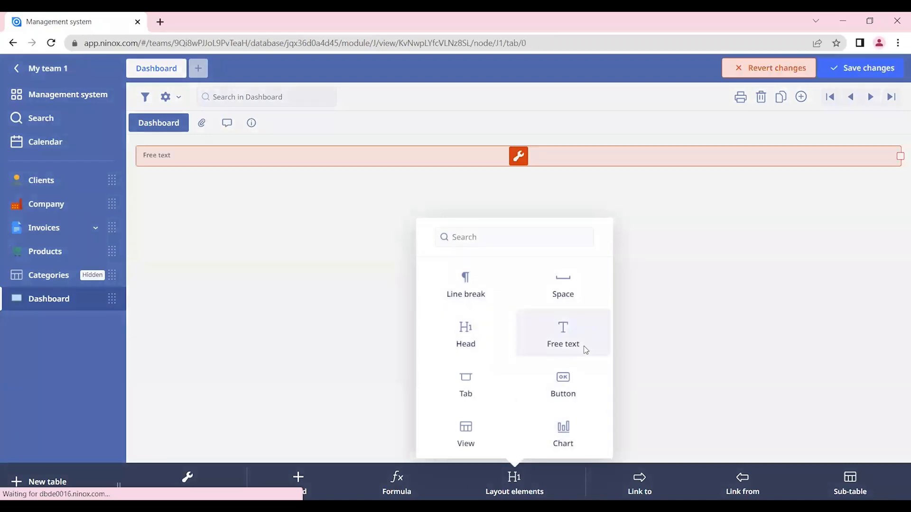
{"action": "left_click", "coordinate": [561, 334]}
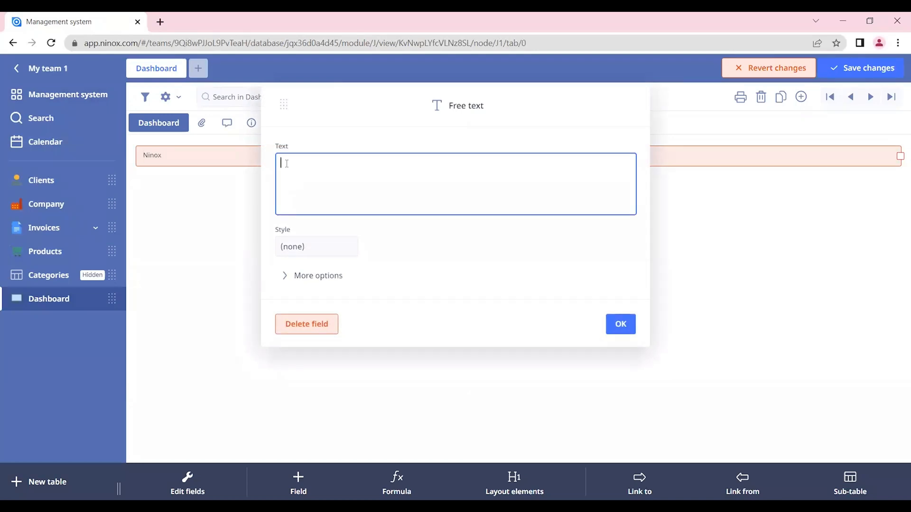
{"action": "type", "text": "My company"}
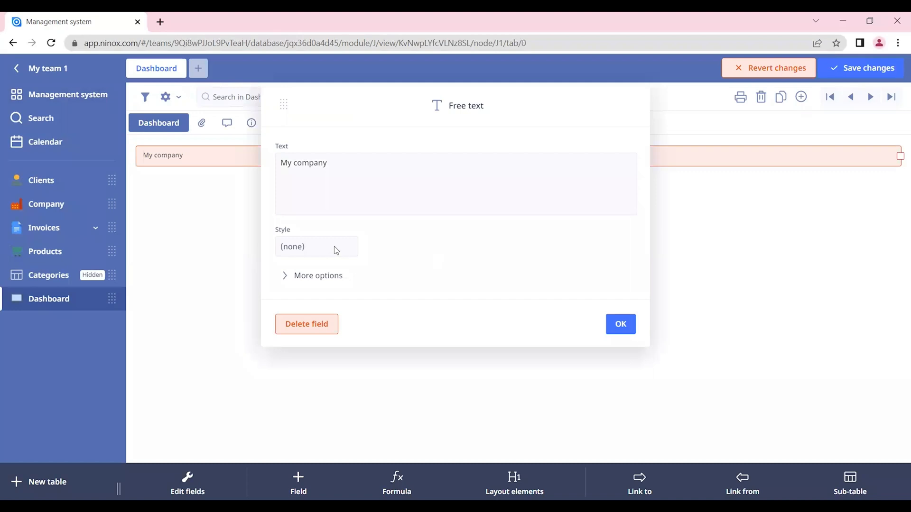
Step: Style the title blue, very large, bold, centred, with a simple border
{"action": "left_click", "coordinate": [316, 246]}
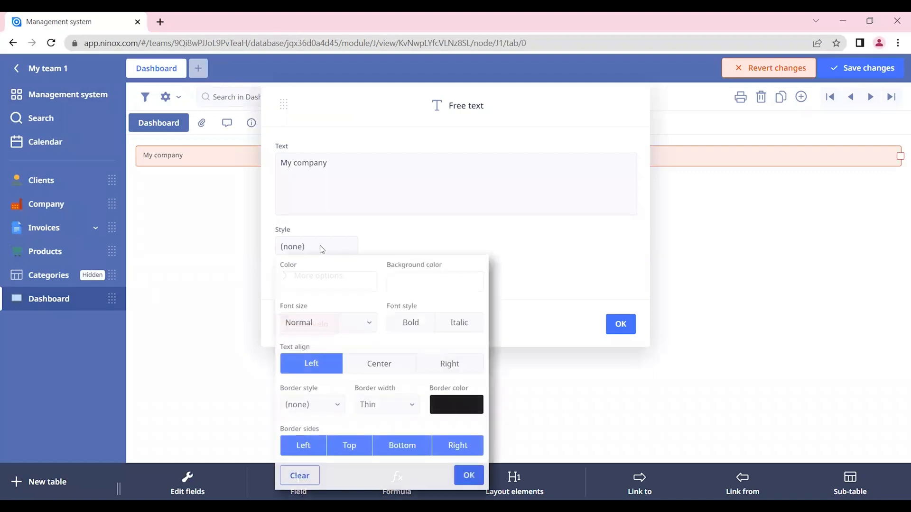
{"action": "left_click", "coordinate": [327, 282]}
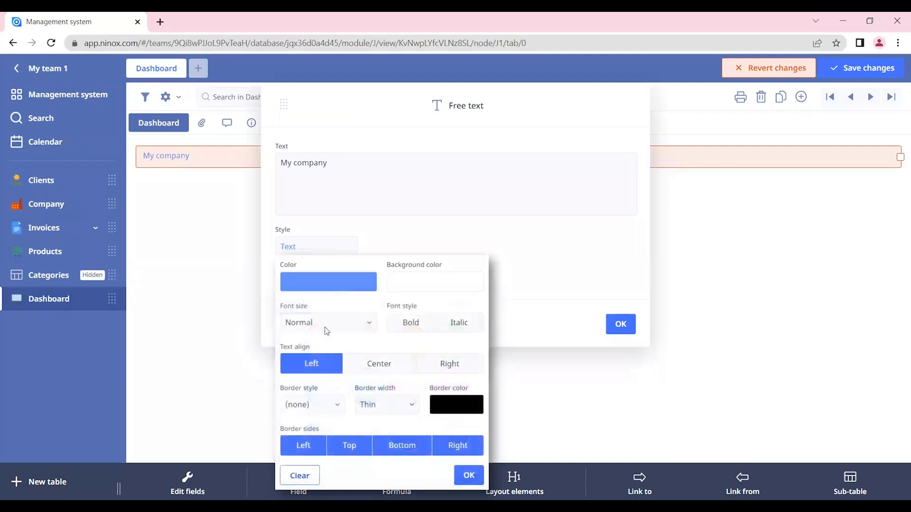
{"action": "left_click", "coordinate": [328, 322]}
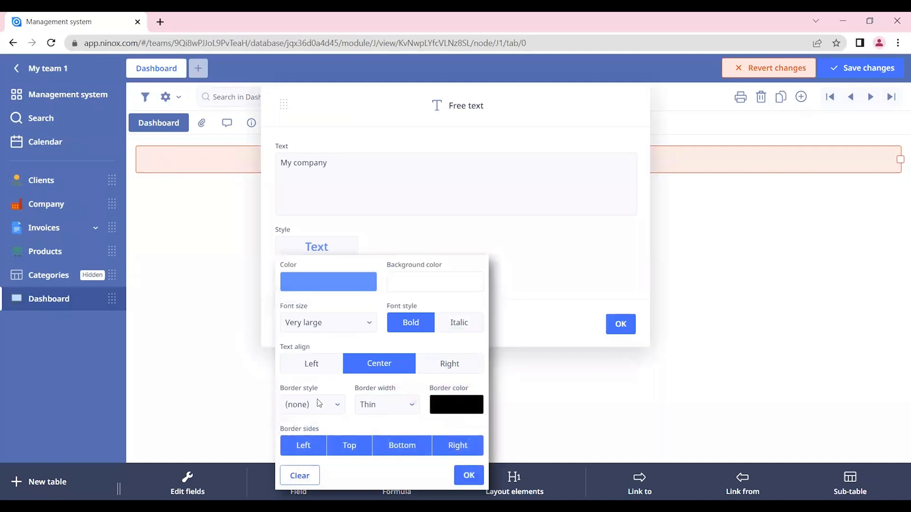
{"action": "left_click", "coordinate": [312, 405]}
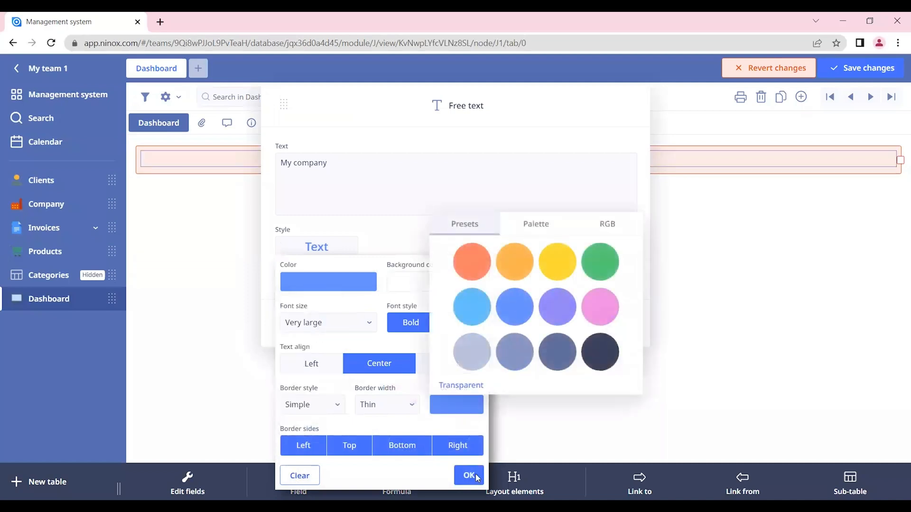
{"action": "left_click", "coordinate": [469, 475]}
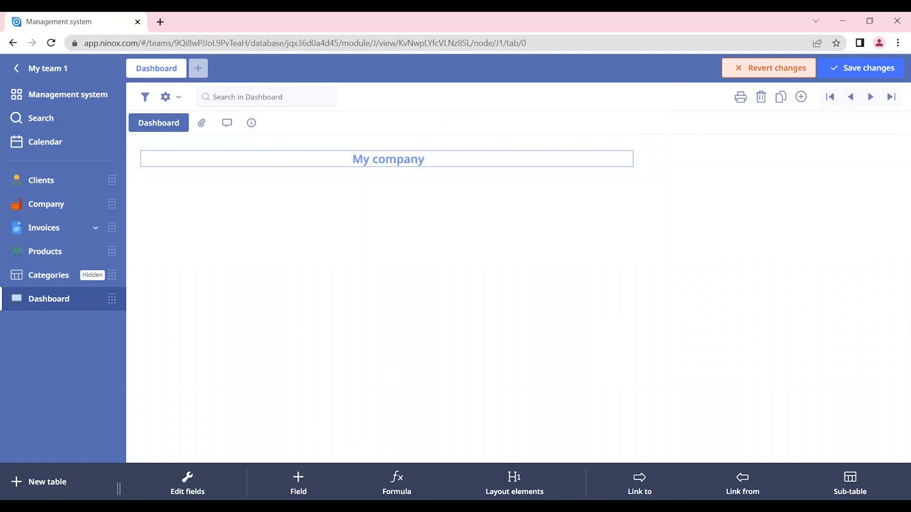
Step: Add an Image field to the Dashboard form for the logo
{"action": "left_click", "coordinate": [298, 483]}
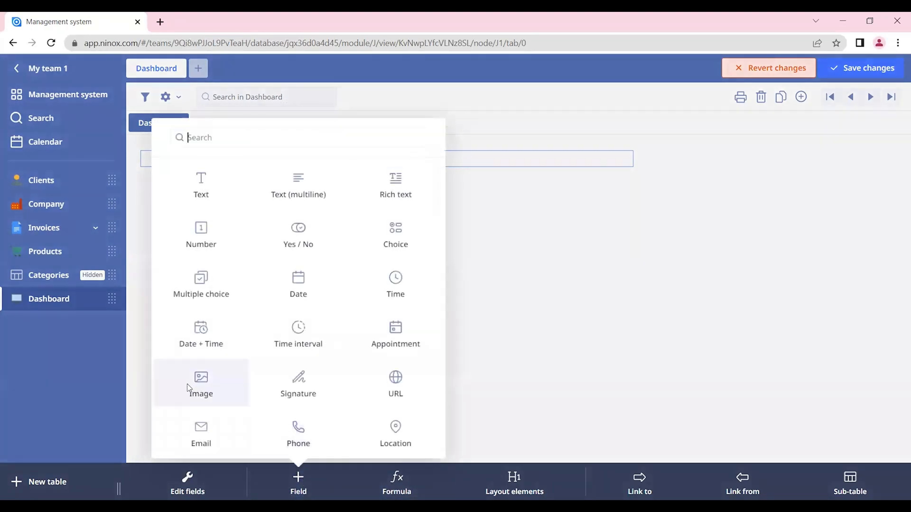
{"action": "left_click", "coordinate": [200, 384]}
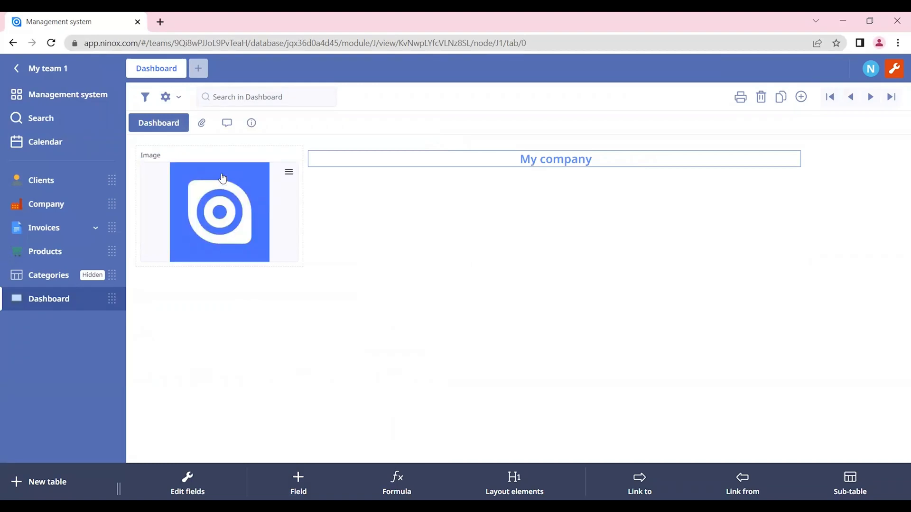
{"action": "mouse_move", "coordinate": [333, 455]}
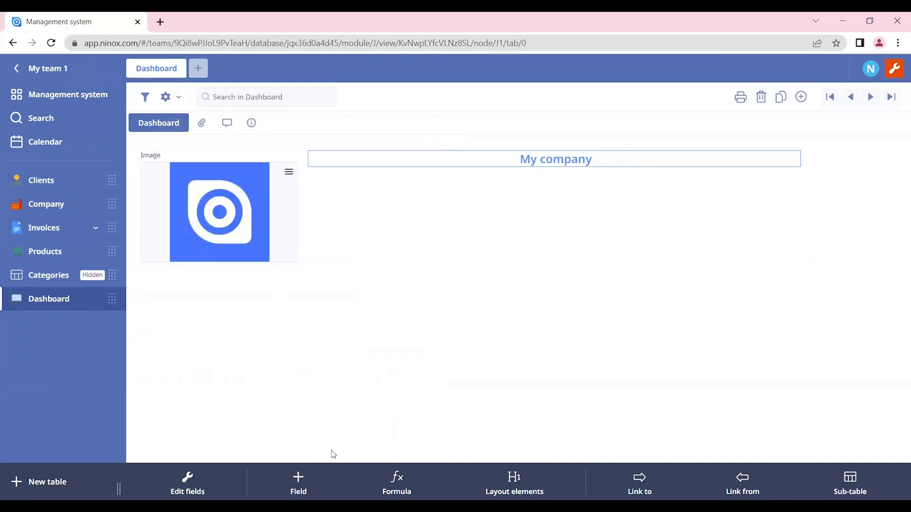
{"action": "mouse_move", "coordinate": [361, 446]}
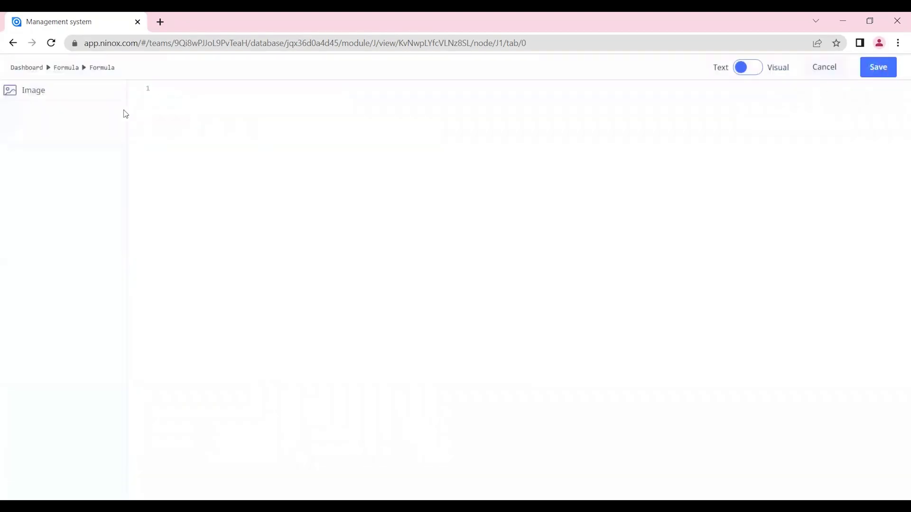
{"action": "mouse_move", "coordinate": [73, 98]}
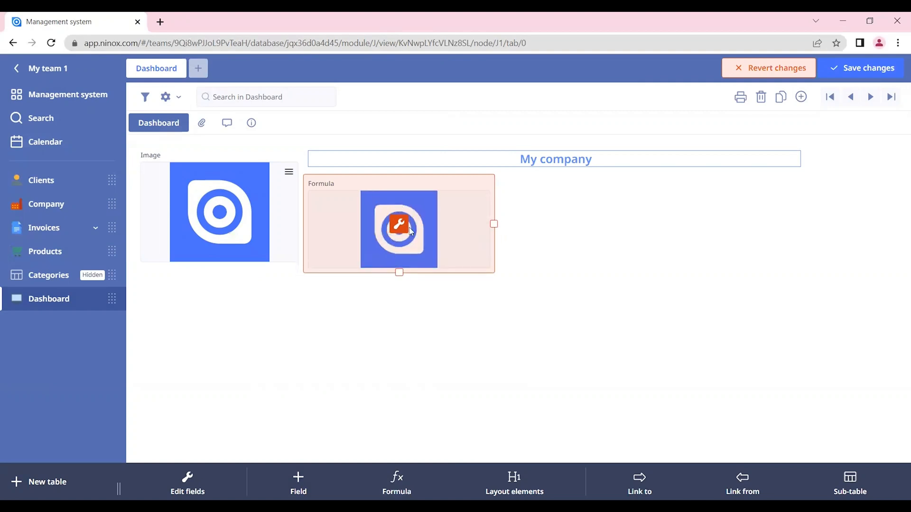
Step: Give the logo formula field Text style and a hidden label
{"action": "left_click", "coordinate": [438, 309]}
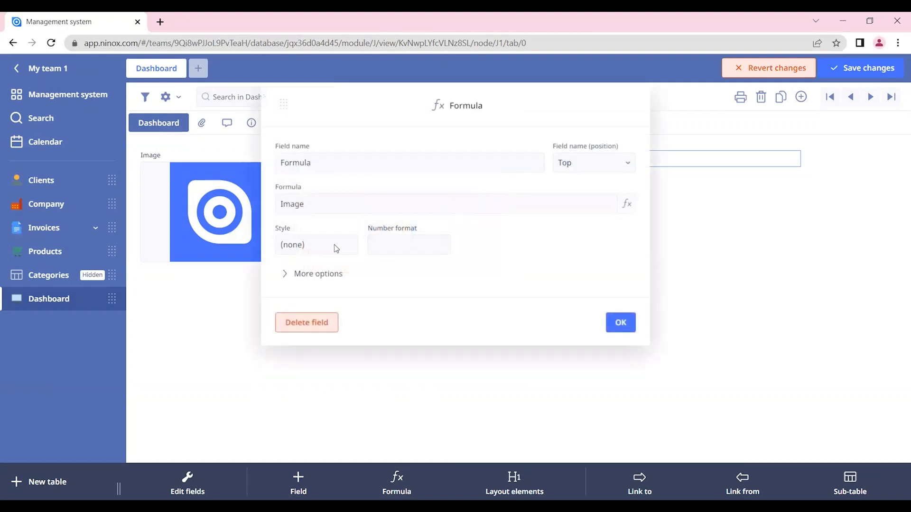
{"action": "left_click", "coordinate": [318, 274]}
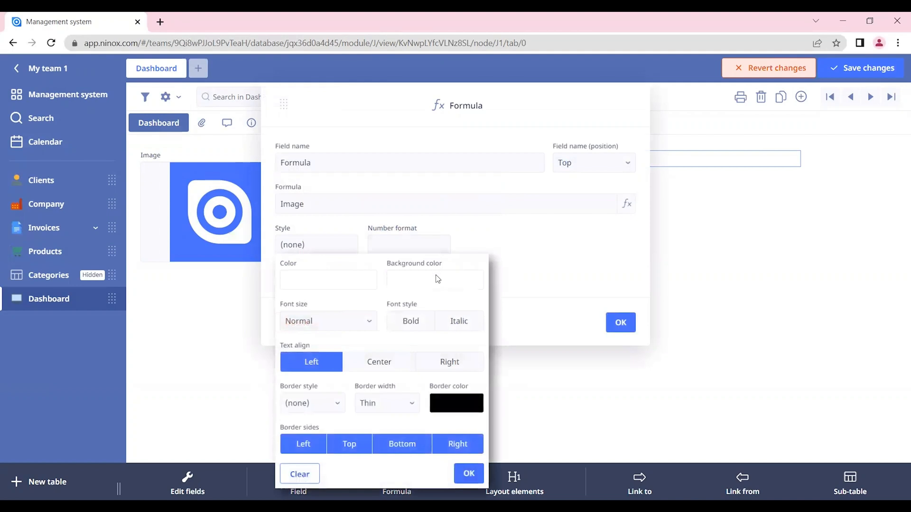
{"action": "left_click", "coordinate": [435, 280]}
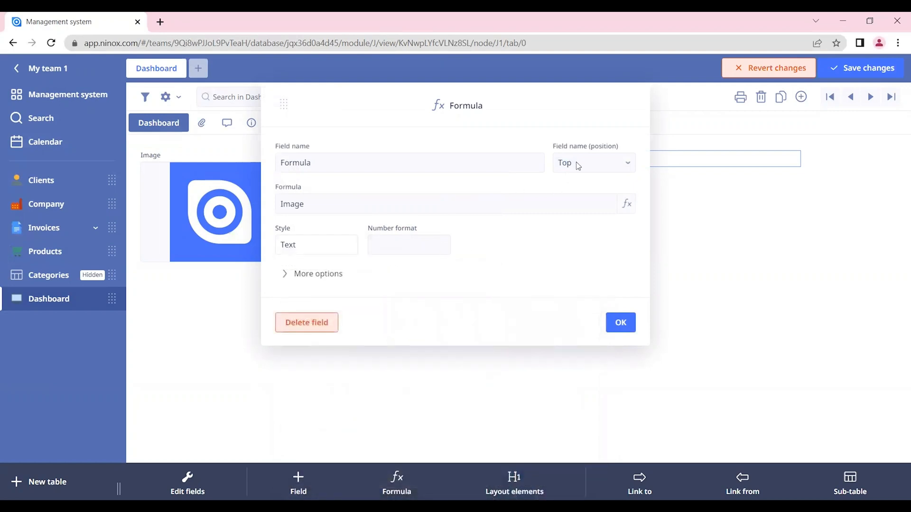
{"action": "left_click", "coordinate": [592, 163]}
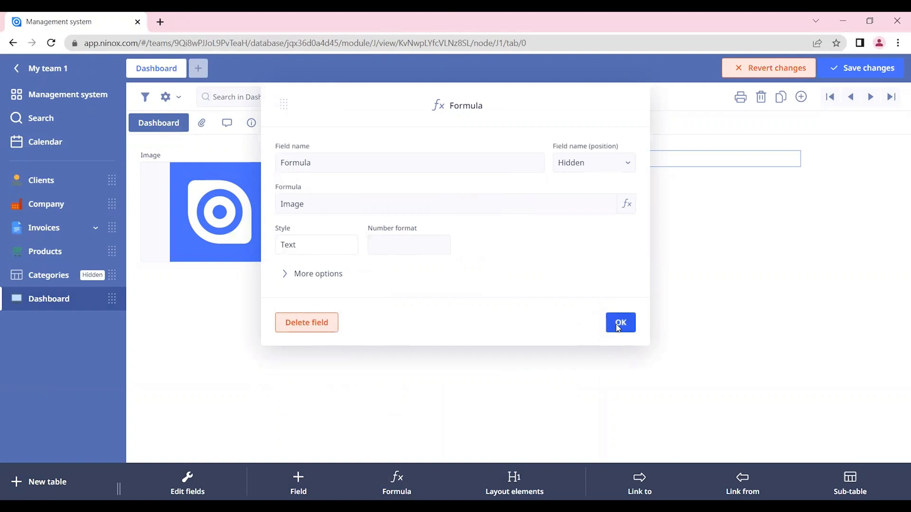
{"action": "left_click", "coordinate": [620, 323]}
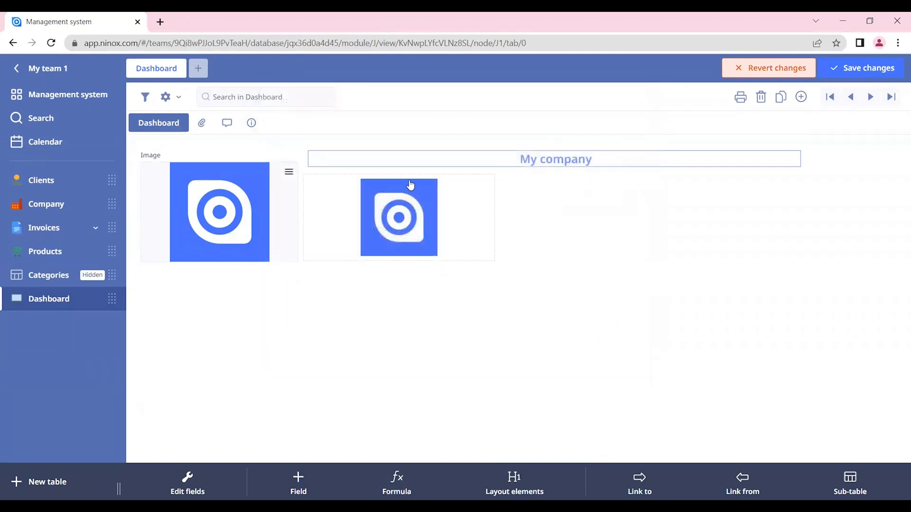
{"action": "mouse_move", "coordinate": [347, 249]}
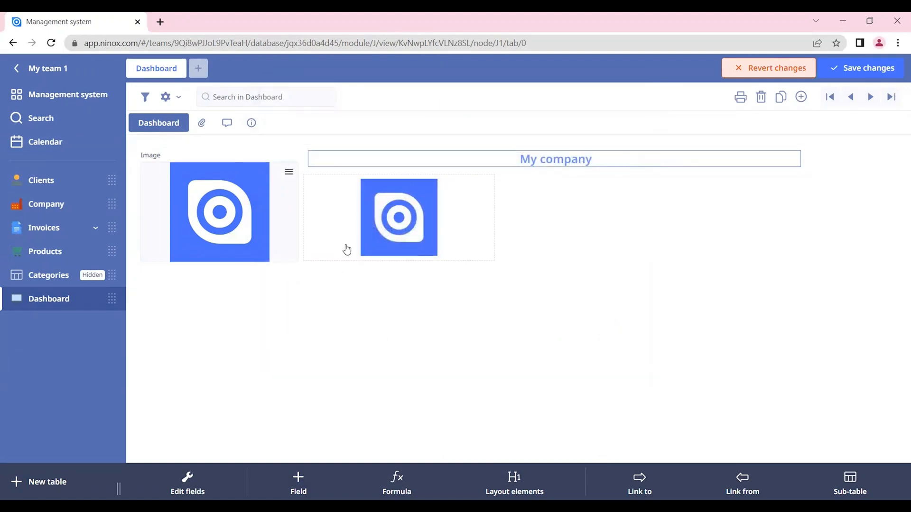
Step: Preview the logo at full size, then reopen and close the formula field settings
{"action": "left_click", "coordinate": [399, 217]}
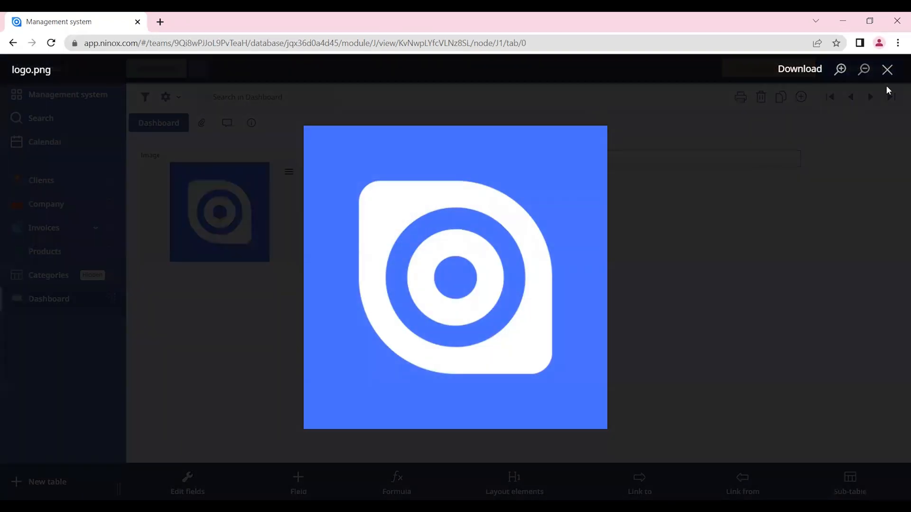
{"action": "left_click", "coordinate": [887, 68]}
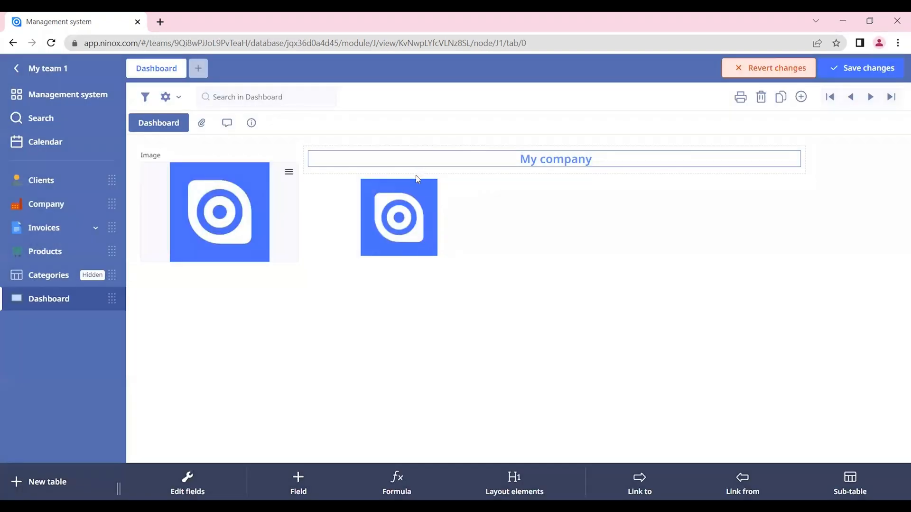
{"action": "left_click", "coordinate": [399, 217]}
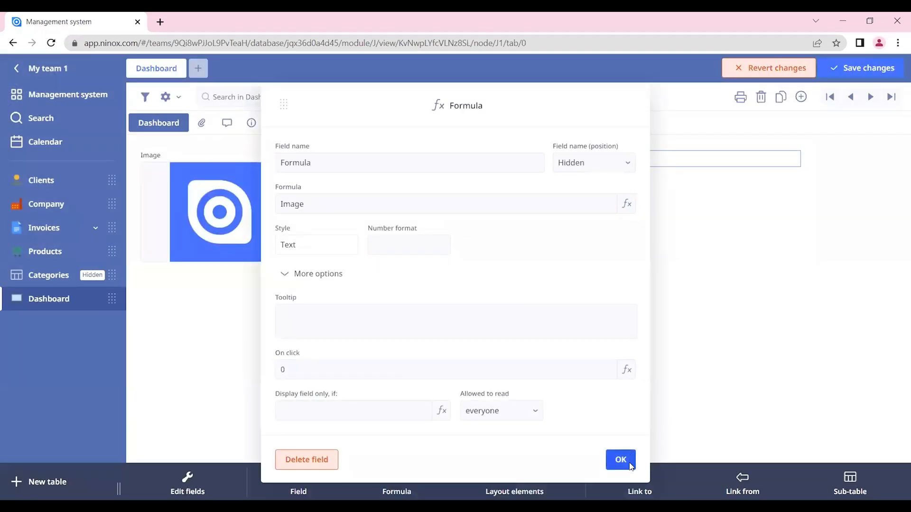
{"action": "left_click", "coordinate": [620, 460]}
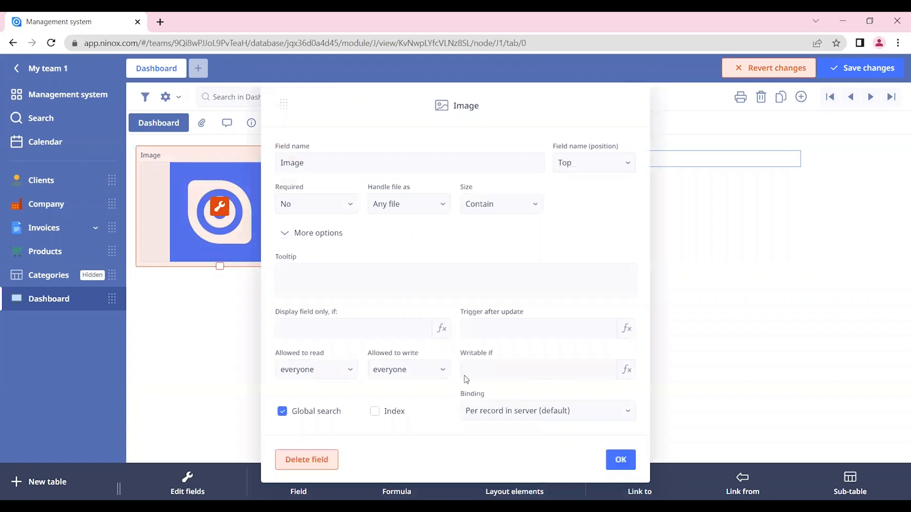
{"action": "mouse_move", "coordinate": [318, 339]}
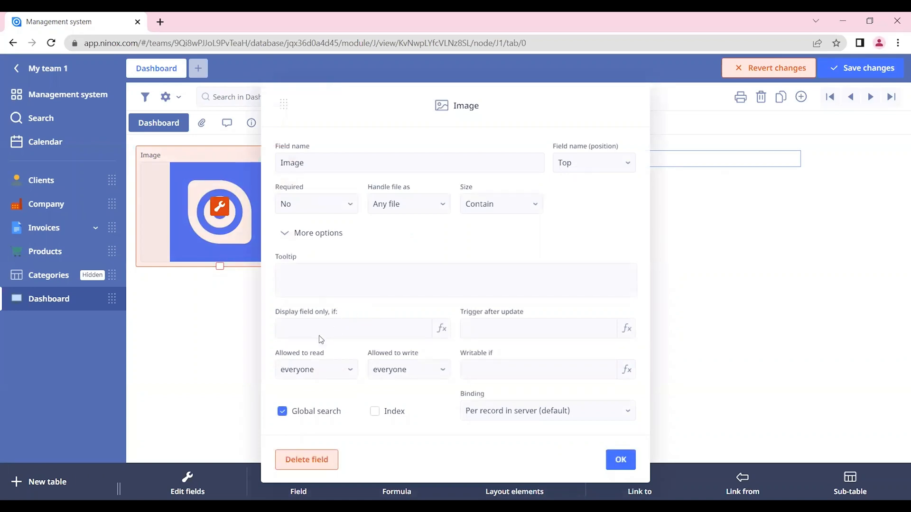
Step: Set the Image field's 'Display field only, if' condition to 0 to hide it
{"action": "left_click", "coordinate": [441, 329]}
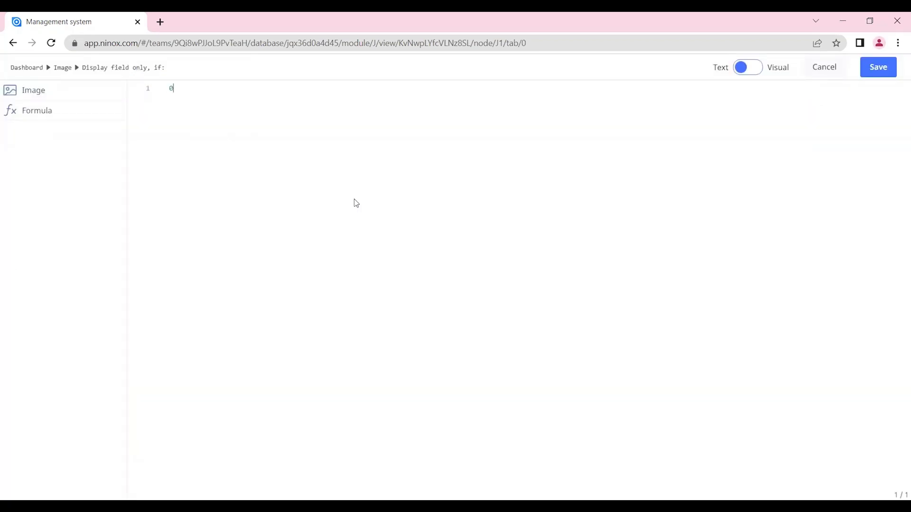
{"action": "left_click", "coordinate": [824, 67]}
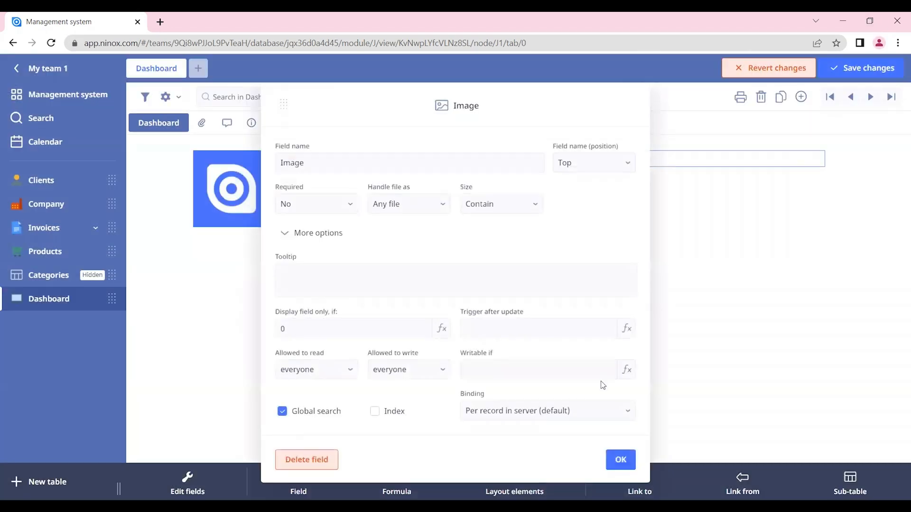
{"action": "left_click", "coordinate": [619, 459]}
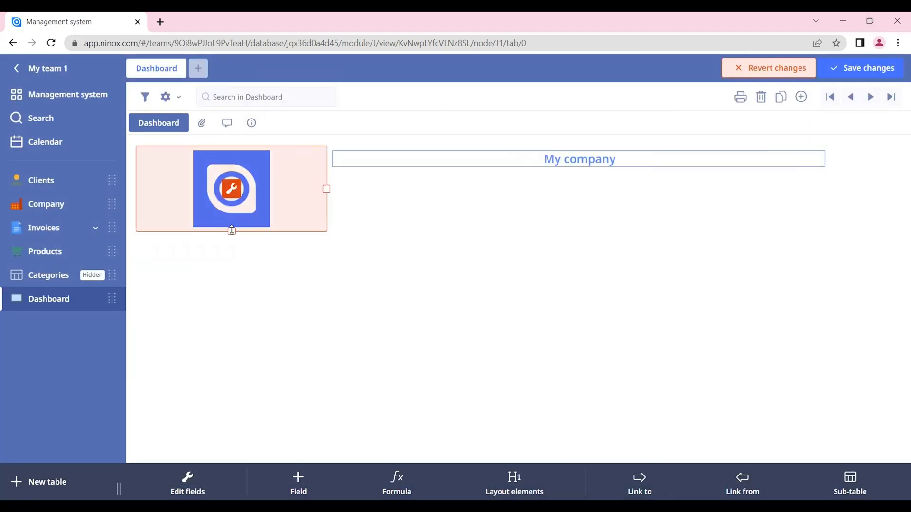
Step: Resize the logo to a small square beside the title and save the layout
{"action": "left_click_drag", "start_coordinate": [231, 230], "coordinate": [232, 187]}
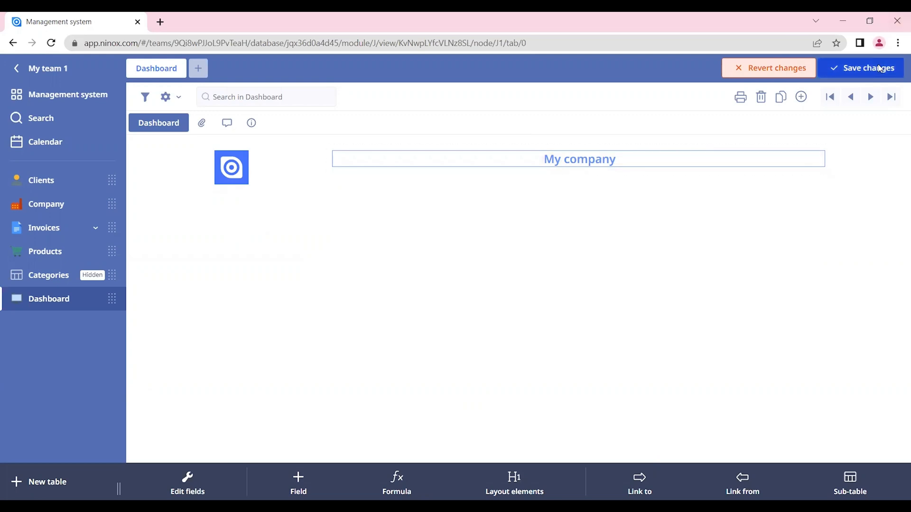
{"action": "left_click", "coordinate": [865, 68]}
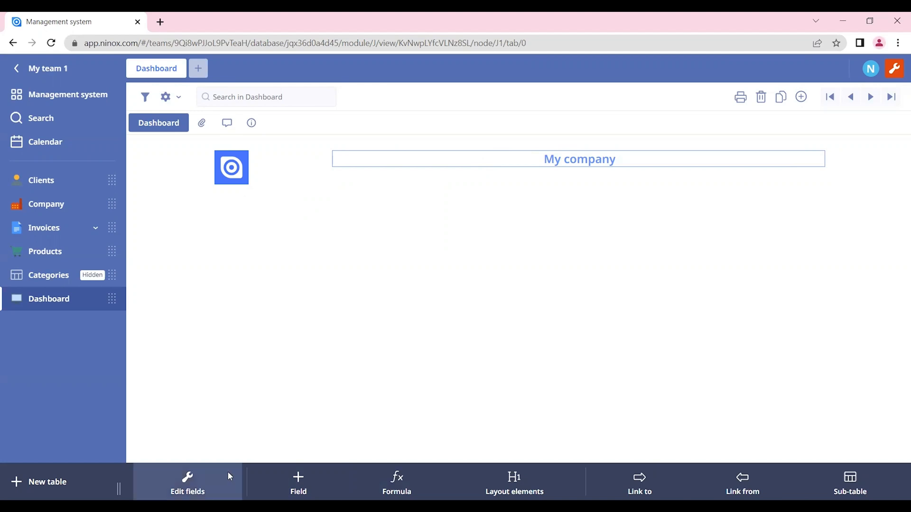
{"action": "mouse_move", "coordinate": [579, 385]}
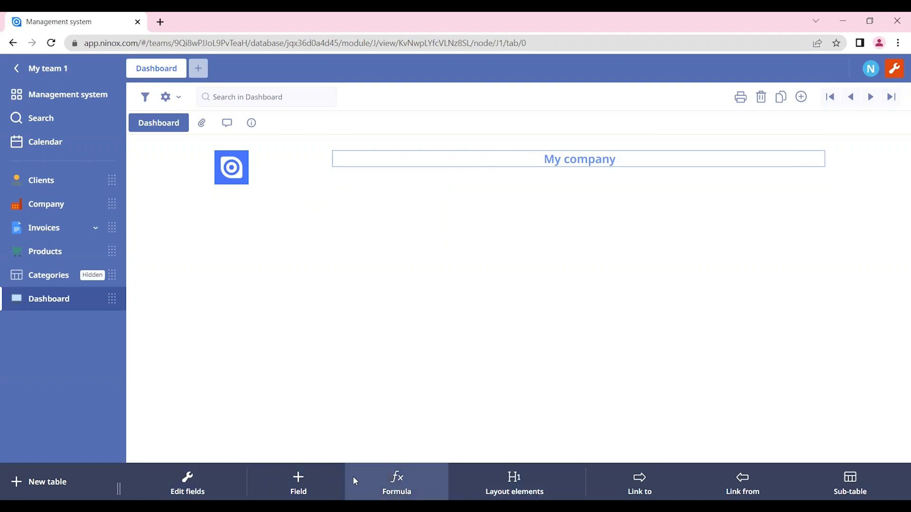
Step: Add a Choice field shown as a switch with hidden label and begin entering its options
{"action": "left_click", "coordinate": [298, 482]}
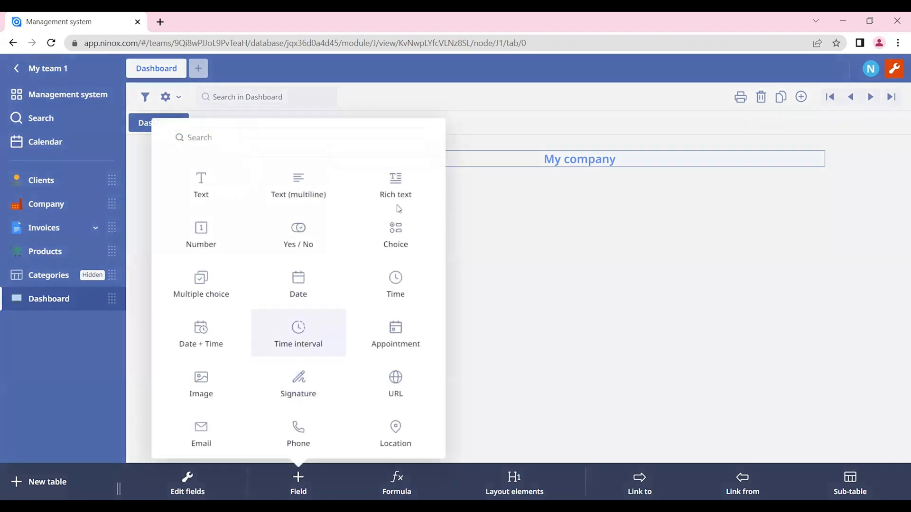
{"action": "left_click", "coordinate": [395, 235]}
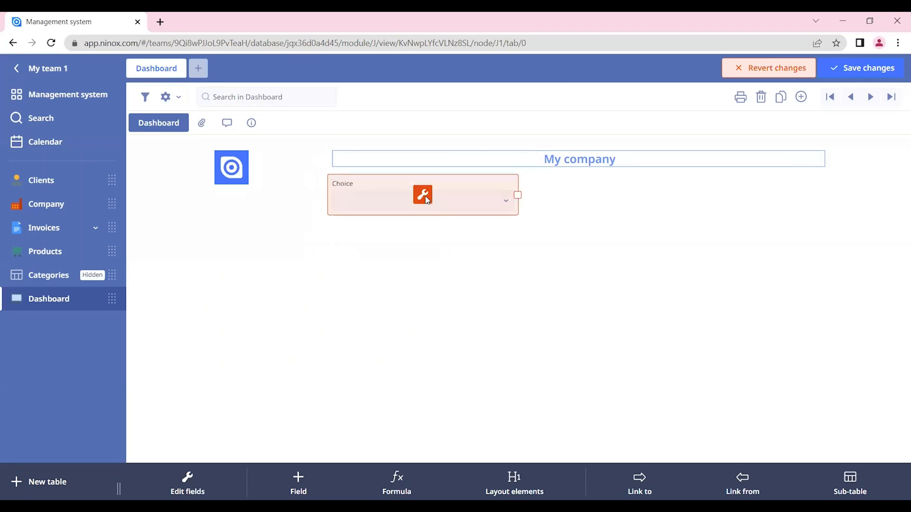
{"action": "left_click", "coordinate": [422, 194]}
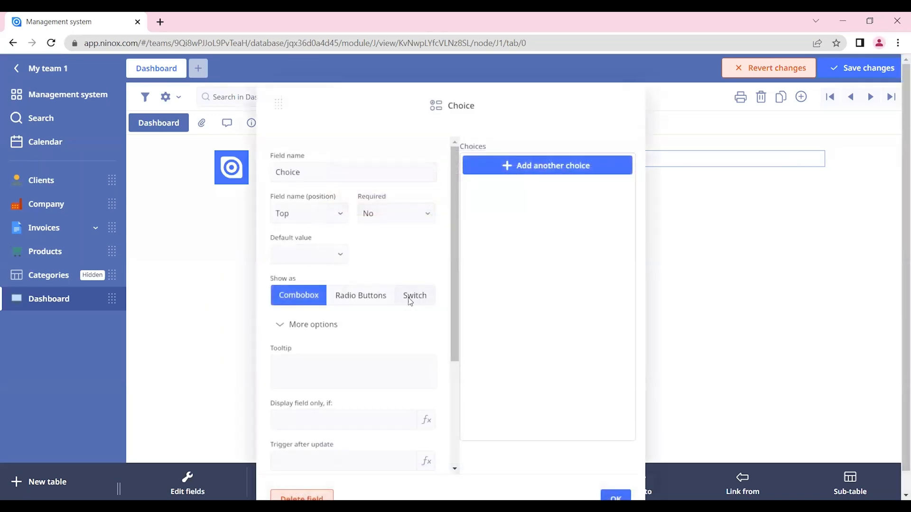
{"action": "left_click", "coordinate": [414, 295]}
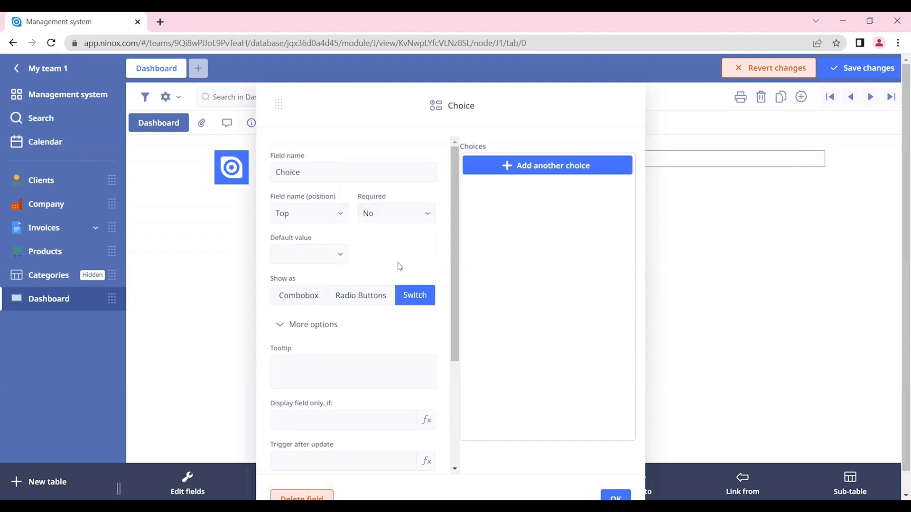
{"action": "left_click", "coordinate": [308, 213]}
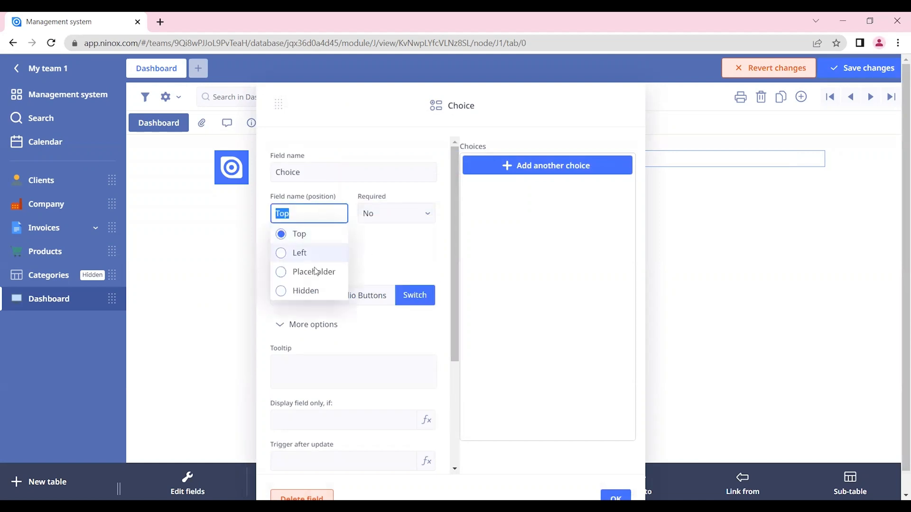
{"action": "left_click", "coordinate": [305, 291]}
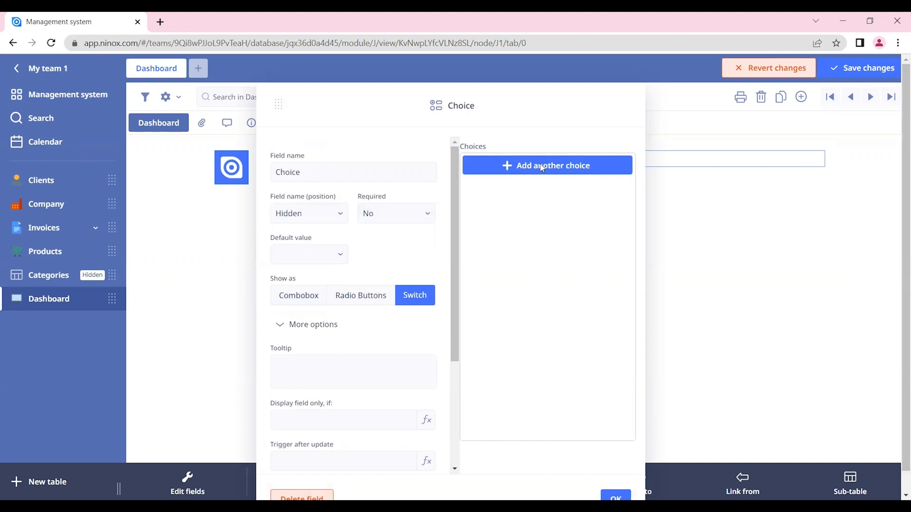
{"action": "left_click", "coordinate": [547, 165]}
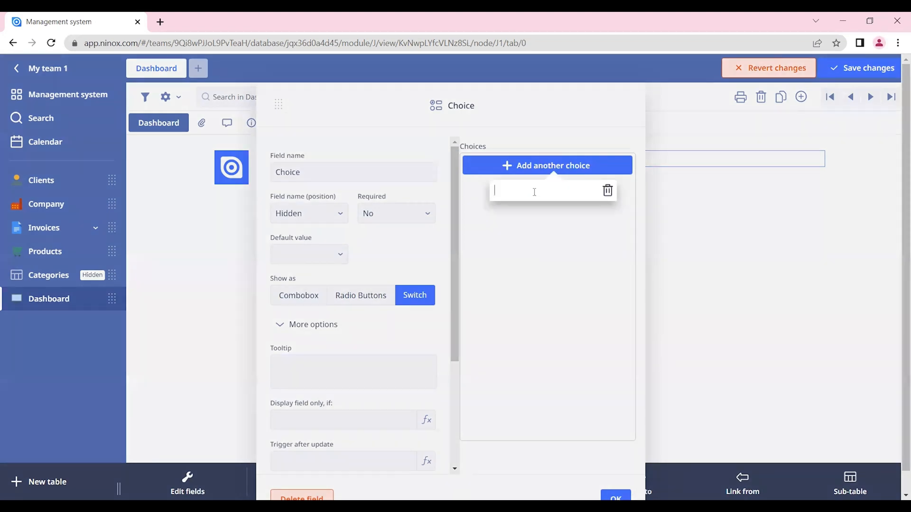
{"action": "type", "text": "S"}
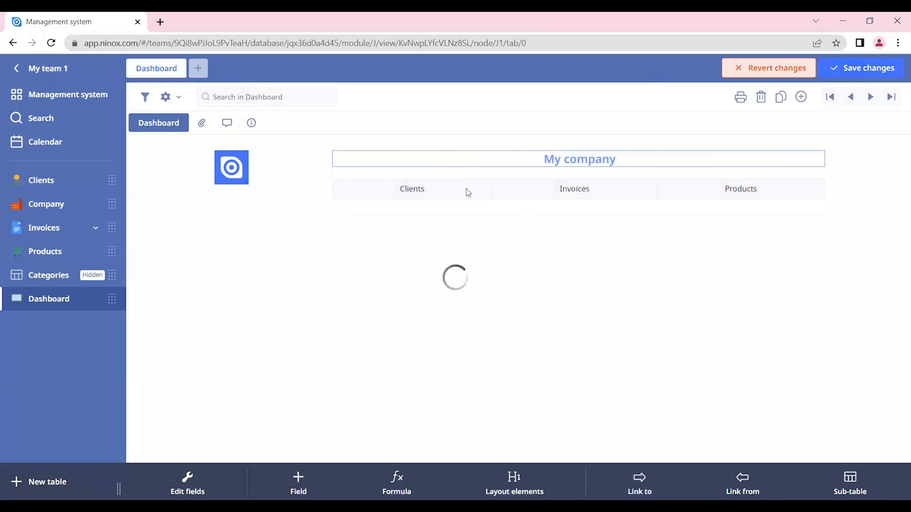
Step: Save the dashboard, test the Products option, and check the Clients choice colour options
{"action": "left_click", "coordinate": [412, 189]}
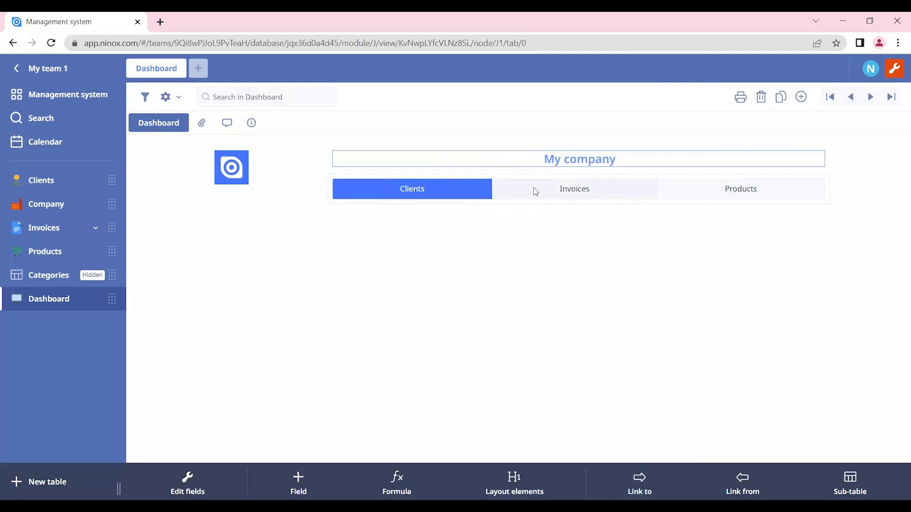
{"action": "left_click", "coordinate": [740, 188]}
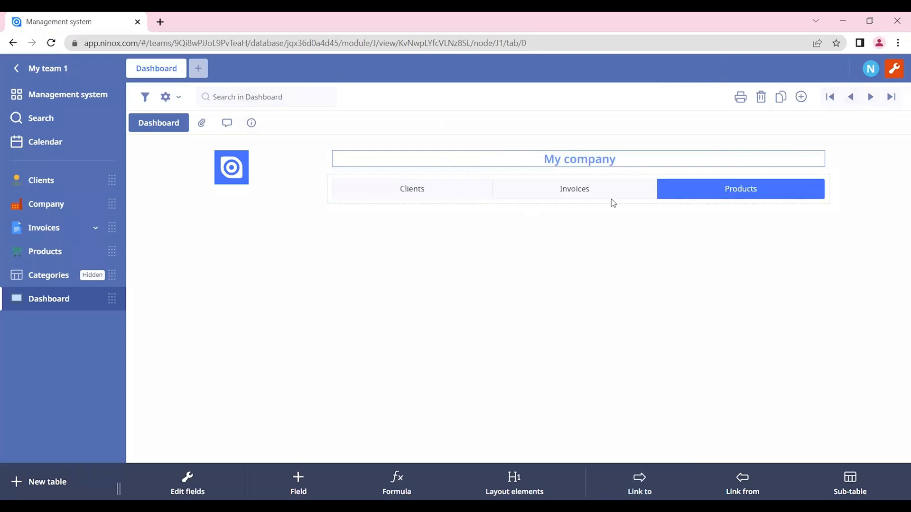
{"action": "left_click", "coordinate": [412, 189]}
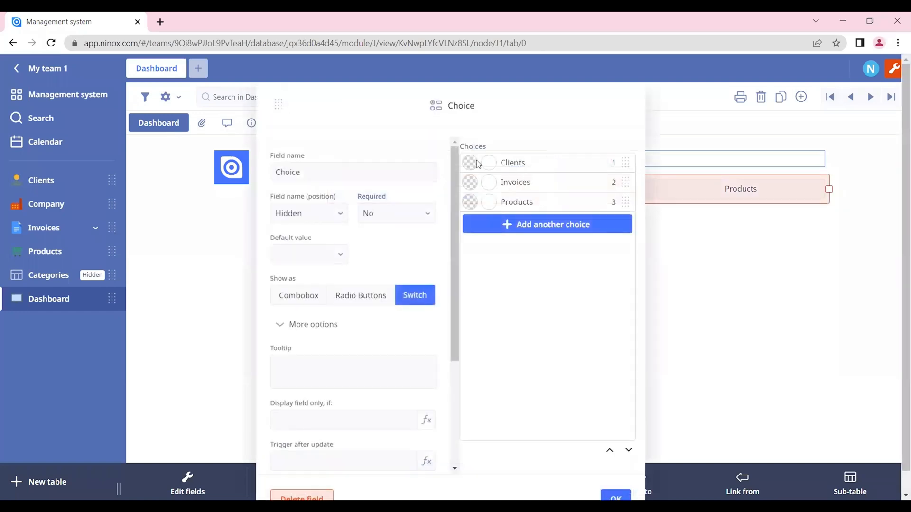
{"action": "left_click", "coordinate": [488, 163]}
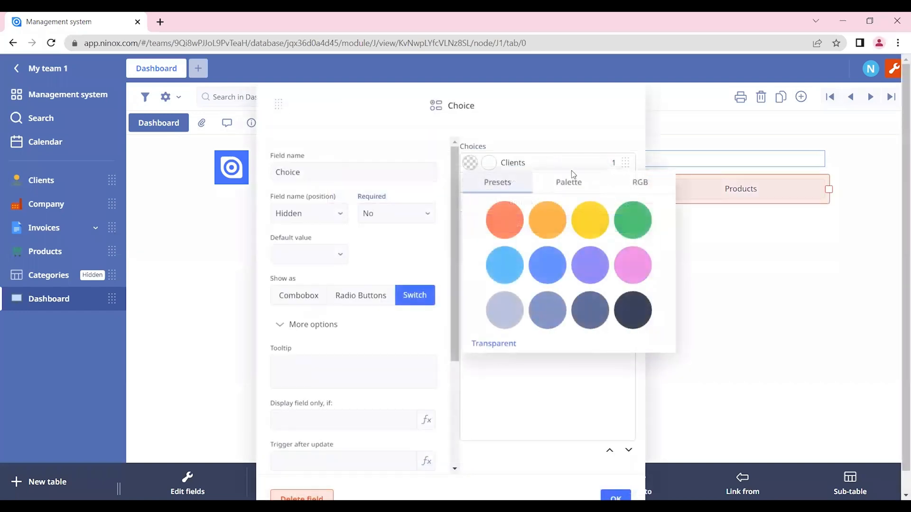
{"action": "left_click", "coordinate": [567, 182]}
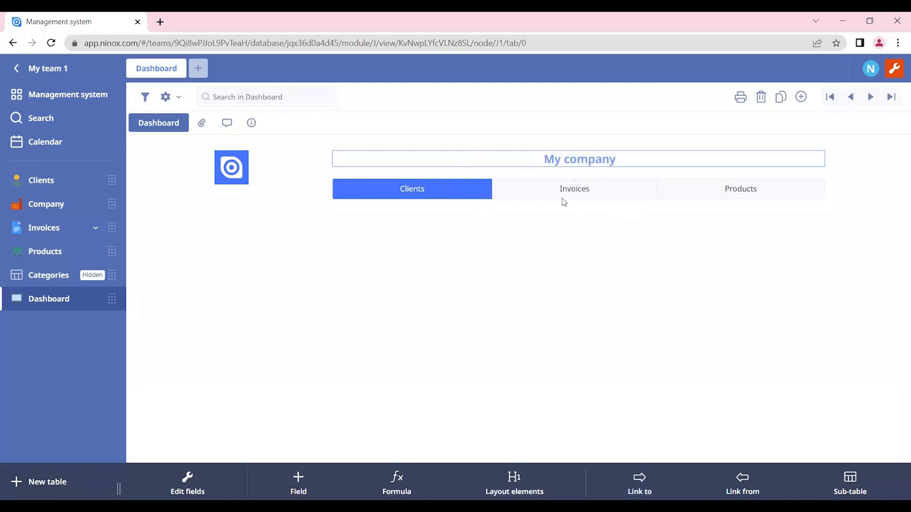
Step: Set the switch binding to 'Per record in memory (Browser)', confirm, and select Invoices
{"action": "left_click", "coordinate": [579, 189]}
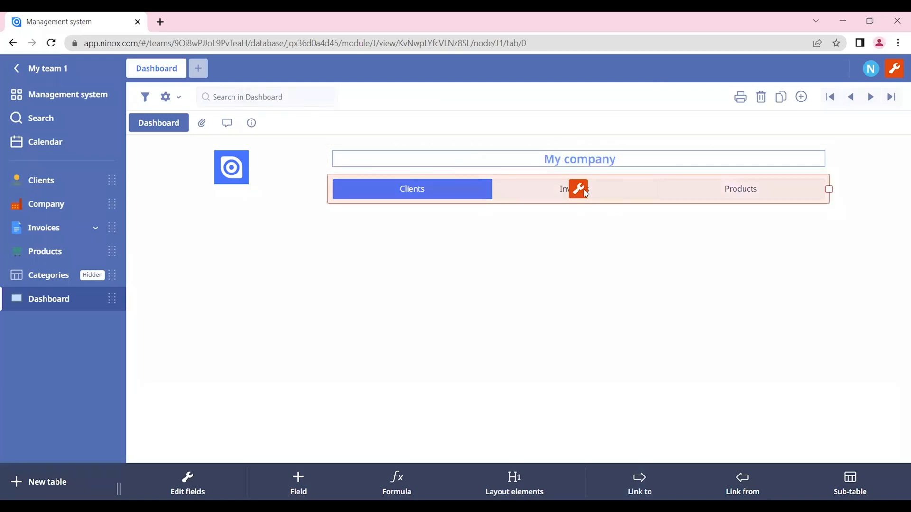
{"action": "left_click", "coordinate": [577, 188]}
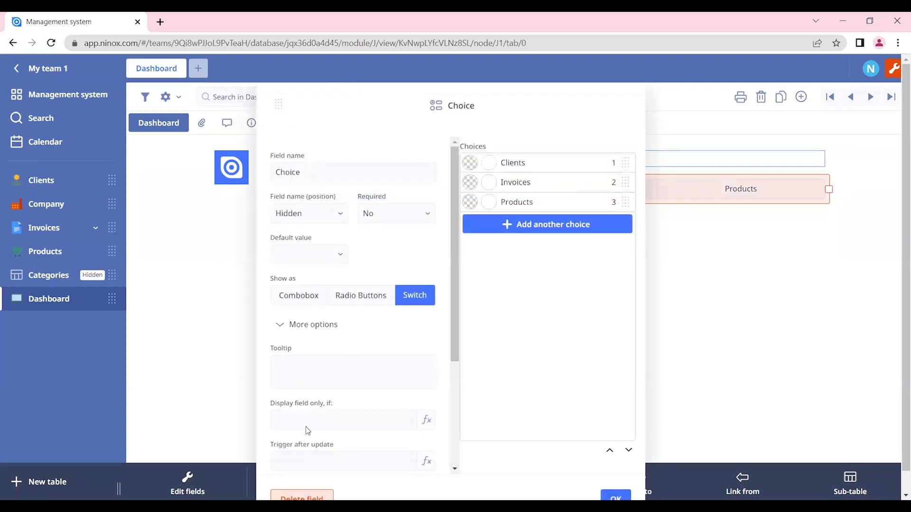
{"action": "scroll", "scroll_direction": "down", "scroll_amount": 3}
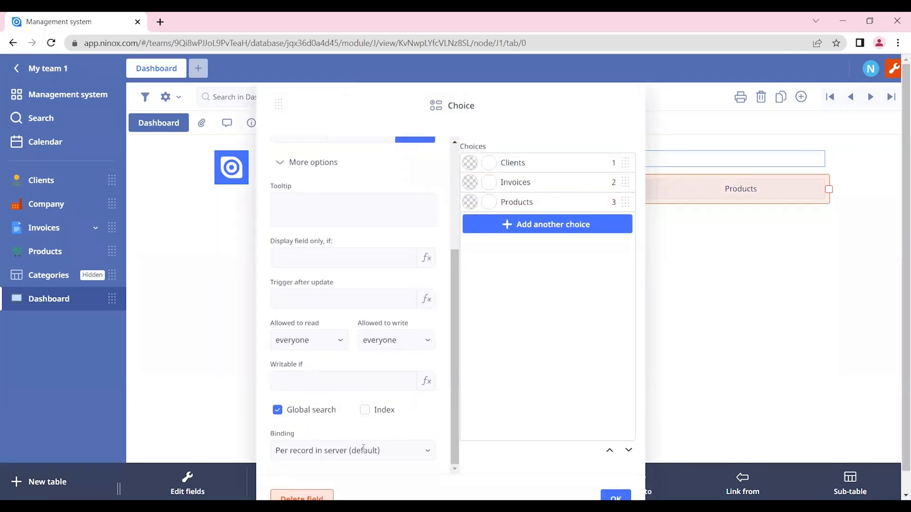
{"action": "left_click", "coordinate": [352, 451]}
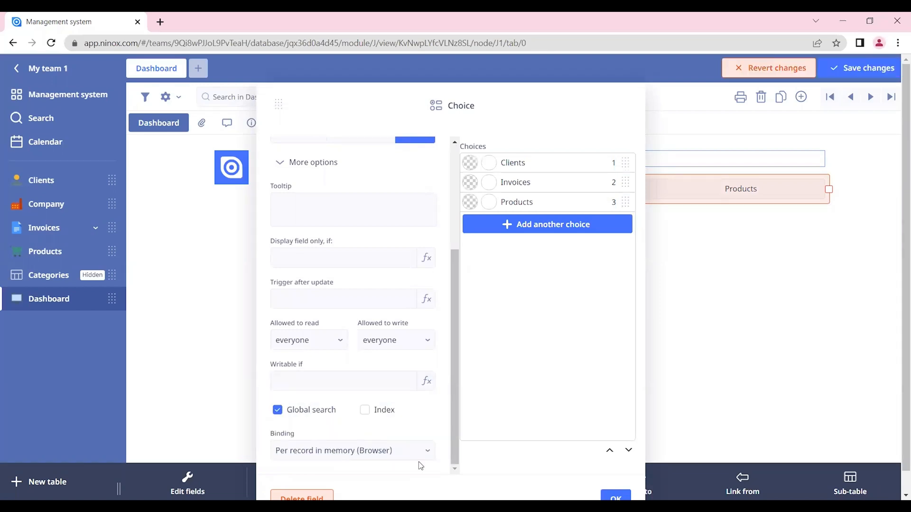
{"action": "mouse_move", "coordinate": [450, 466]}
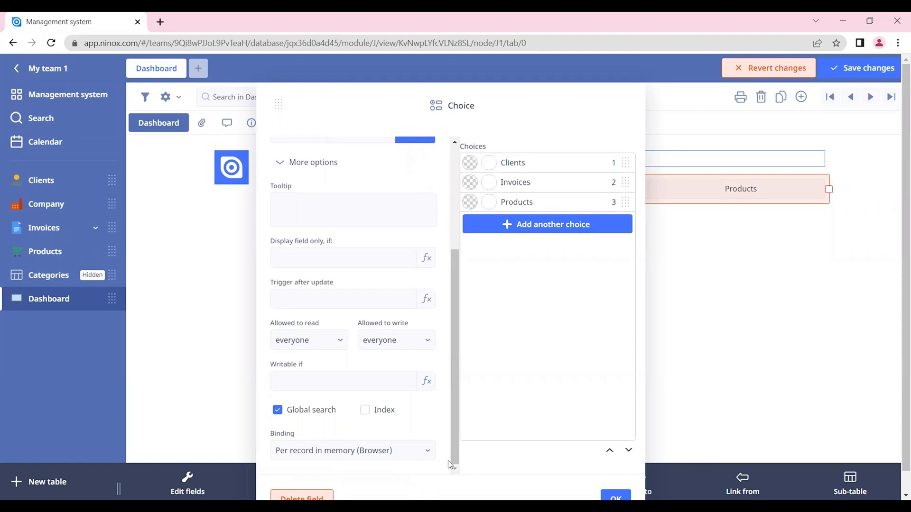
{"action": "mouse_move", "coordinate": [447, 470]}
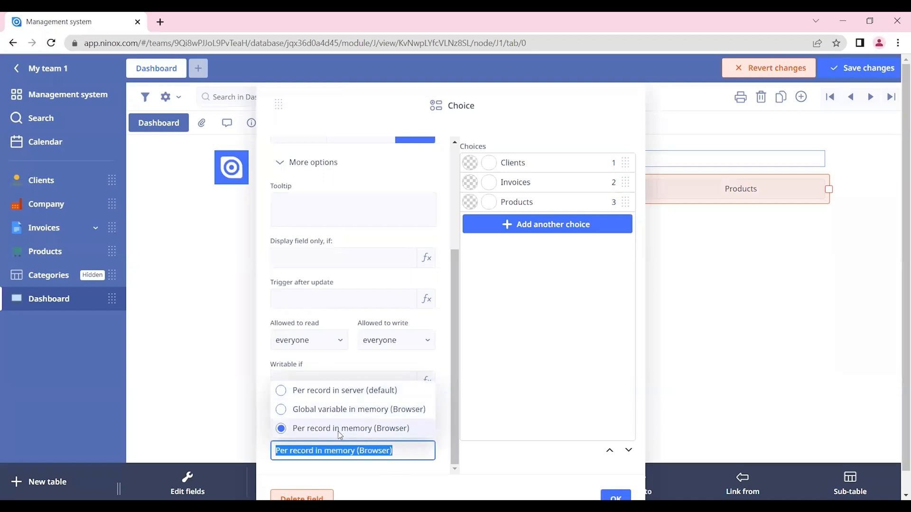
{"action": "left_click", "coordinate": [350, 428]}
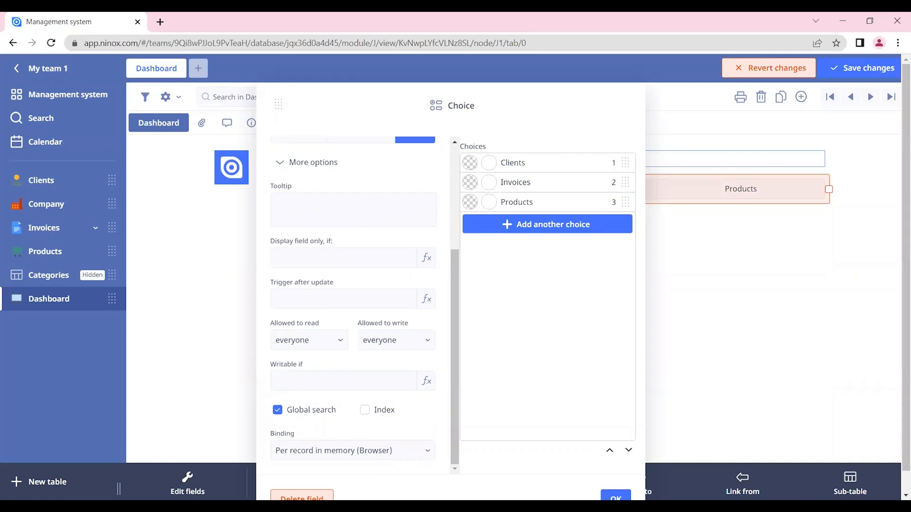
{"action": "left_click", "coordinate": [615, 499]}
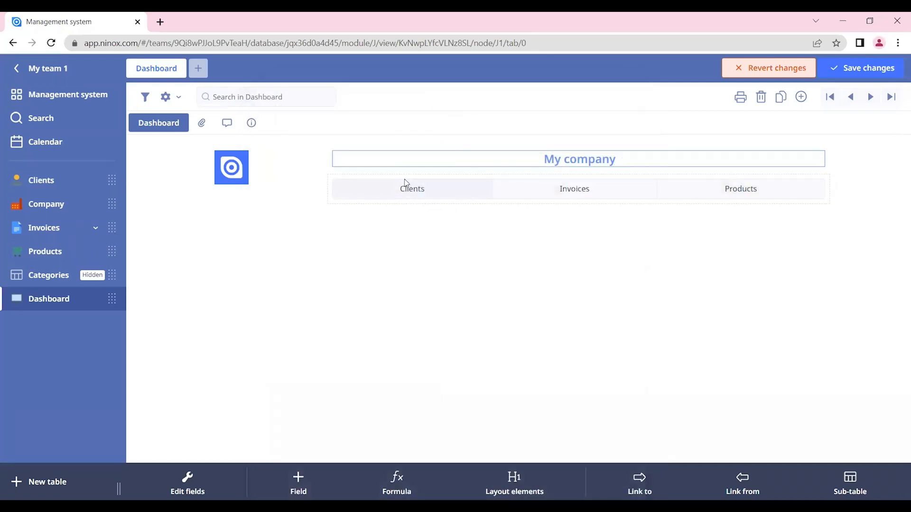
{"action": "left_click", "coordinate": [574, 189]}
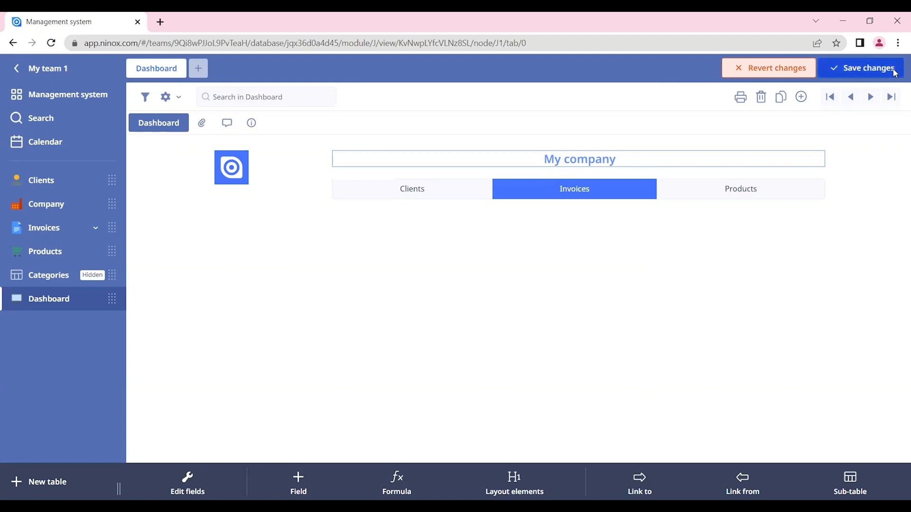
Step: Save the dashboard with Invoices selected and show the Layout elements list
{"action": "left_click", "coordinate": [866, 67]}
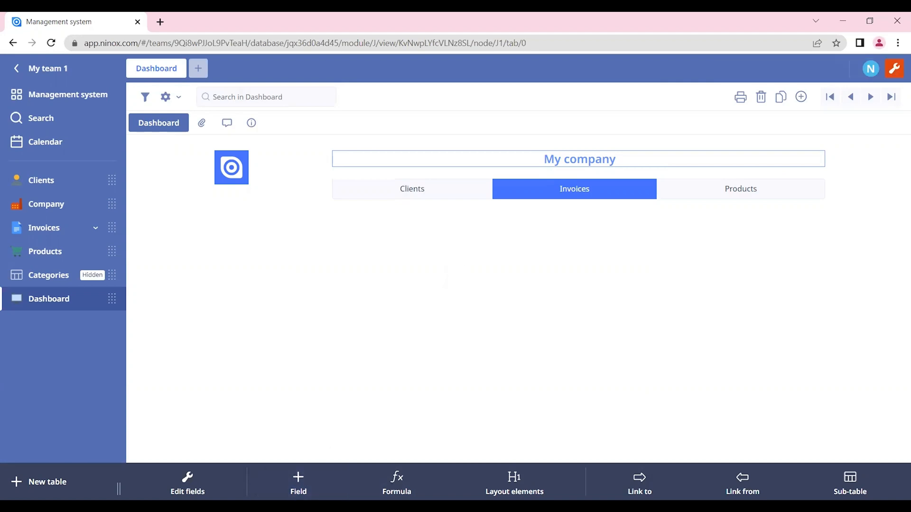
{"action": "mouse_move", "coordinate": [617, 399]}
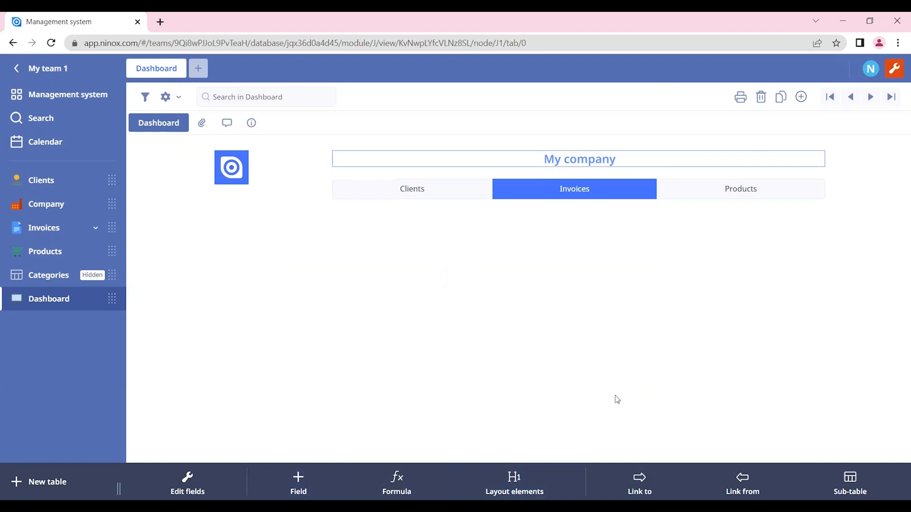
{"action": "mouse_move", "coordinate": [307, 306]}
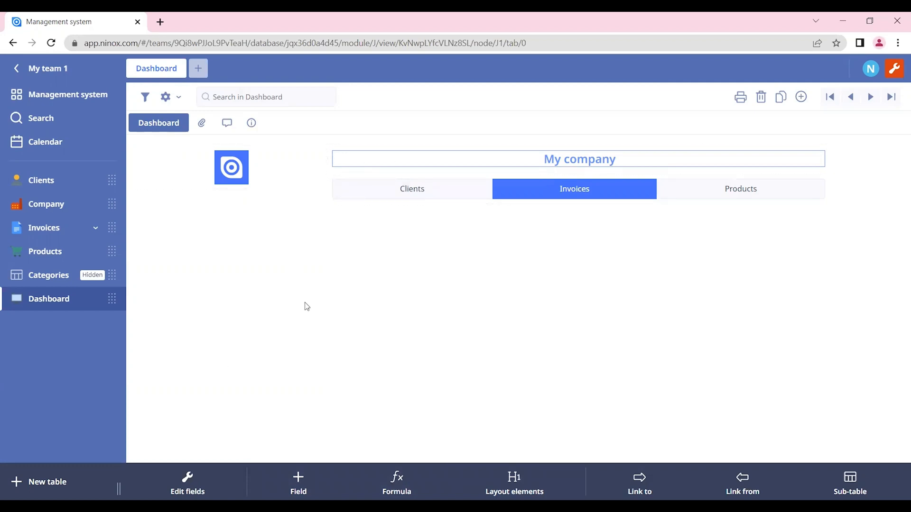
{"action": "mouse_move", "coordinate": [412, 380]}
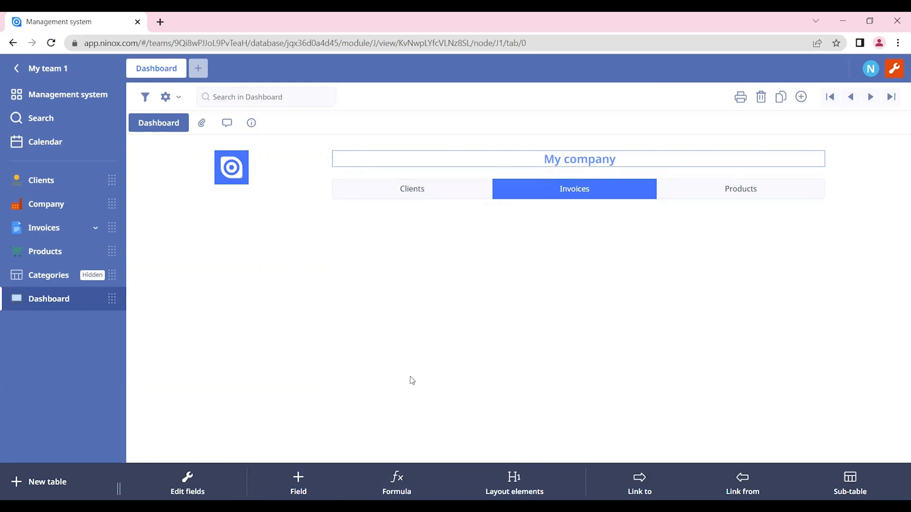
{"action": "left_click", "coordinate": [513, 482]}
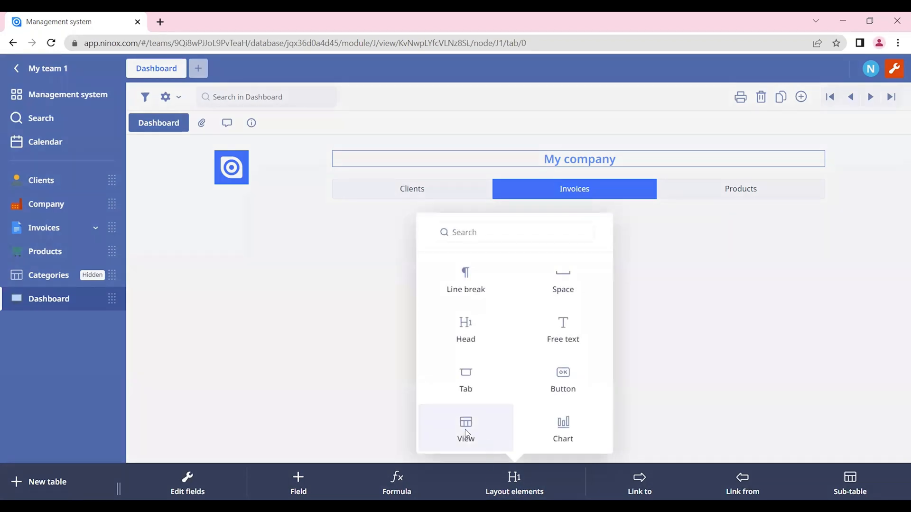
Step: Add a view to the dashboard with the formula 'select Clients'
{"action": "left_click", "coordinate": [466, 430]}
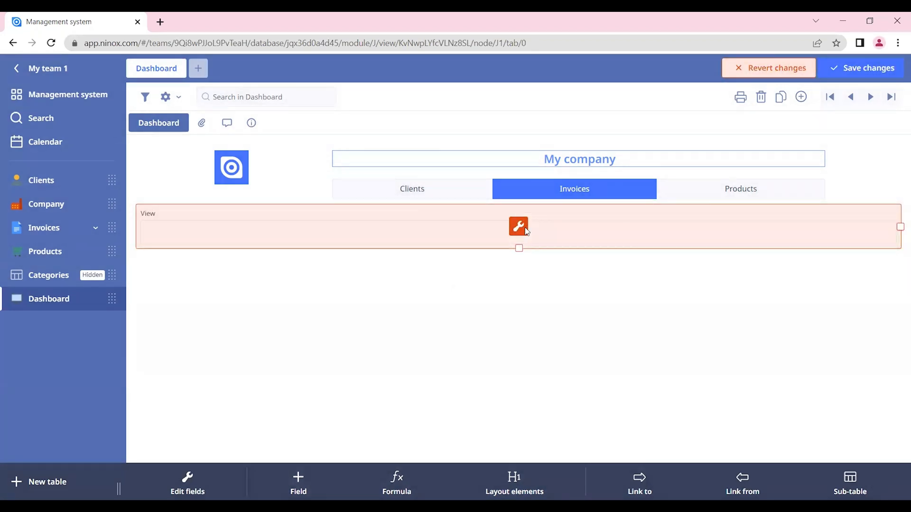
{"action": "left_click", "coordinate": [517, 226]}
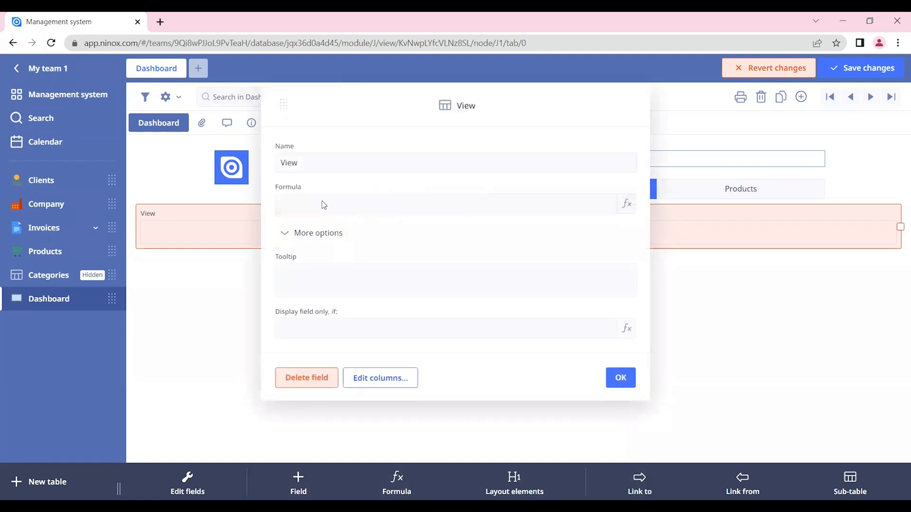
{"action": "left_click", "coordinate": [626, 204]}
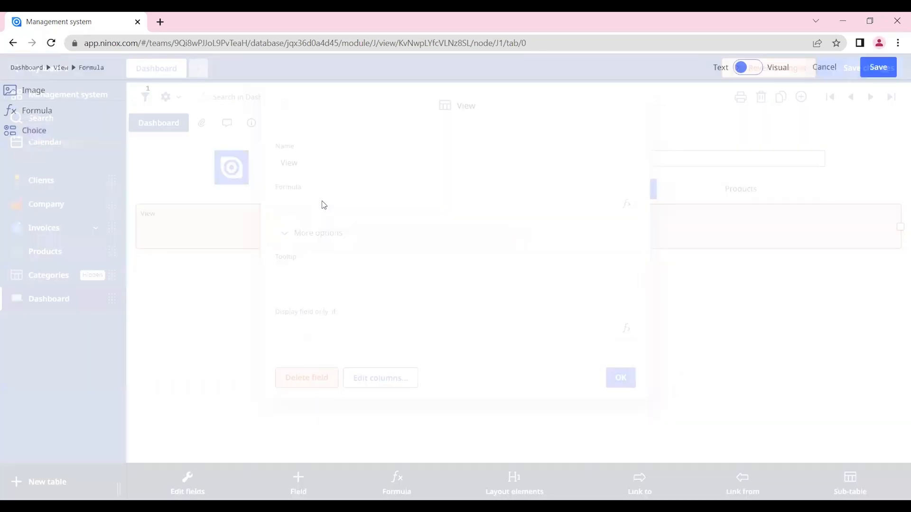
{"action": "type", "text": "s"}
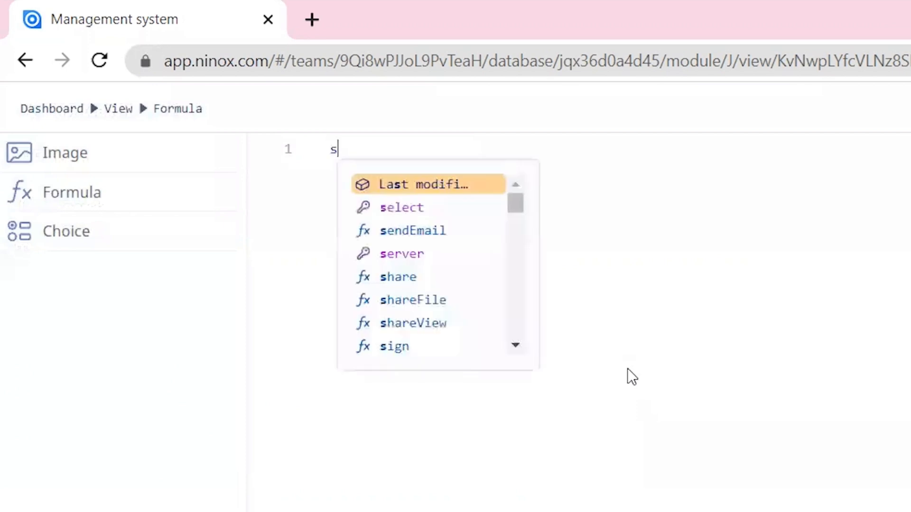
{"action": "type", "text": "elect Cli"}
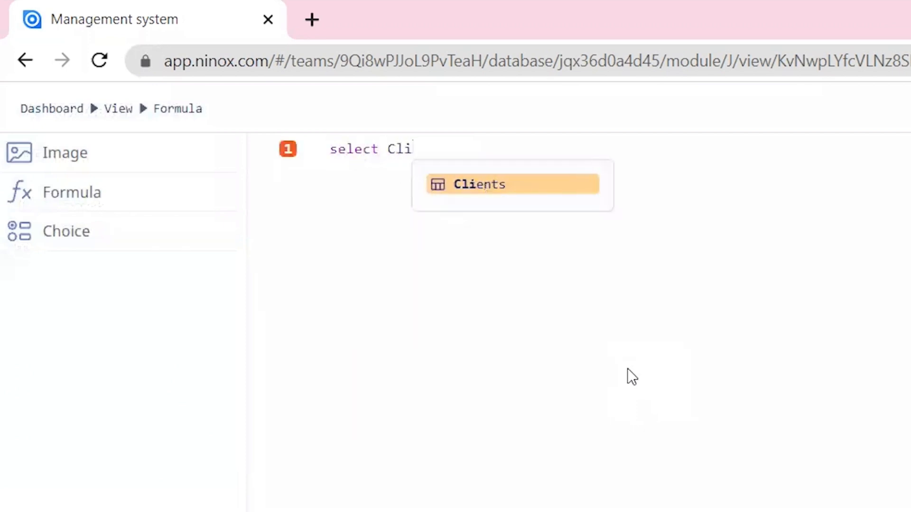
{"action": "left_click", "coordinate": [478, 185]}
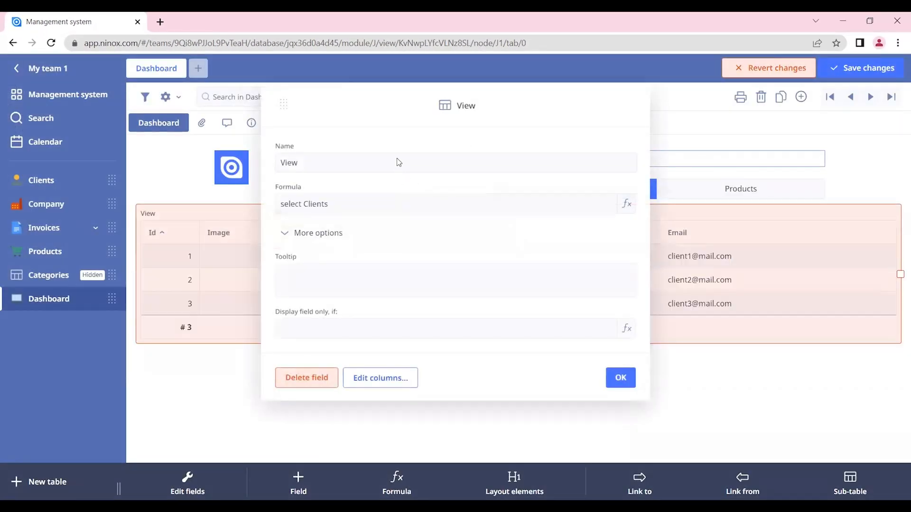
Step: Name the view Clients, save the dashboard, and set the switch to Clients
{"action": "type", "text": "Clie"}
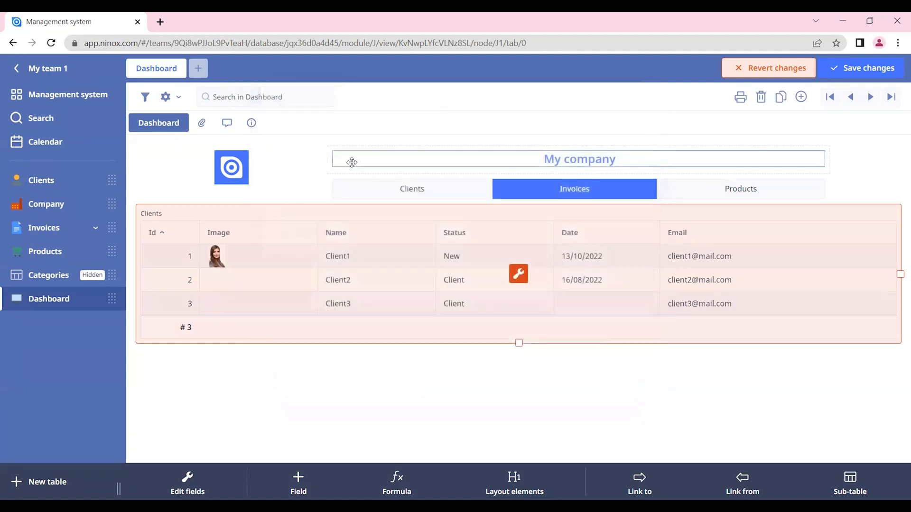
{"action": "left_click", "coordinate": [862, 68]}
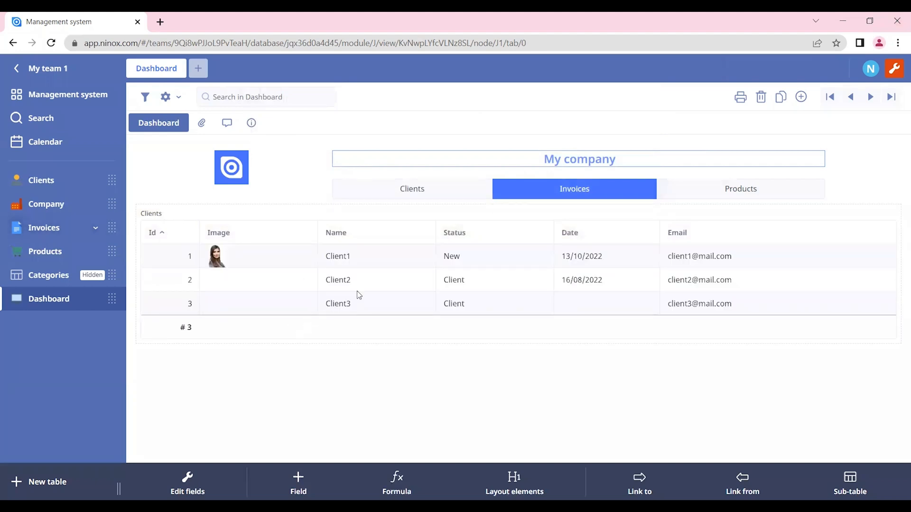
{"action": "mouse_move", "coordinate": [245, 252]}
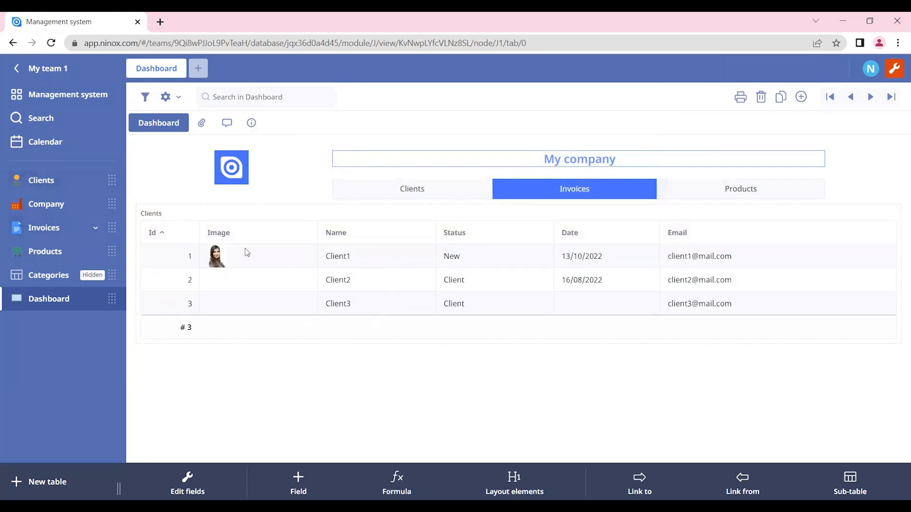
{"action": "left_click", "coordinate": [411, 189]}
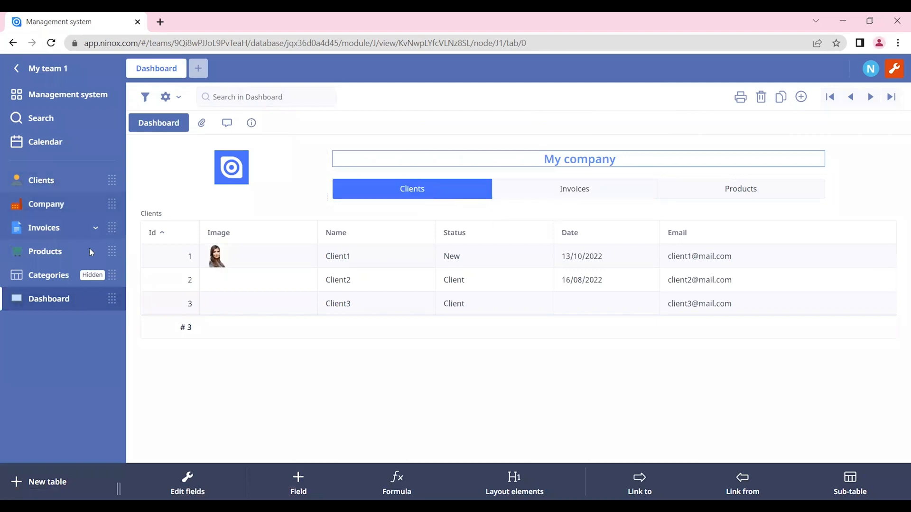
{"action": "mouse_move", "coordinate": [277, 207]}
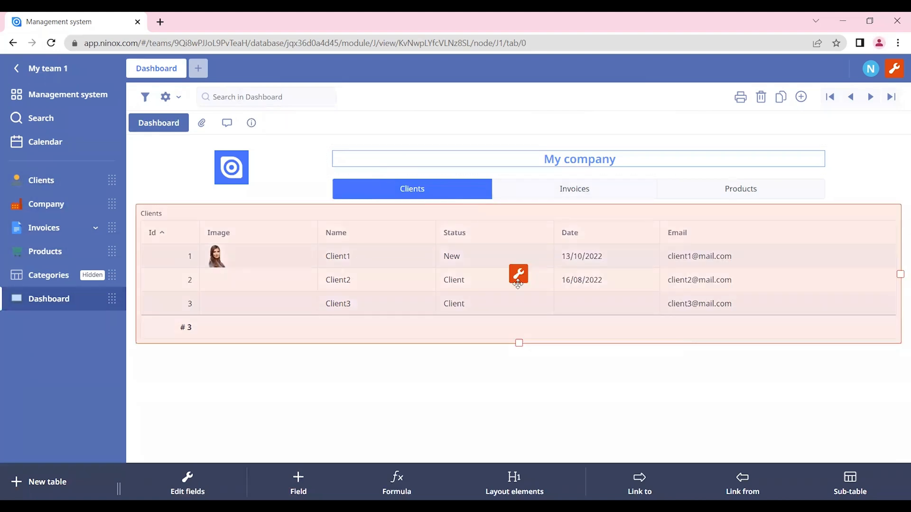
Step: Show the Clients view only when Choice=1, then save the dashboard
{"action": "left_click", "coordinate": [518, 274]}
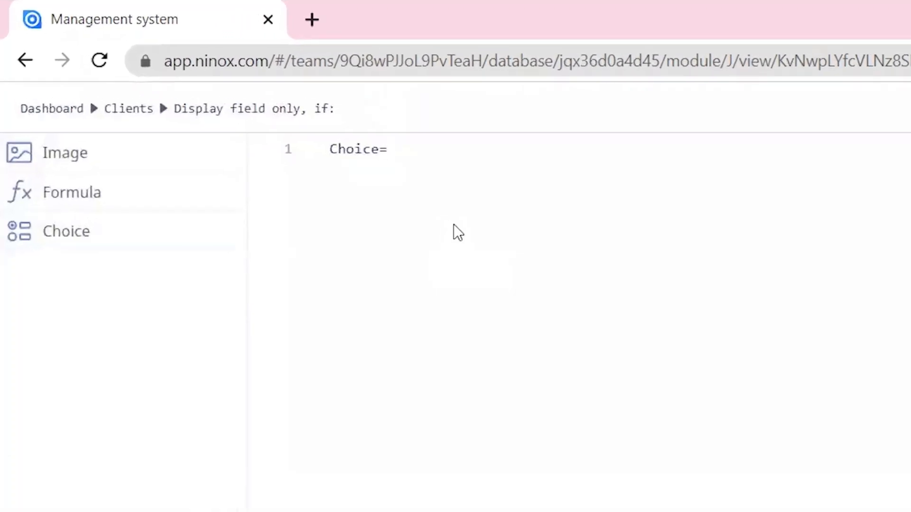
{"action": "type", "text": "1"}
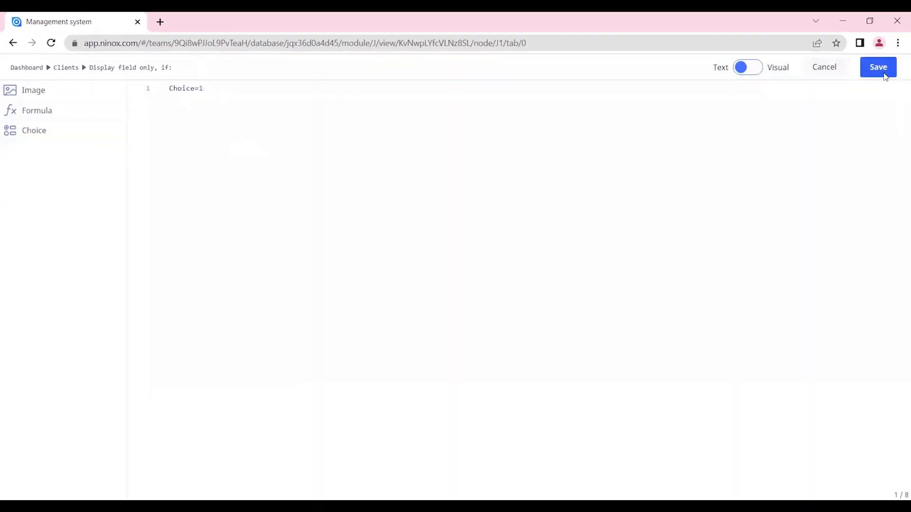
{"action": "left_click", "coordinate": [877, 67]}
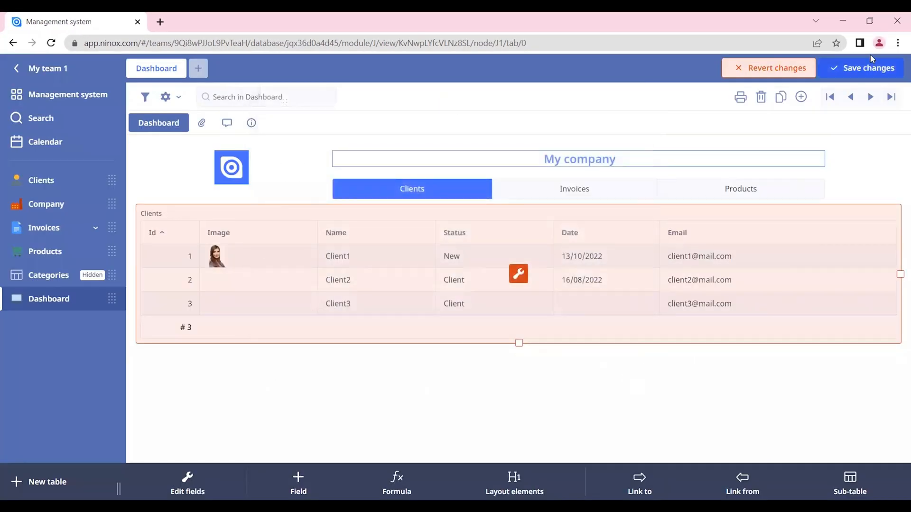
{"action": "left_click", "coordinate": [862, 68]}
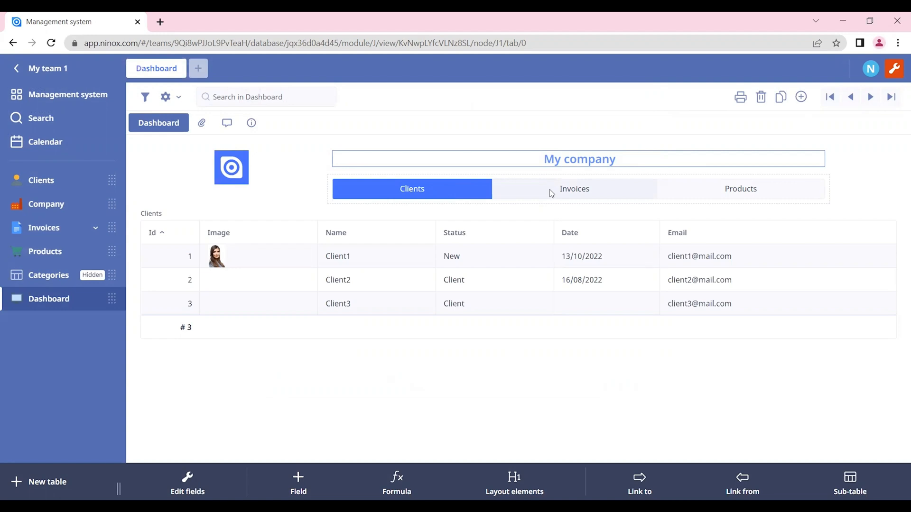
Step: Switch to Invoices and add a second view for the Invoices table
{"action": "left_click", "coordinate": [574, 189]}
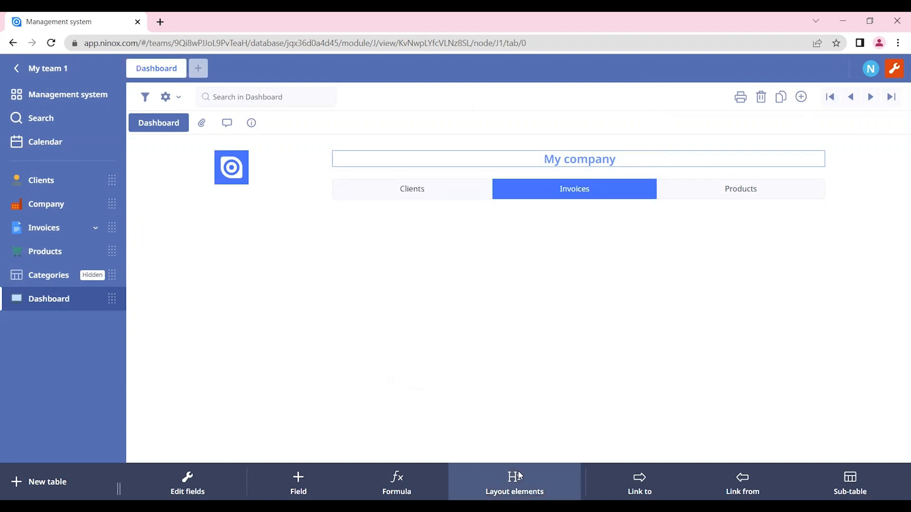
{"action": "left_click", "coordinate": [513, 482]}
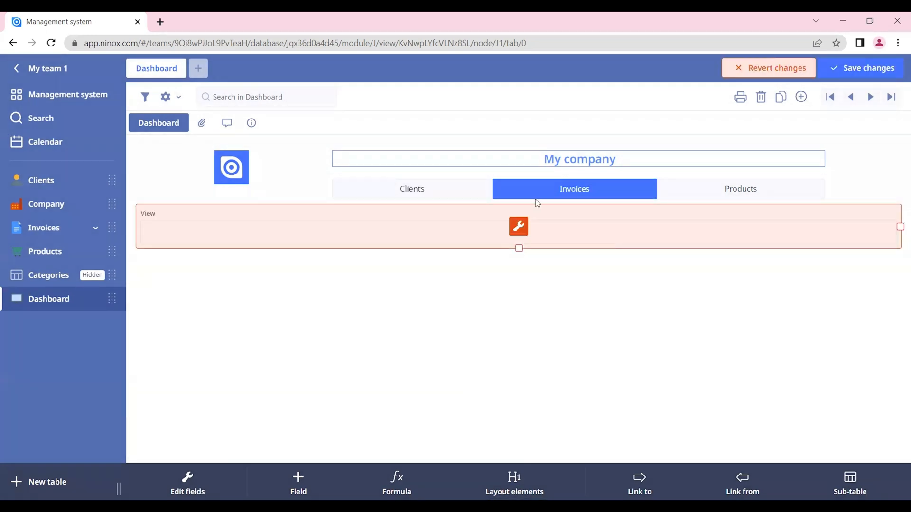
{"action": "left_click", "coordinate": [517, 225]}
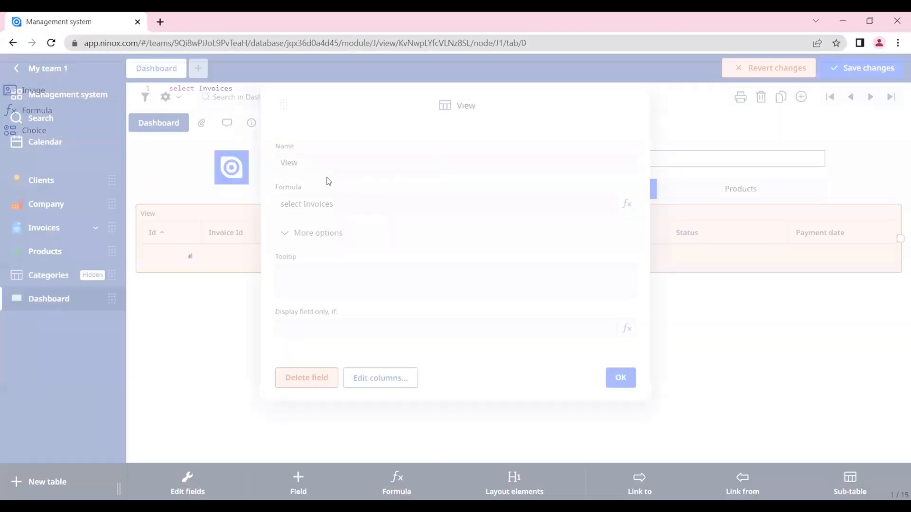
{"action": "type", "text": "Invoices"}
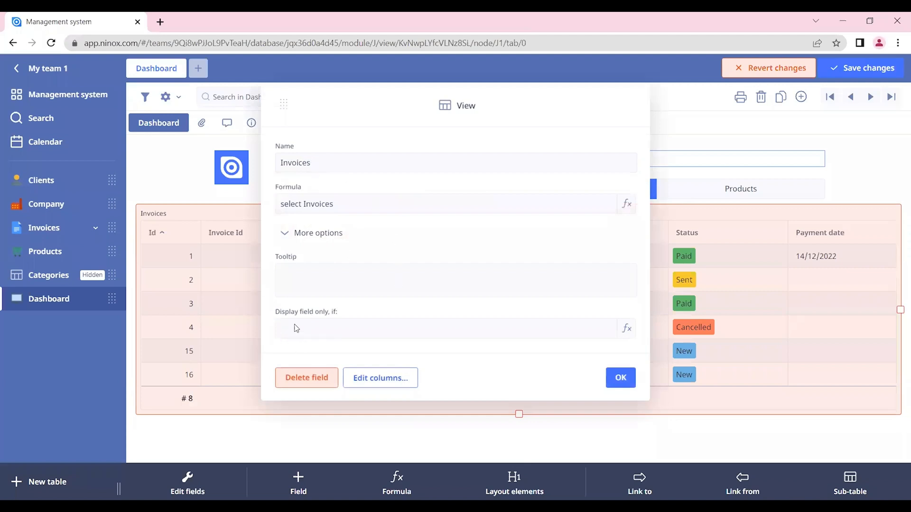
{"action": "mouse_move", "coordinate": [297, 328]}
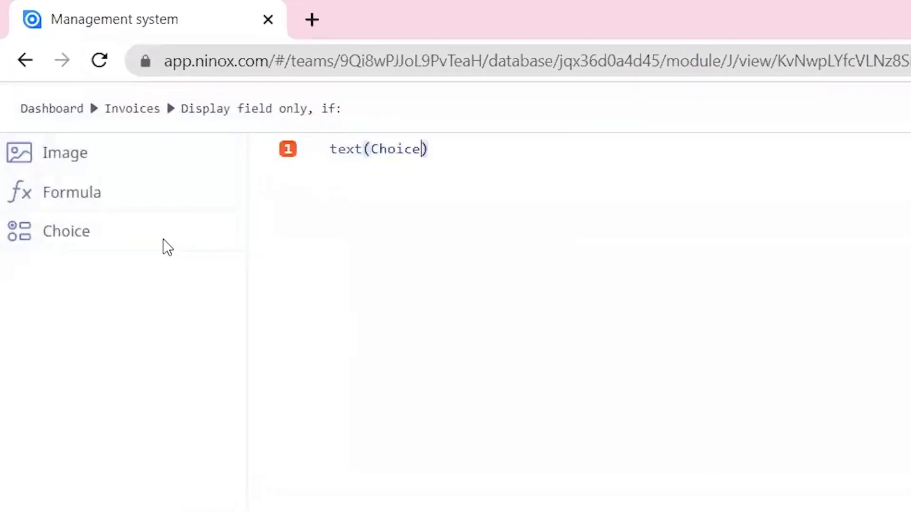
Step: Display the Invoices view only when text(Choice)="Invoices", and save the layout
{"action": "type", "text": "=\""}
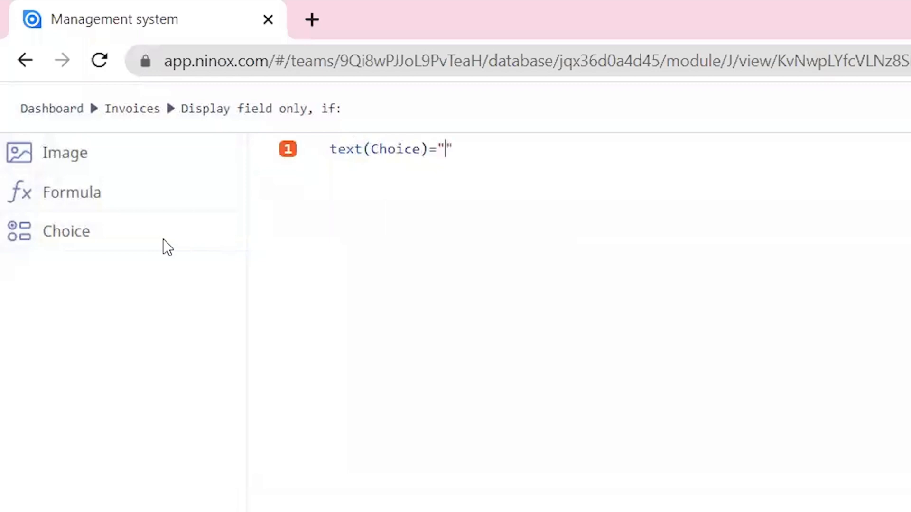
{"action": "type", "text": "Invoice"}
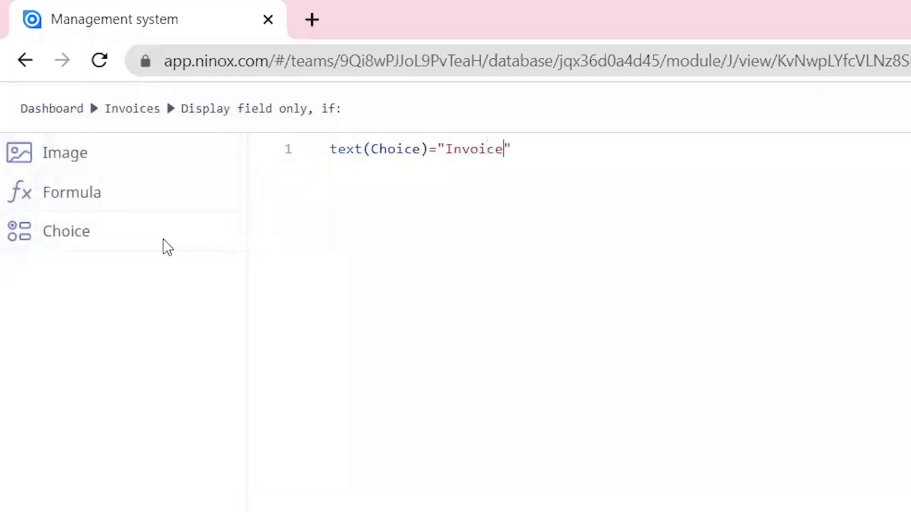
{"action": "type", "text": "s"}
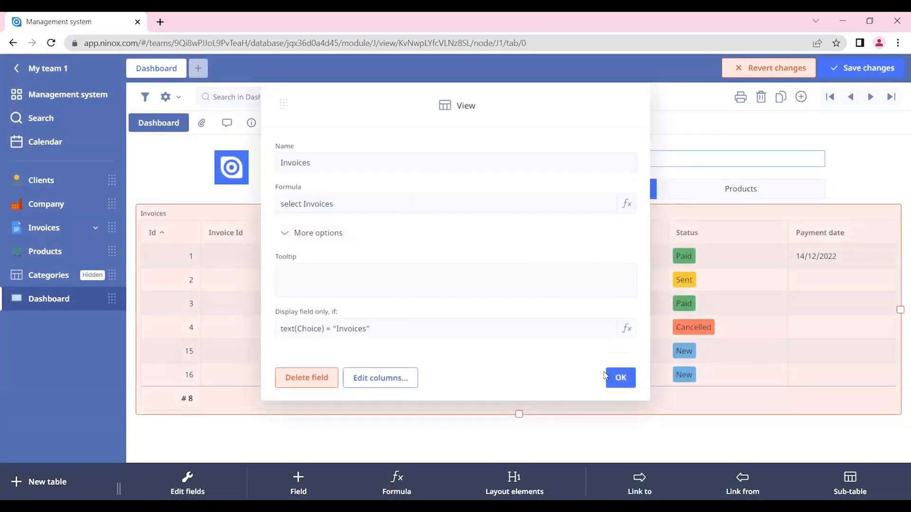
{"action": "left_click", "coordinate": [621, 378]}
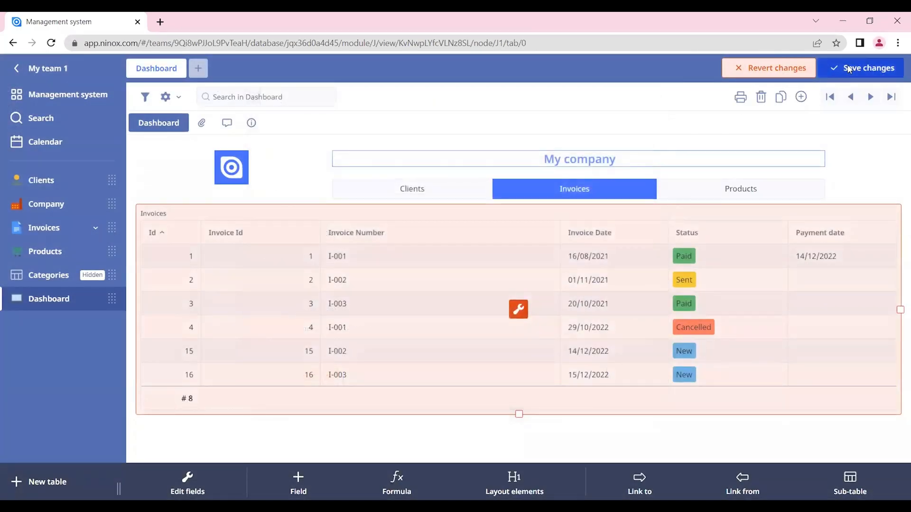
{"action": "left_click", "coordinate": [865, 68]}
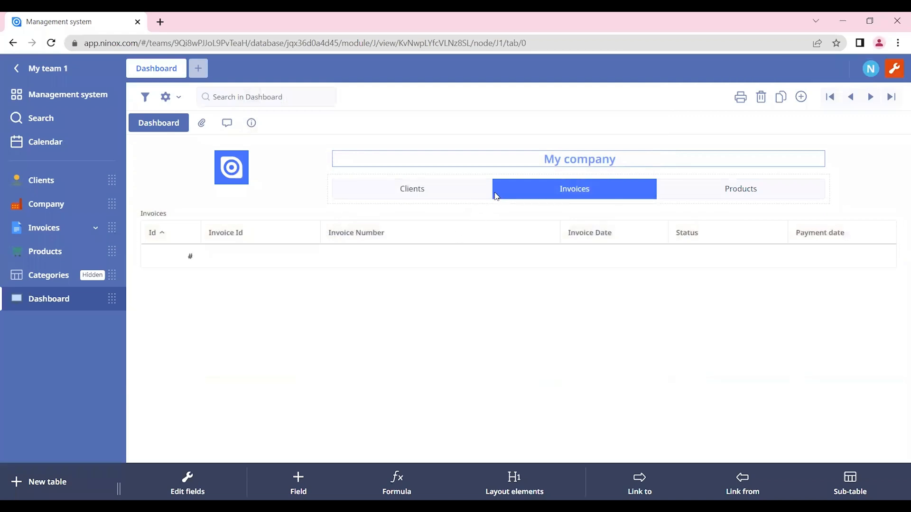
{"action": "left_click", "coordinate": [412, 189]}
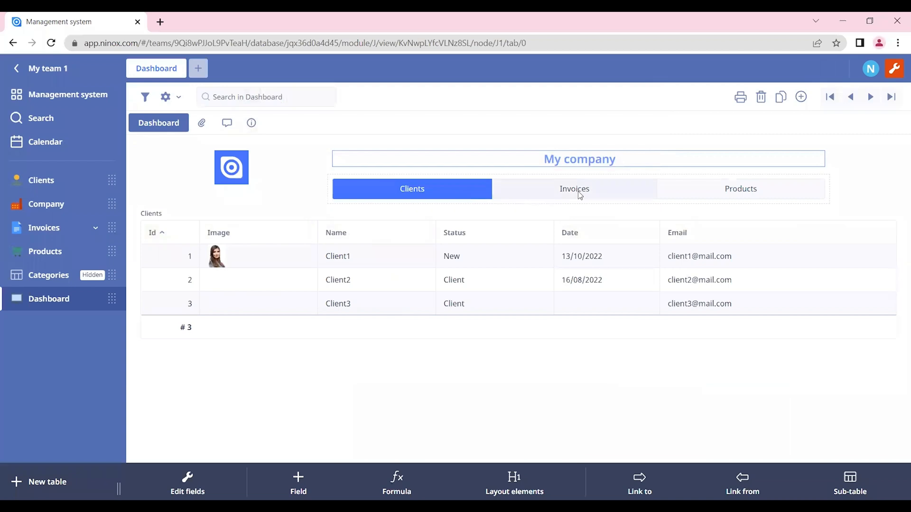
{"action": "left_click", "coordinate": [574, 188]}
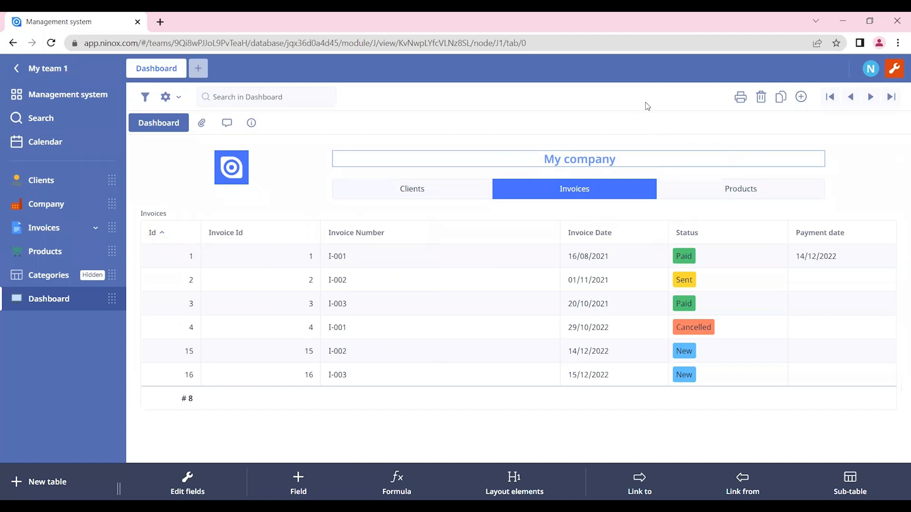
Step: Hide the Invoice Id column, show the client Name column, and save
{"action": "left_click", "coordinate": [225, 233]}
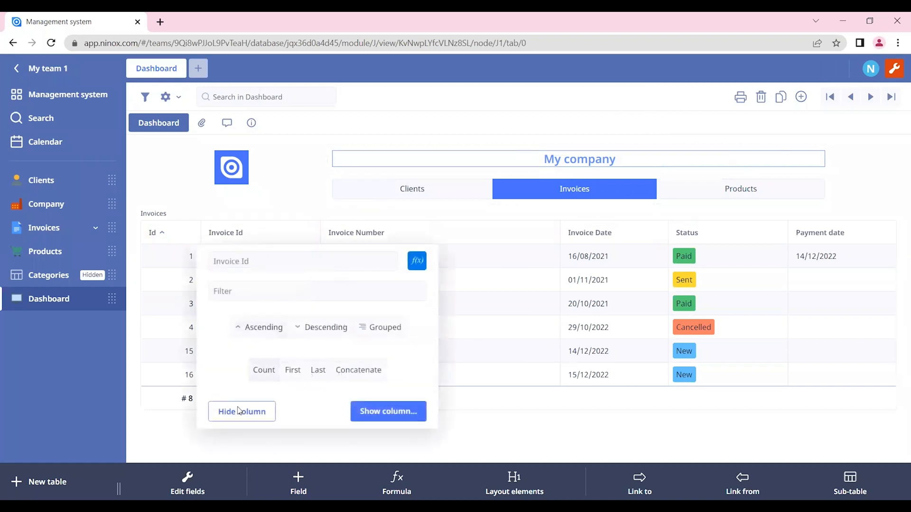
{"action": "left_click", "coordinate": [241, 411]}
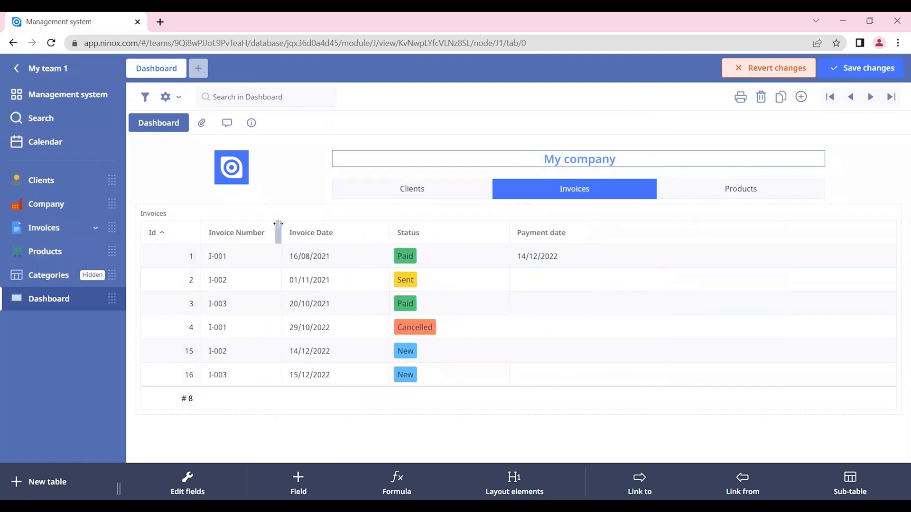
{"action": "left_click", "coordinate": [311, 232]}
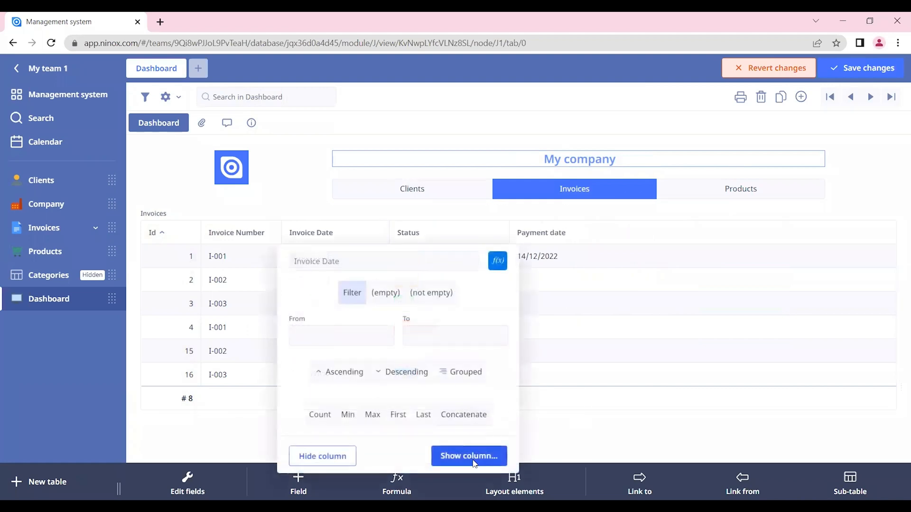
{"action": "left_click", "coordinate": [468, 456]}
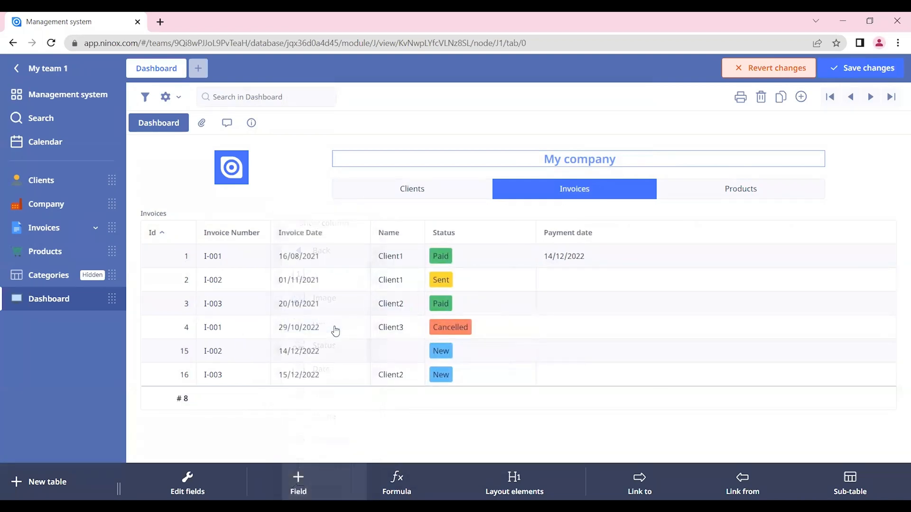
{"action": "left_click", "coordinate": [865, 68]}
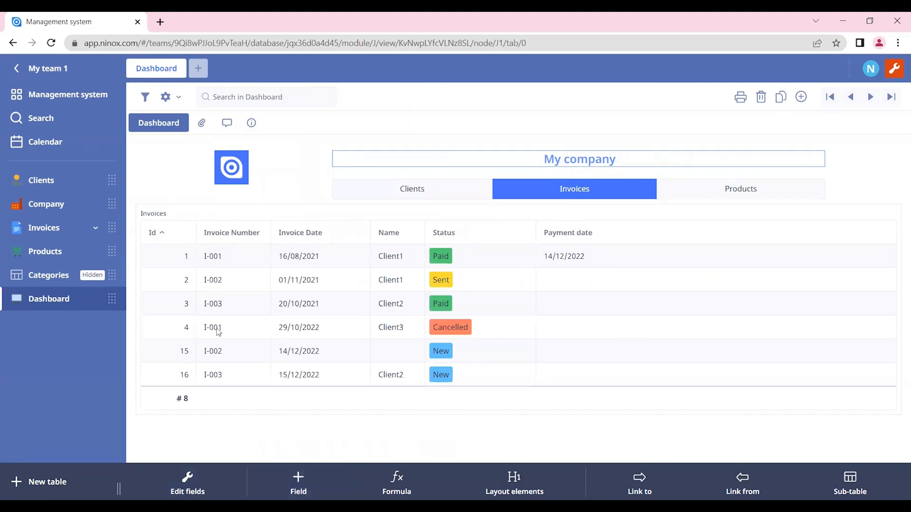
{"action": "mouse_move", "coordinate": [360, 261]}
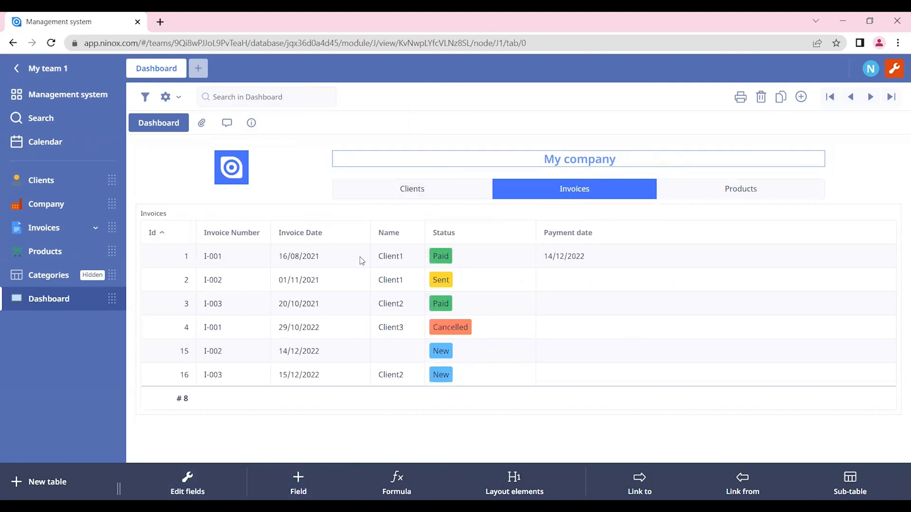
{"action": "mouse_move", "coordinate": [302, 446]}
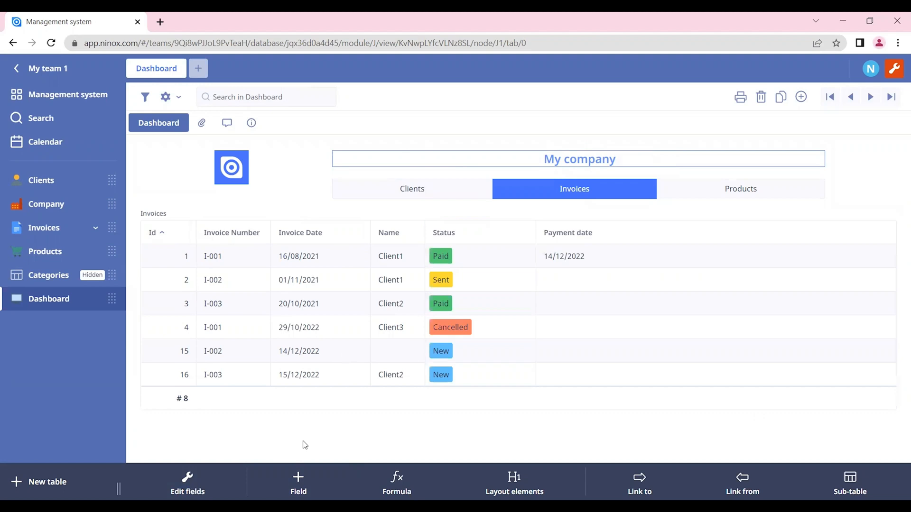
{"action": "mouse_move", "coordinate": [341, 342]}
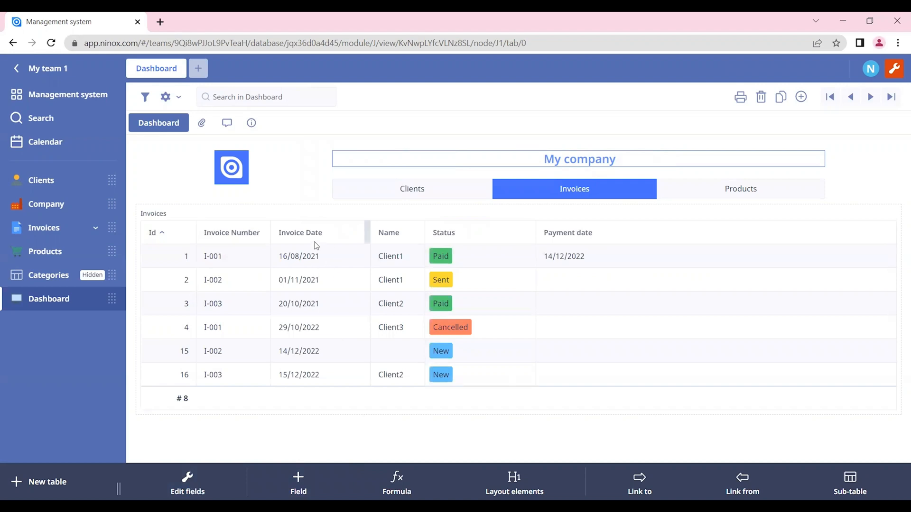
{"action": "mouse_move", "coordinate": [342, 293]}
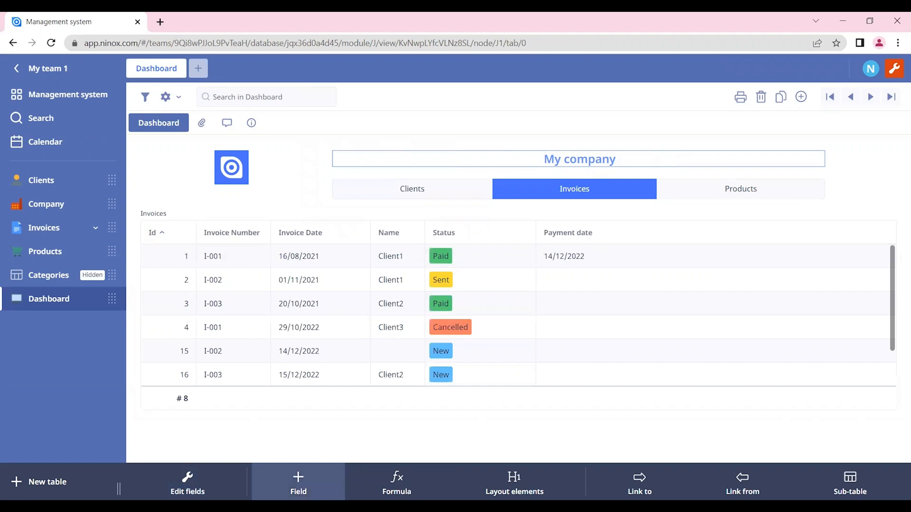
Step: Add a Year number field displayed only when text(Choice)="Invoices"
{"action": "left_click", "coordinate": [298, 482]}
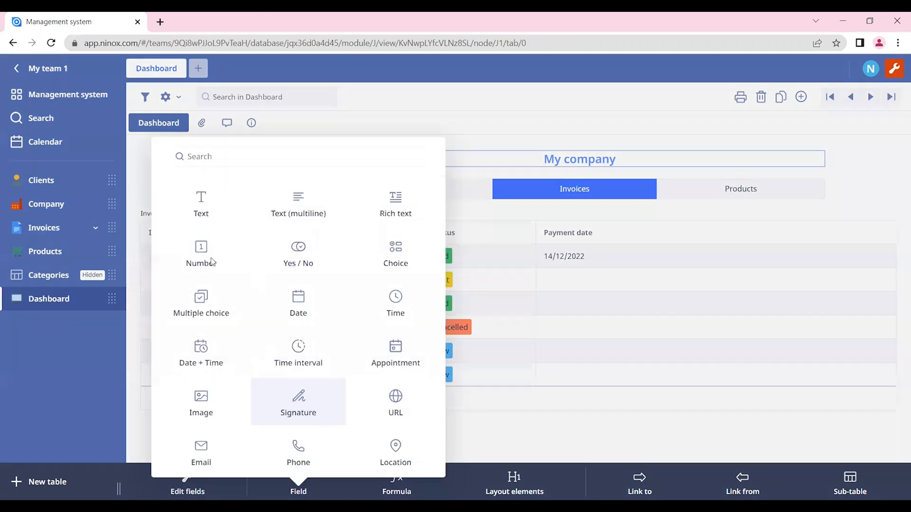
{"action": "left_click", "coordinate": [201, 254]}
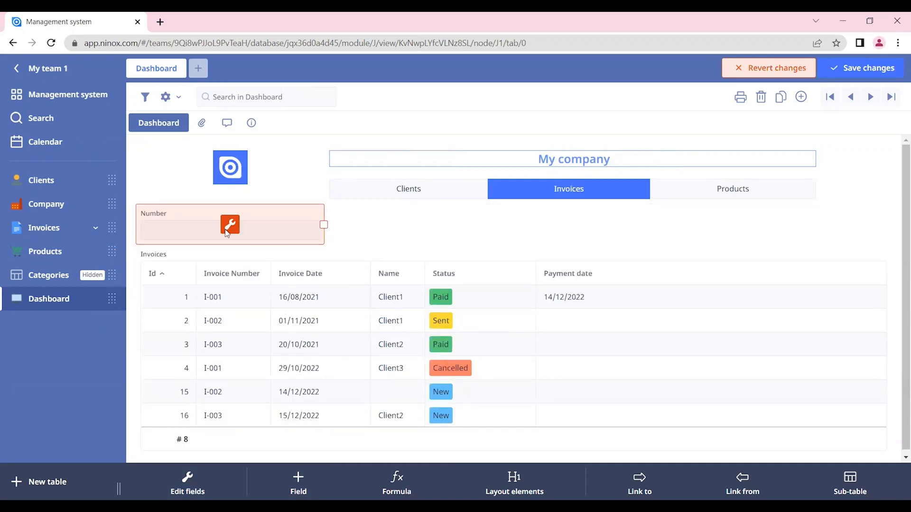
{"action": "left_click", "coordinate": [229, 225]}
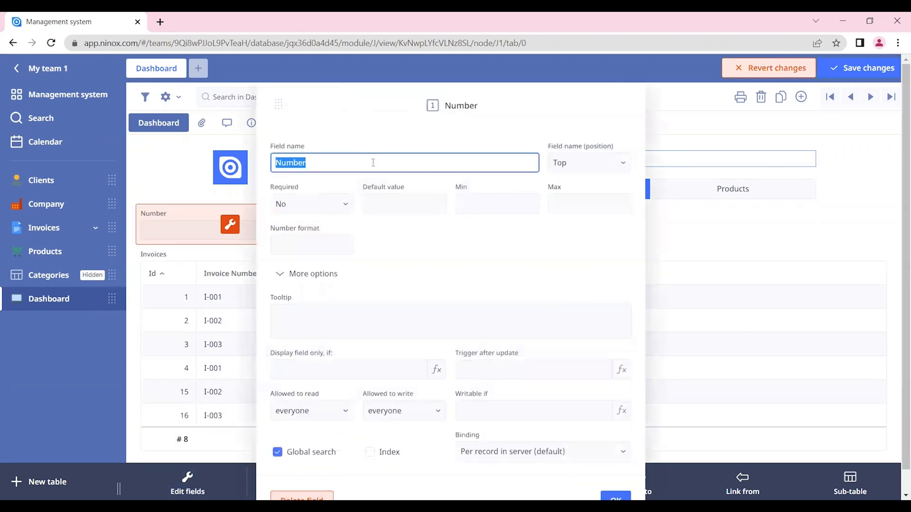
{"action": "type", "text": "Year"}
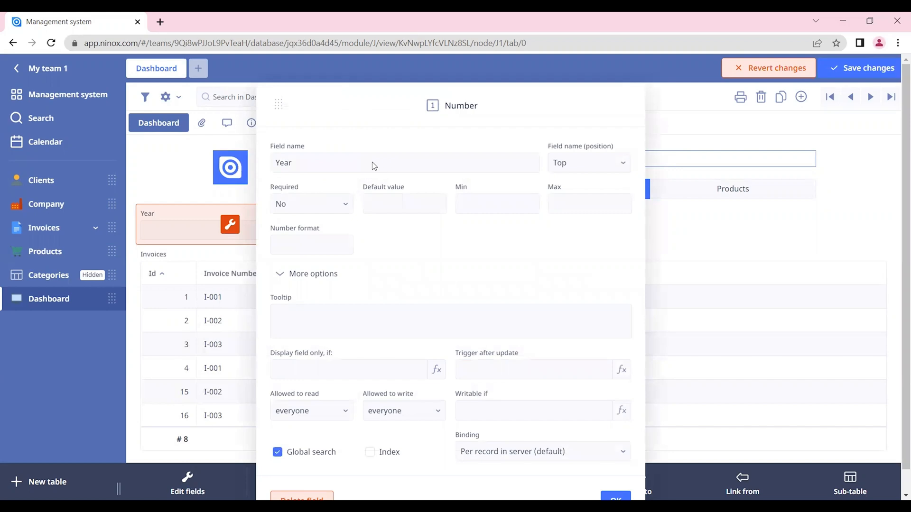
{"action": "mouse_move", "coordinate": [307, 372]}
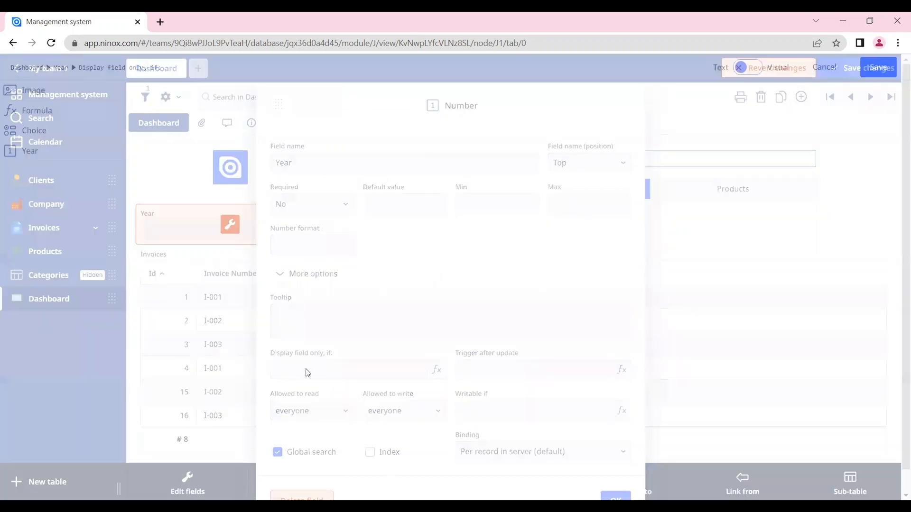
{"action": "left_click", "coordinate": [357, 370]}
{"action": "type", "text": "text(Choice)="}
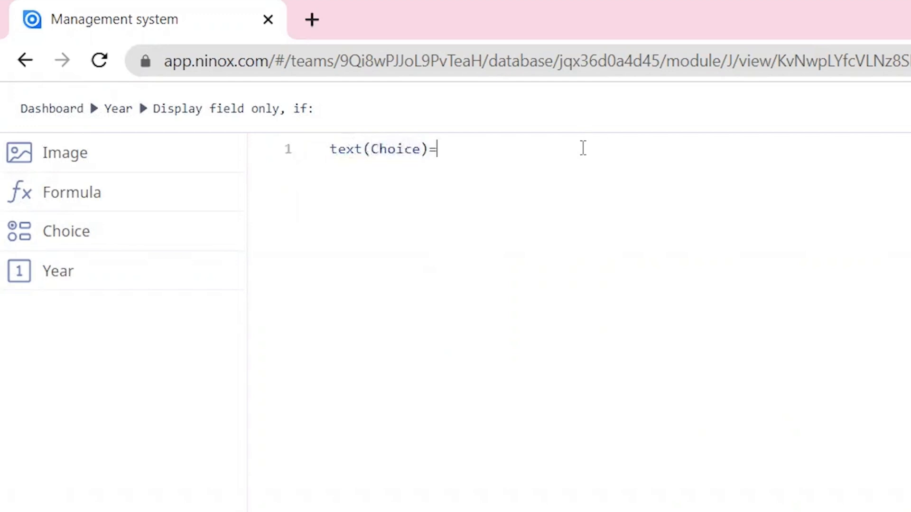
{"action": "type", "text": "\"Invoices\""}
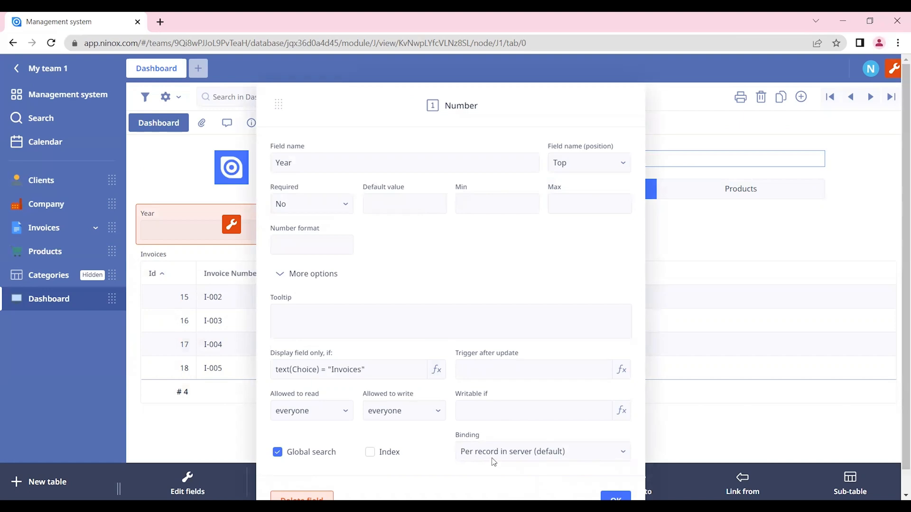
{"action": "left_click", "coordinate": [541, 451]}
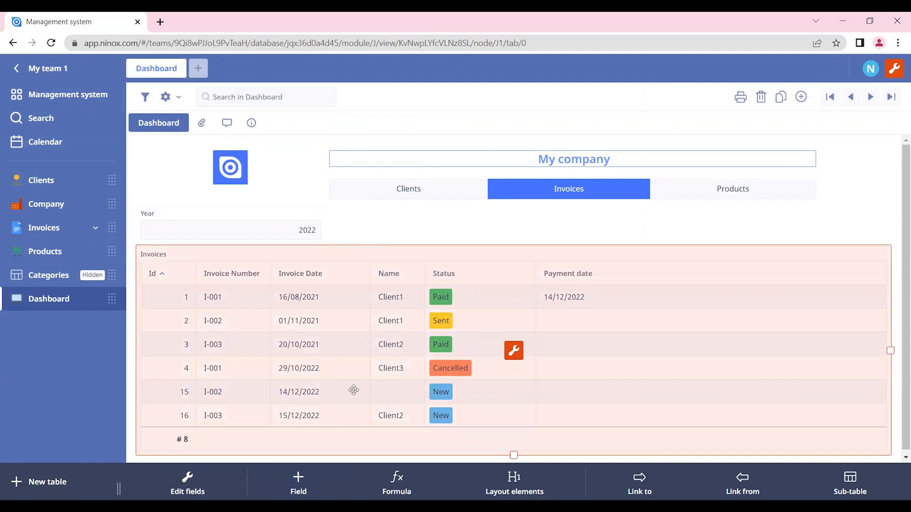
{"action": "mouse_move", "coordinate": [516, 339]}
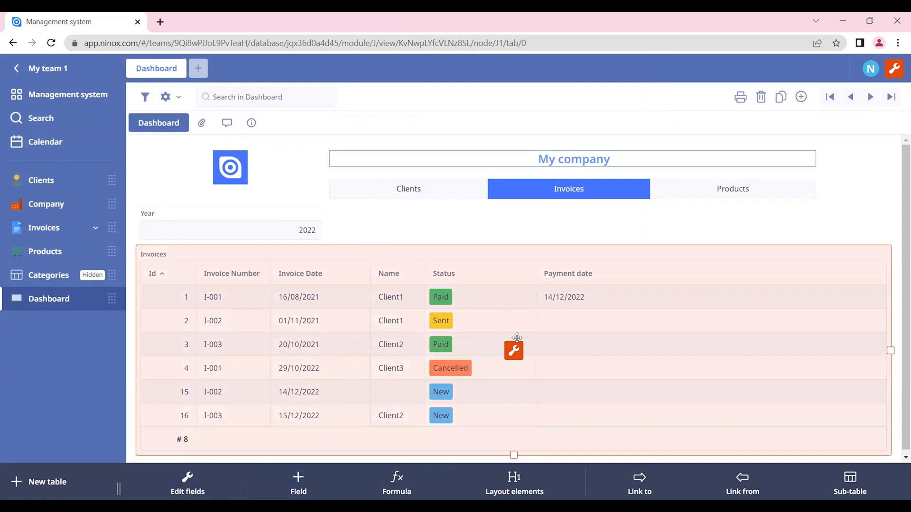
Step: Set the view formula to let y := Year; select Invoices where year('Invoice Date') = y
{"action": "left_click", "coordinate": [513, 348]}
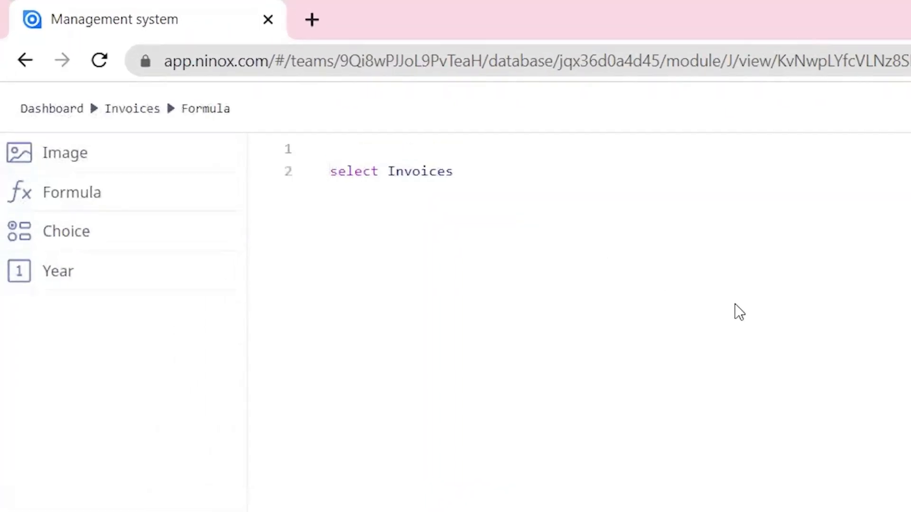
{"action": "type", "text": "let"}
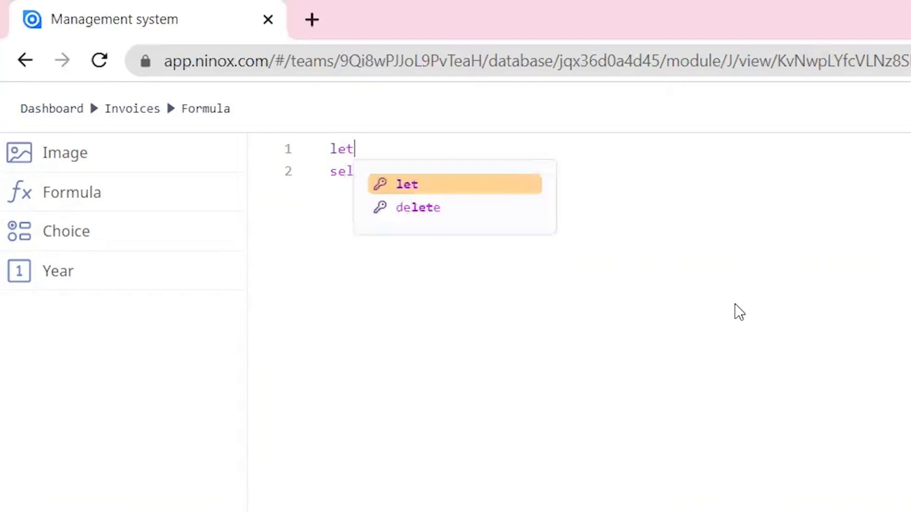
{"action": "type", "text": "y:="}
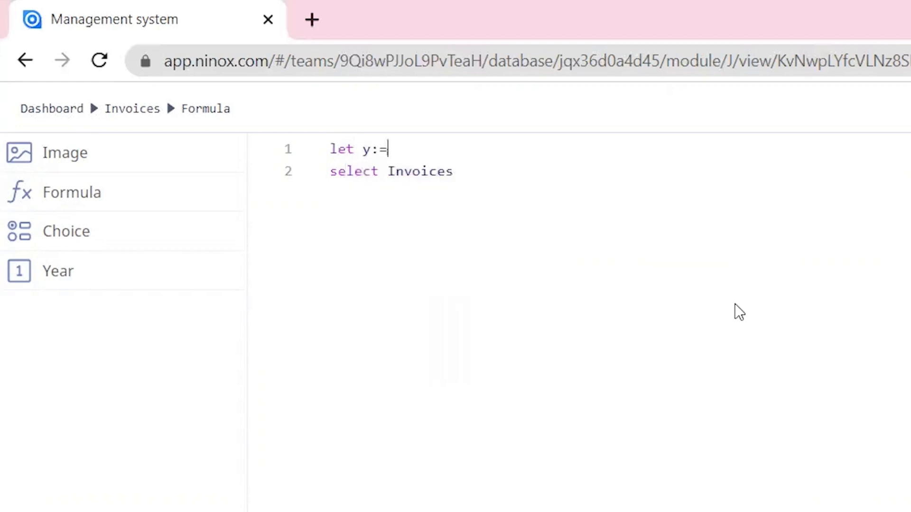
{"action": "mouse_move", "coordinate": [178, 297]}
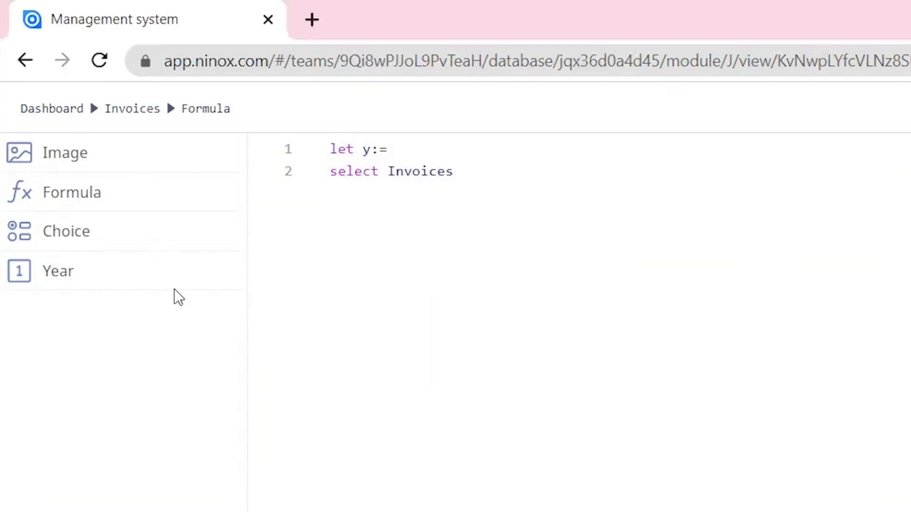
{"action": "type", "text": "Year"}
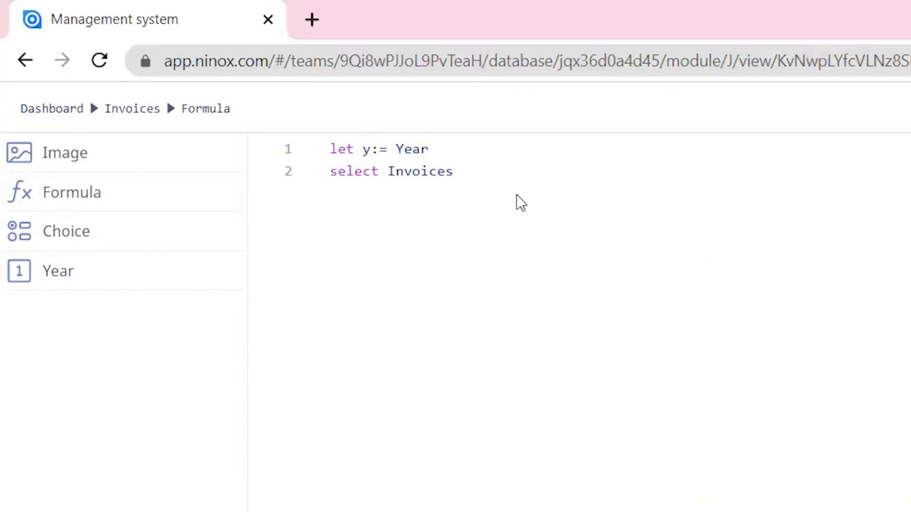
{"action": "mouse_move", "coordinate": [500, 208]}
{"action": "type", "text": " where"}
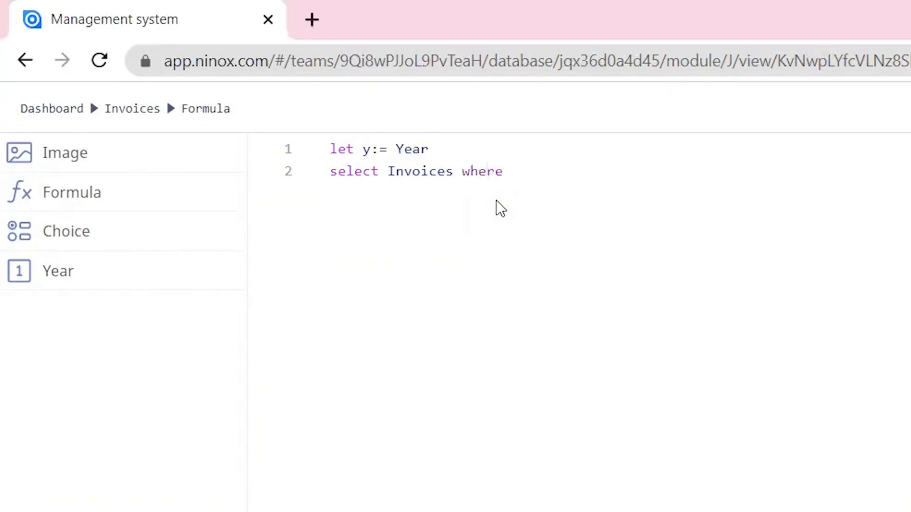
{"action": "type", "text": "year(d"}
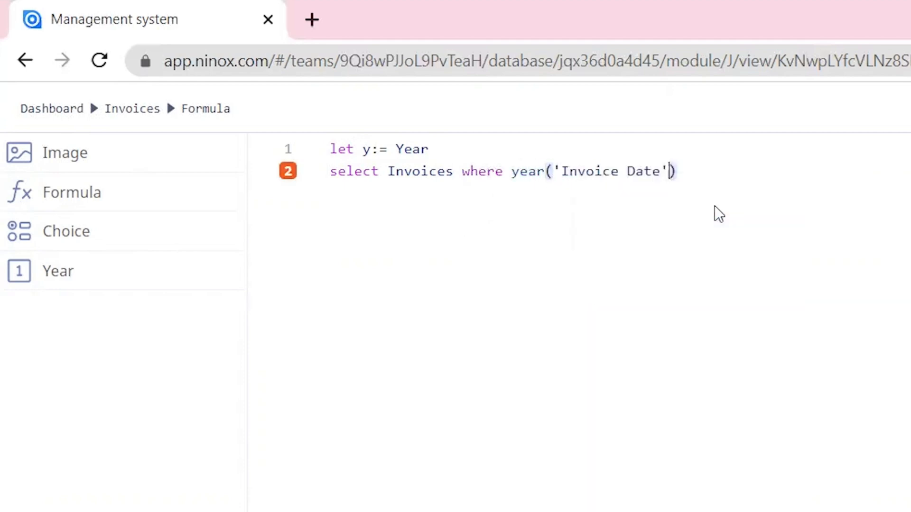
{"action": "type", "text": "=y"}
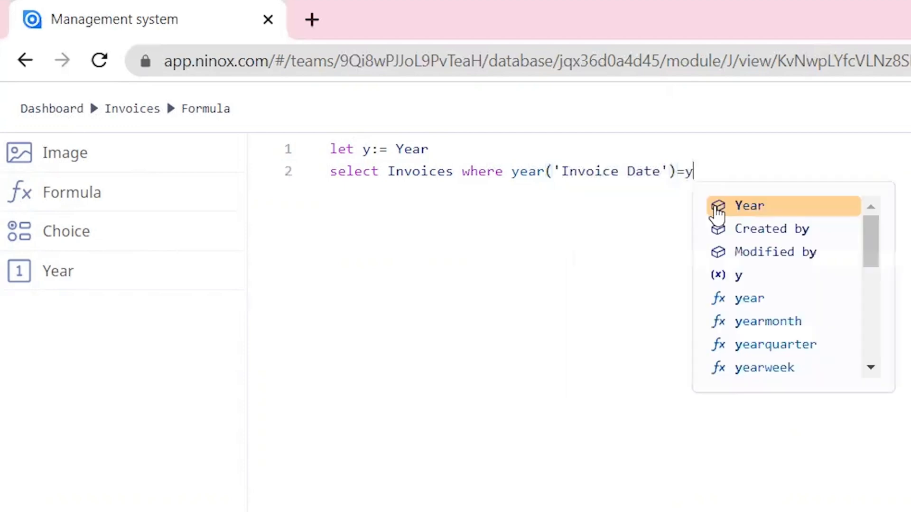
{"action": "mouse_move", "coordinate": [642, 240]}
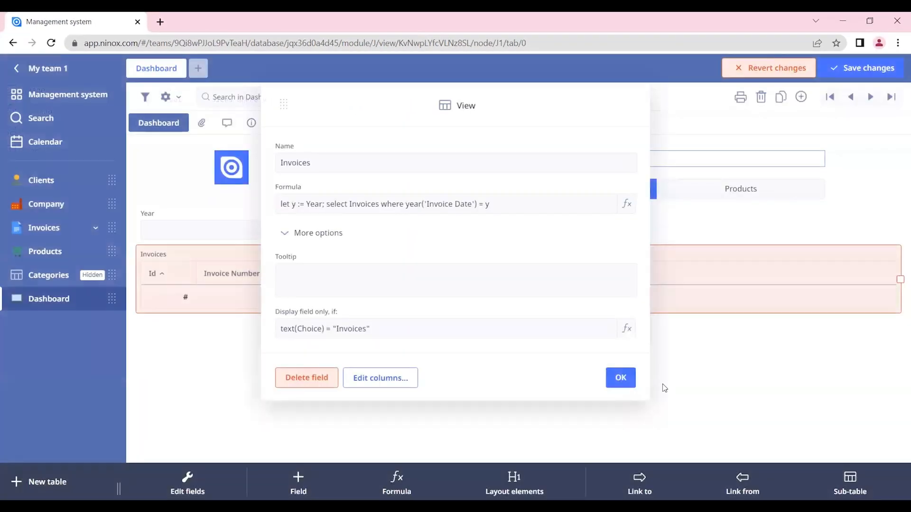
Step: Confirm the formula, save the dashboard, and set Year to 2021
{"action": "left_click", "coordinate": [620, 378]}
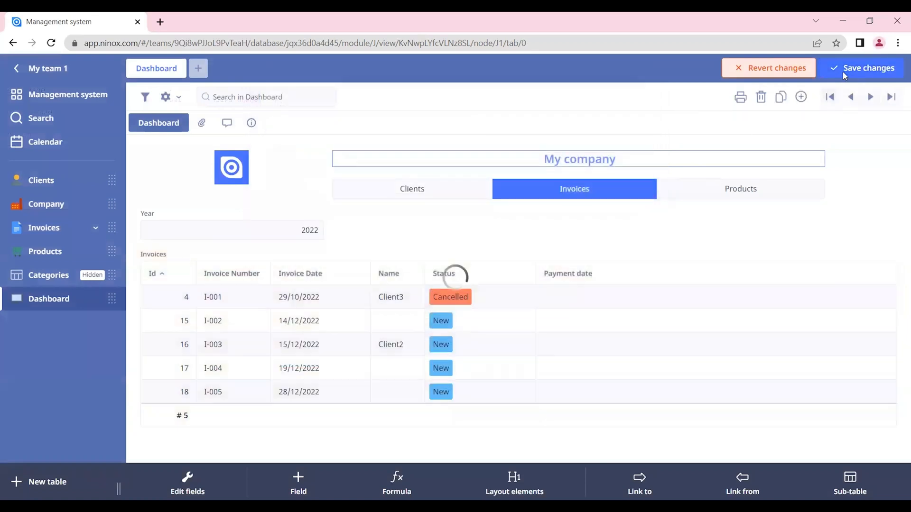
{"action": "left_click", "coordinate": [867, 68]}
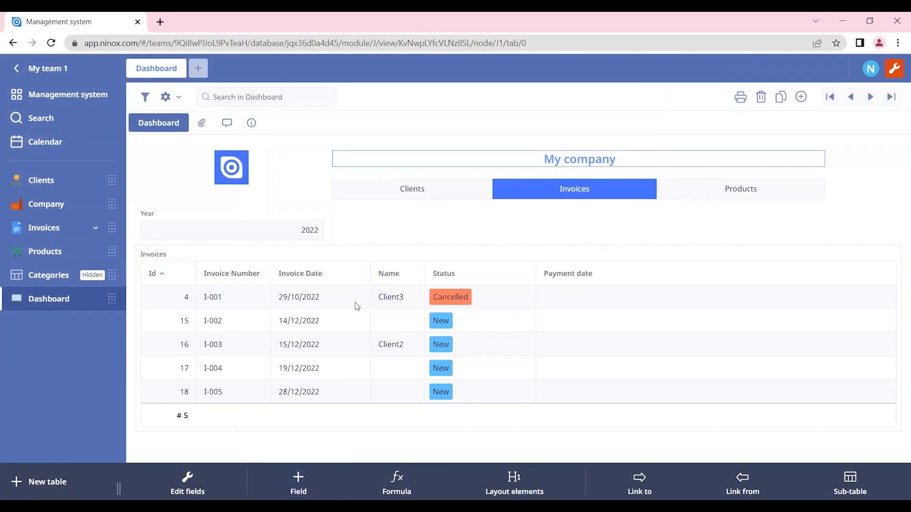
{"action": "left_click", "coordinate": [231, 230]}
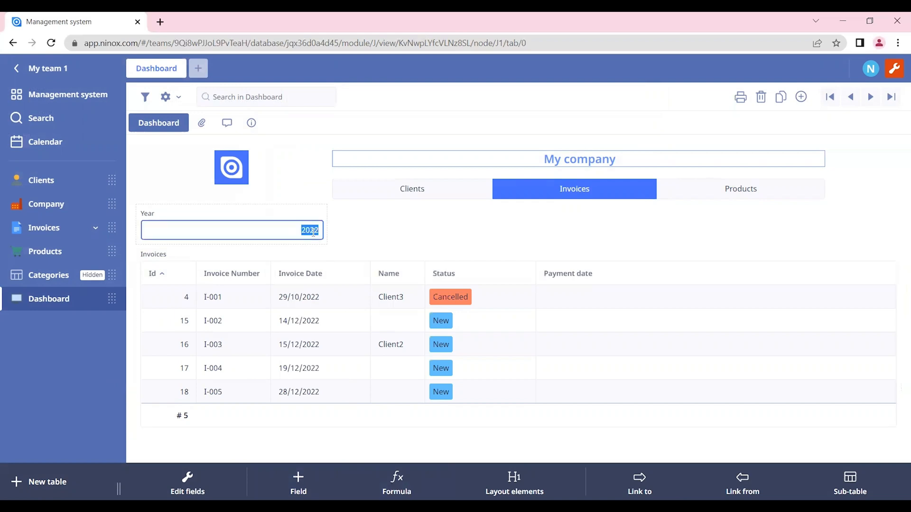
{"action": "type", "text": "2021"}
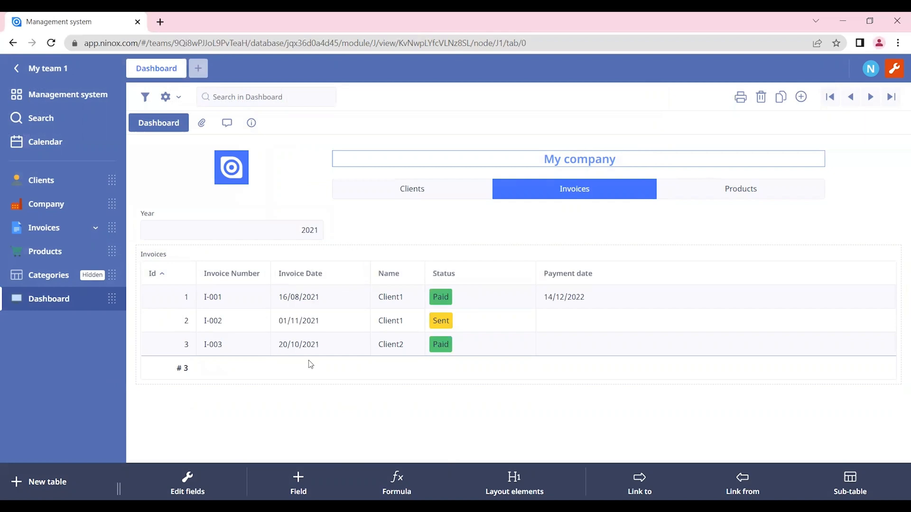
{"action": "mouse_move", "coordinate": [376, 339]}
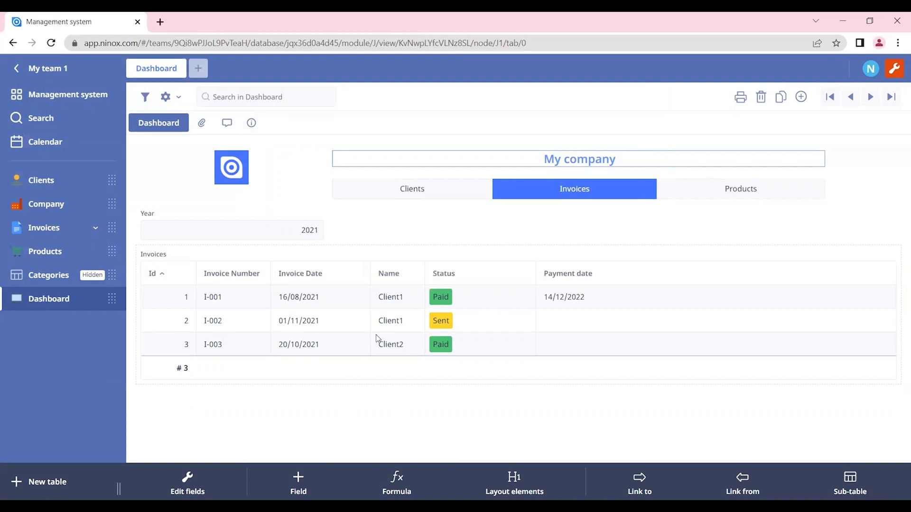
{"action": "mouse_move", "coordinate": [171, 293]}
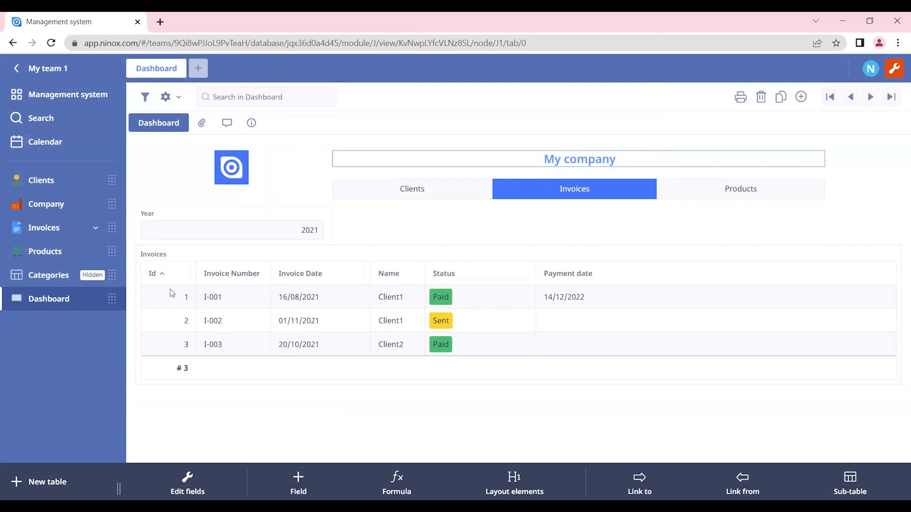
{"action": "mouse_move", "coordinate": [415, 286]}
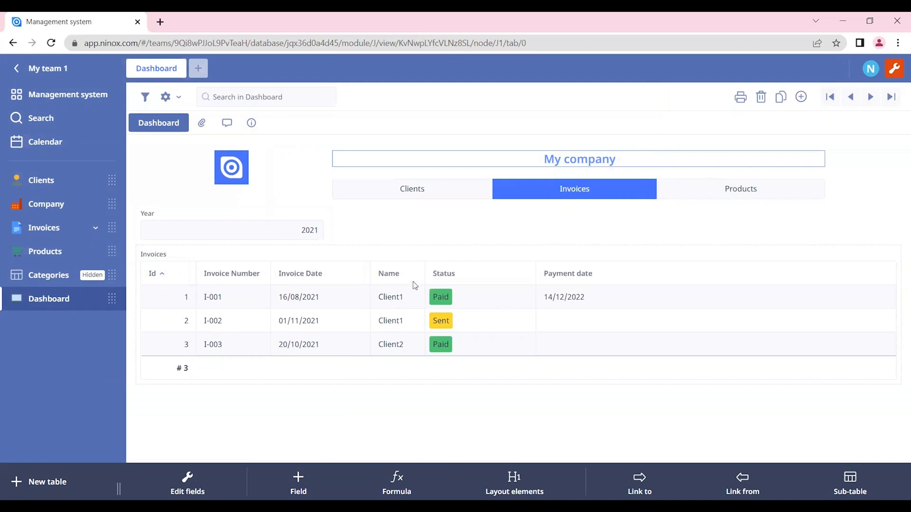
Step: Filter the Invoices view's Status column to show only New invoices
{"action": "left_click", "coordinate": [444, 273]}
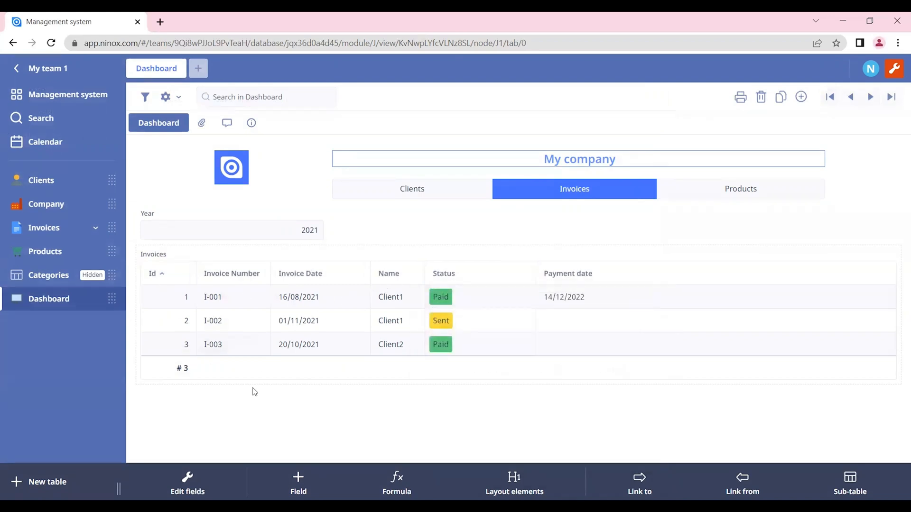
{"action": "left_click", "coordinate": [443, 274]}
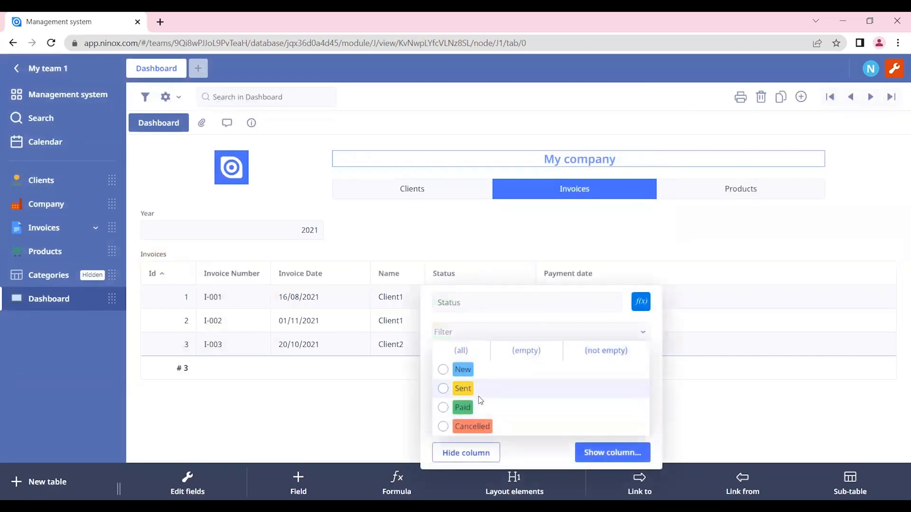
{"action": "left_click", "coordinate": [443, 369]}
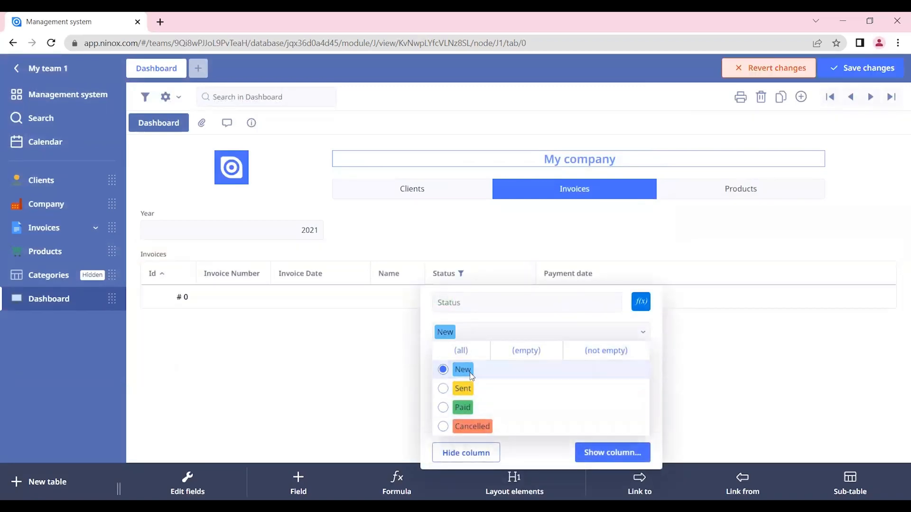
{"action": "left_click", "coordinate": [323, 341]}
{"action": "type", "text": "2022"}
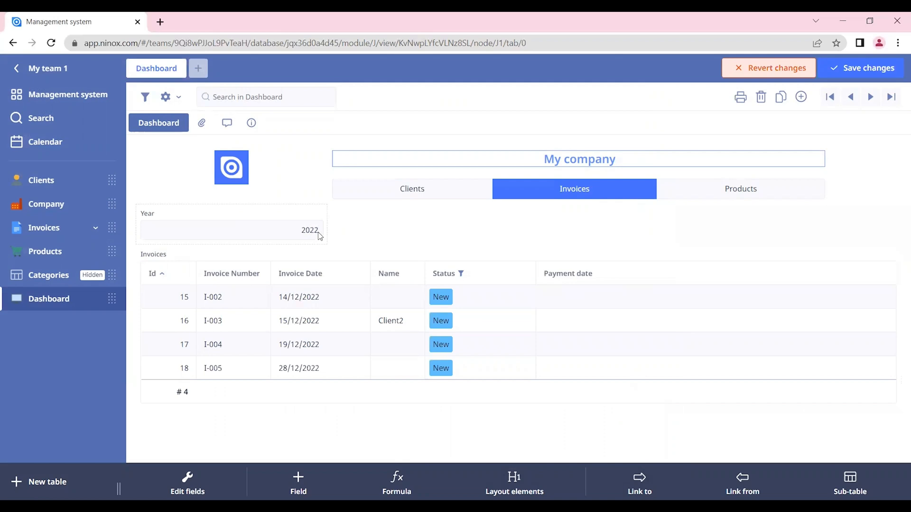
Step: Save changes, switch to Invoices, and review the Invoices view settings
{"action": "left_click", "coordinate": [412, 188]}
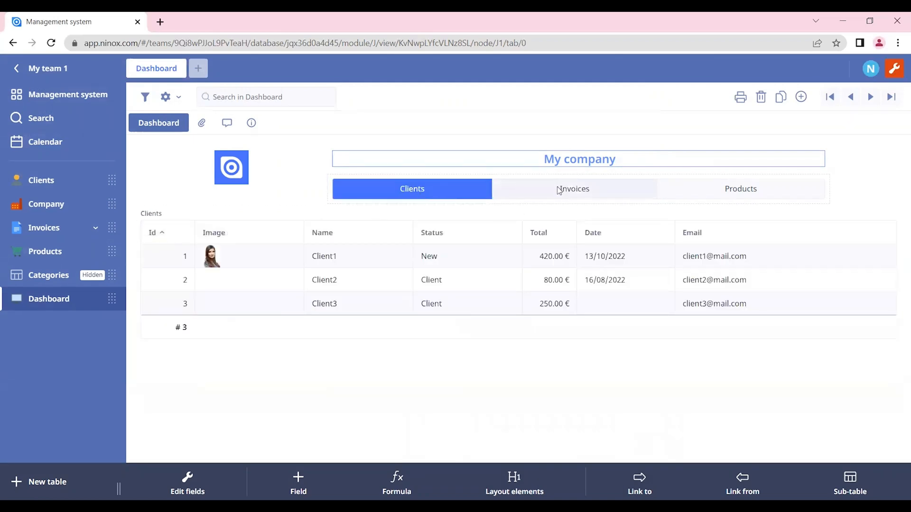
{"action": "left_click", "coordinate": [572, 189]}
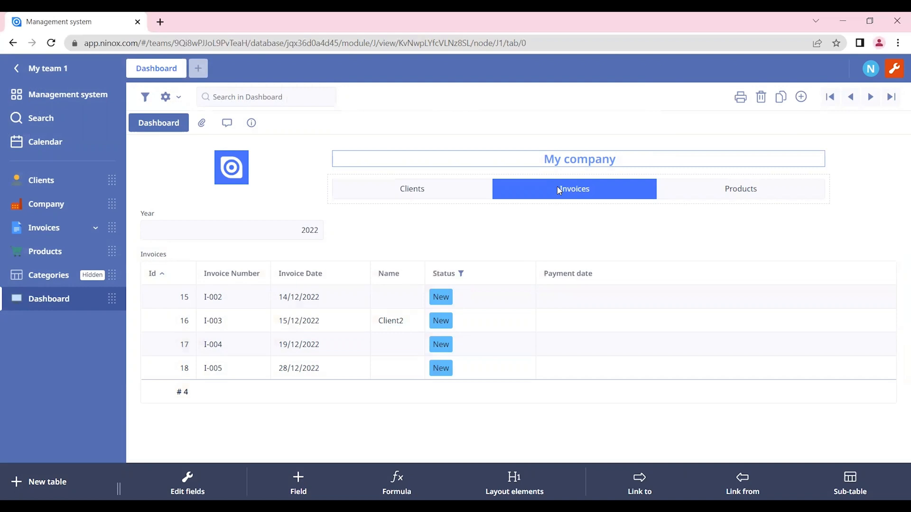
{"action": "mouse_move", "coordinate": [392, 433]}
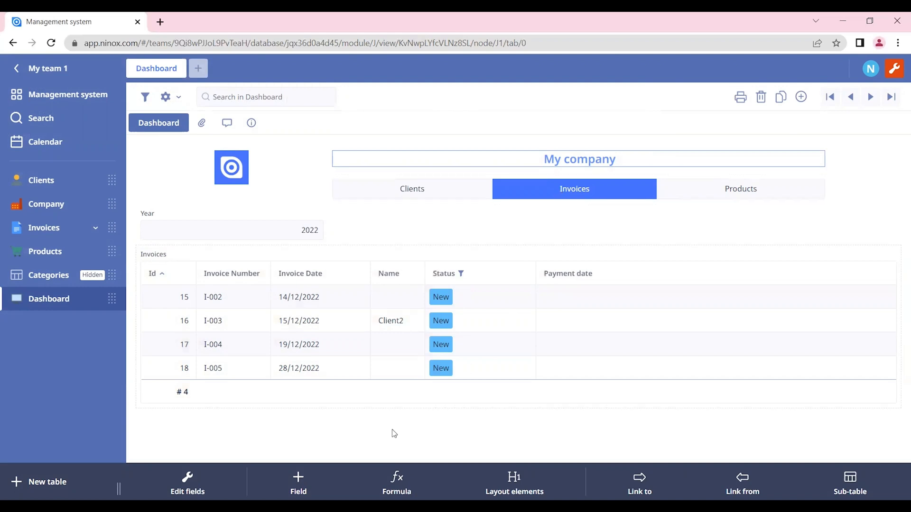
{"action": "mouse_move", "coordinate": [448, 384]}
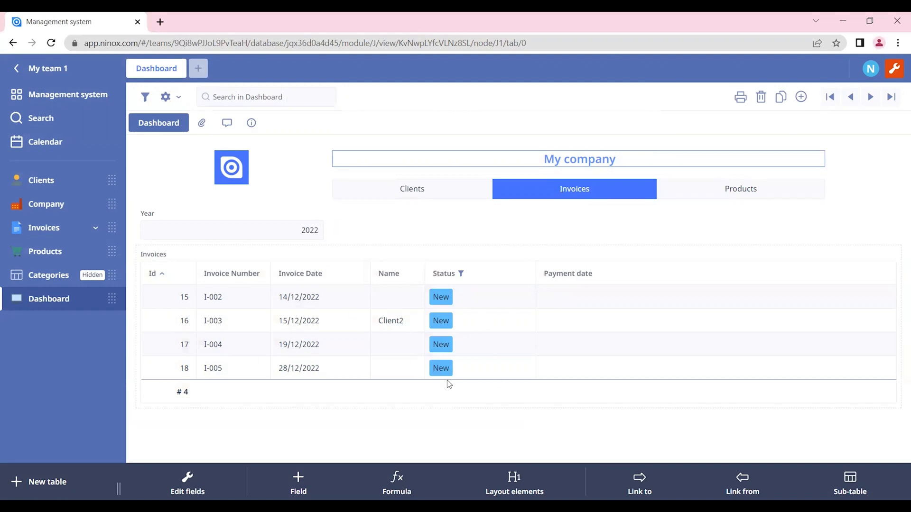
{"action": "mouse_move", "coordinate": [406, 360]}
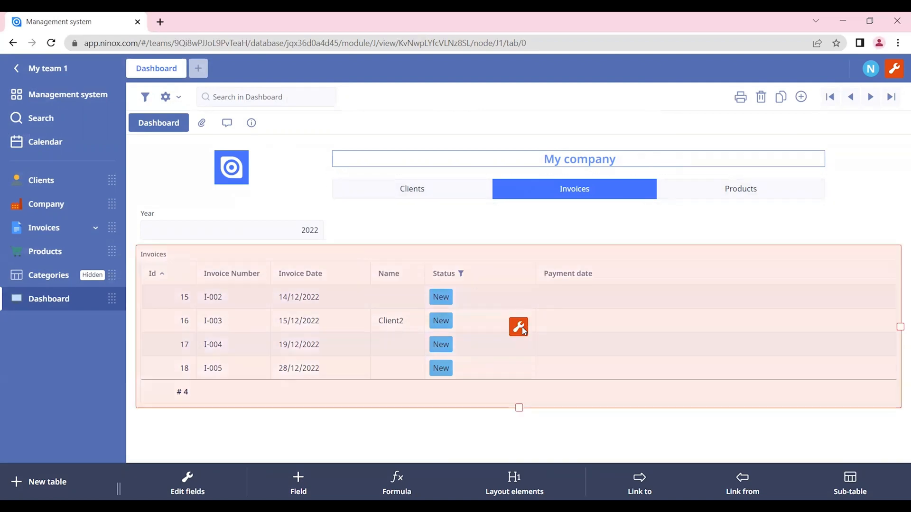
{"action": "left_click", "coordinate": [518, 327]}
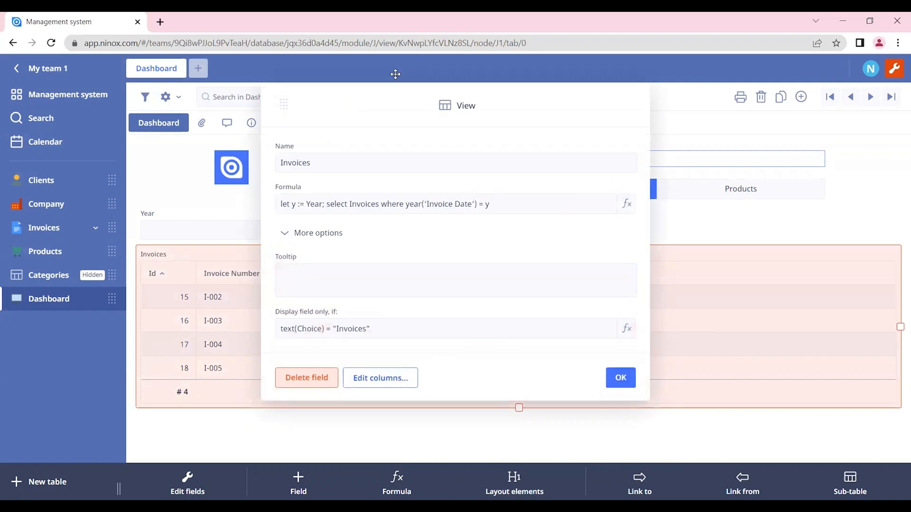
{"action": "left_click", "coordinate": [621, 377]}
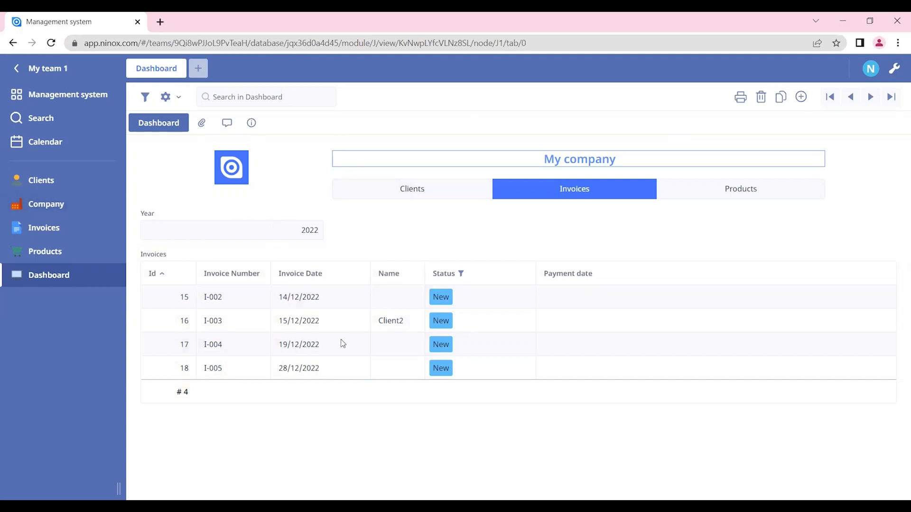
{"action": "mouse_move", "coordinate": [115, 143]}
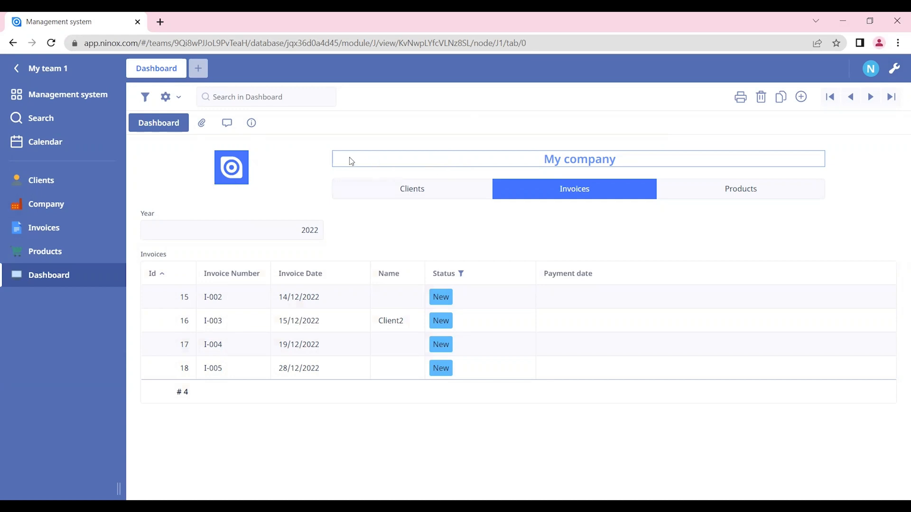
{"action": "mouse_move", "coordinate": [562, 161]}
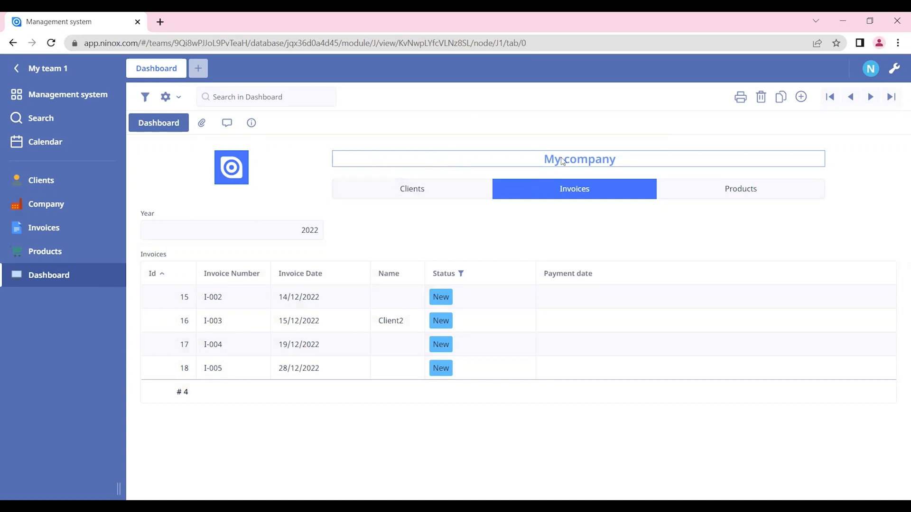
{"action": "mouse_move", "coordinate": [308, 218]}
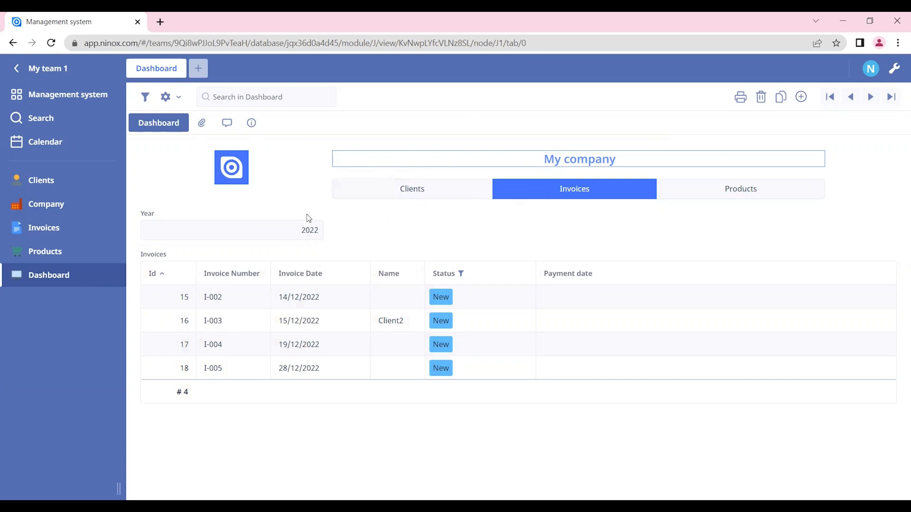
{"action": "left_click", "coordinate": [412, 189]}
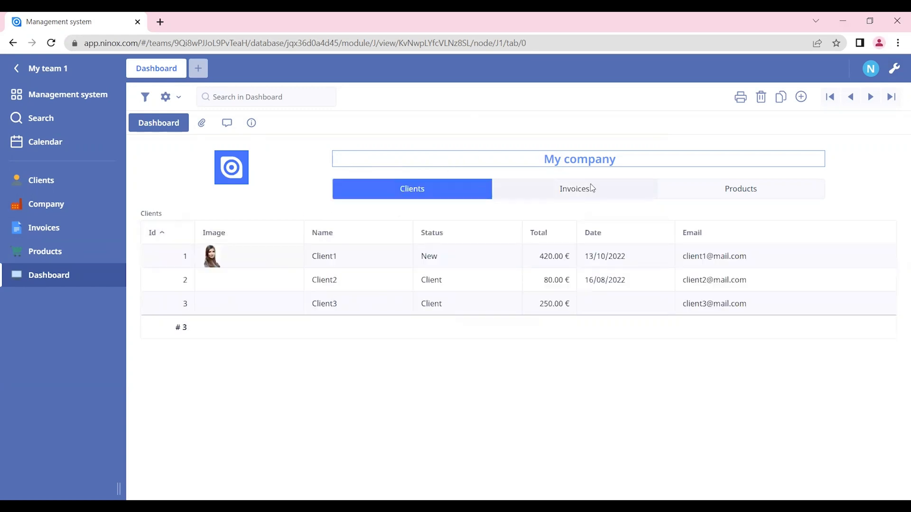
{"action": "left_click", "coordinate": [574, 188]}
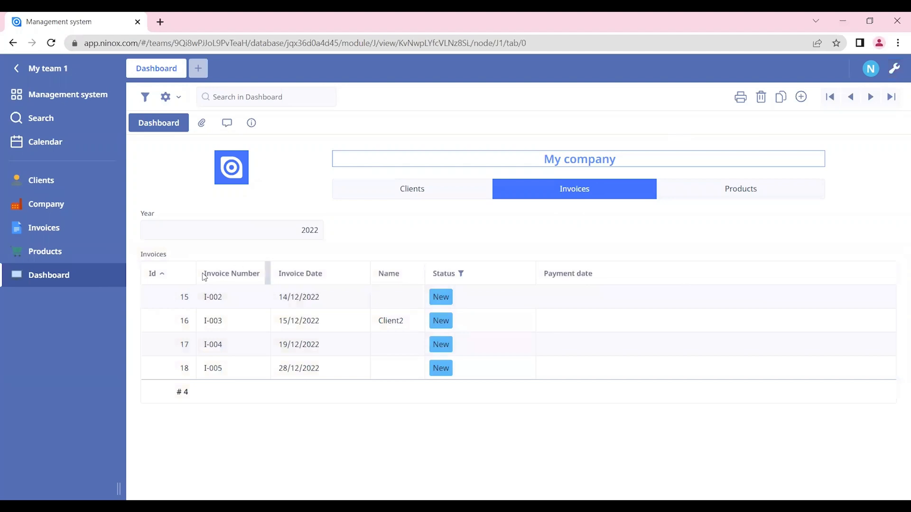
{"action": "mouse_move", "coordinate": [277, 363]}
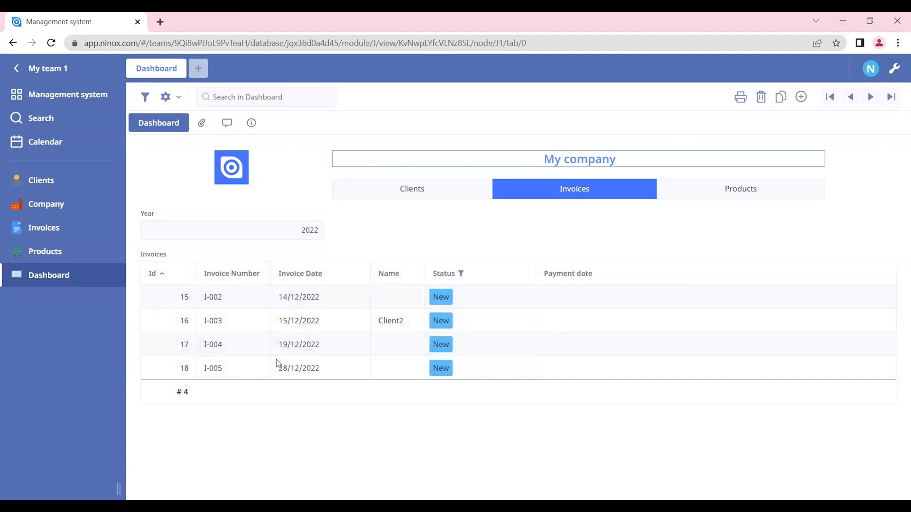
{"action": "mouse_move", "coordinate": [318, 246]}
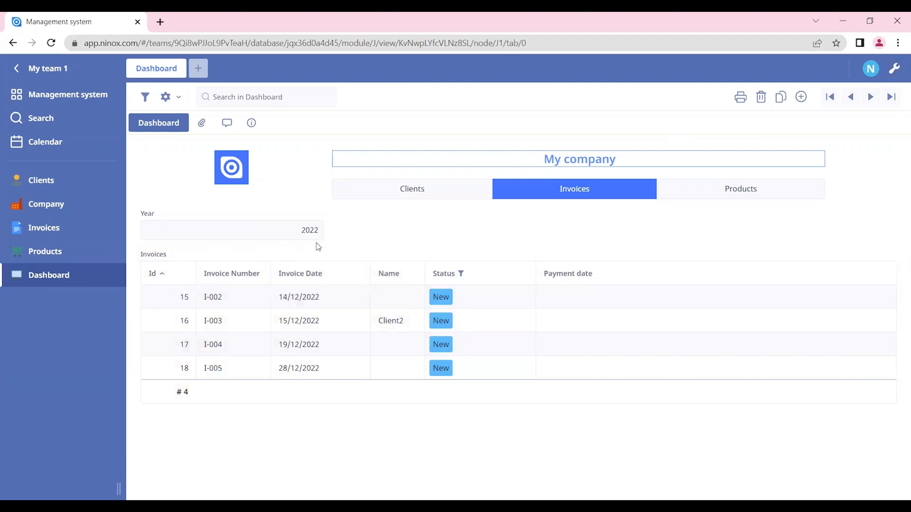
{"action": "mouse_move", "coordinate": [399, 186]}
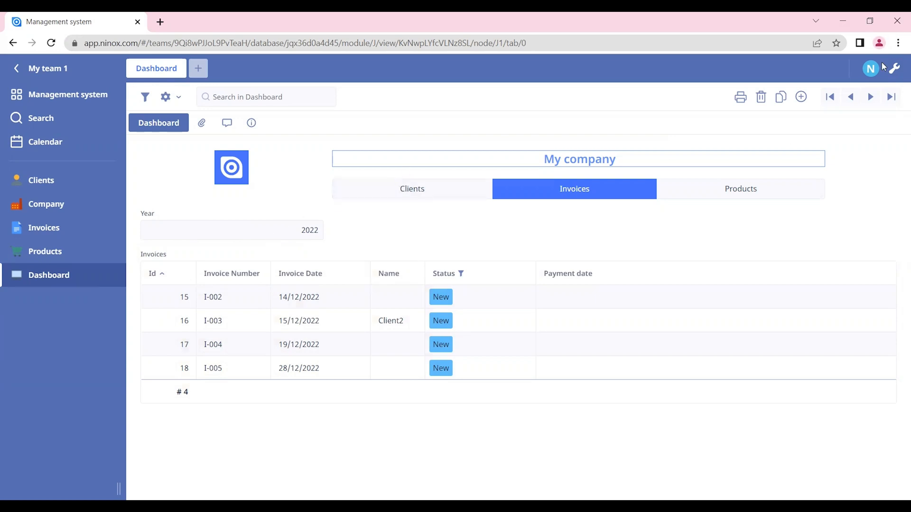
{"action": "mouse_move", "coordinate": [623, 197]}
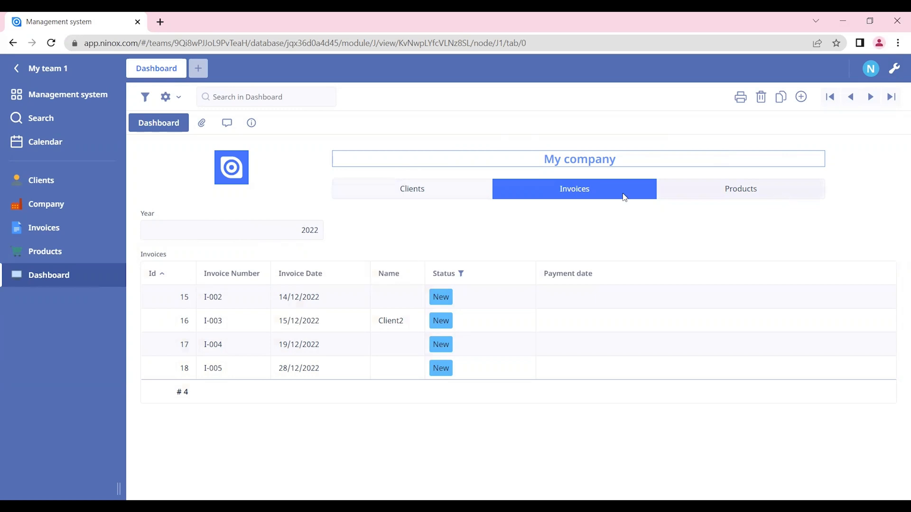